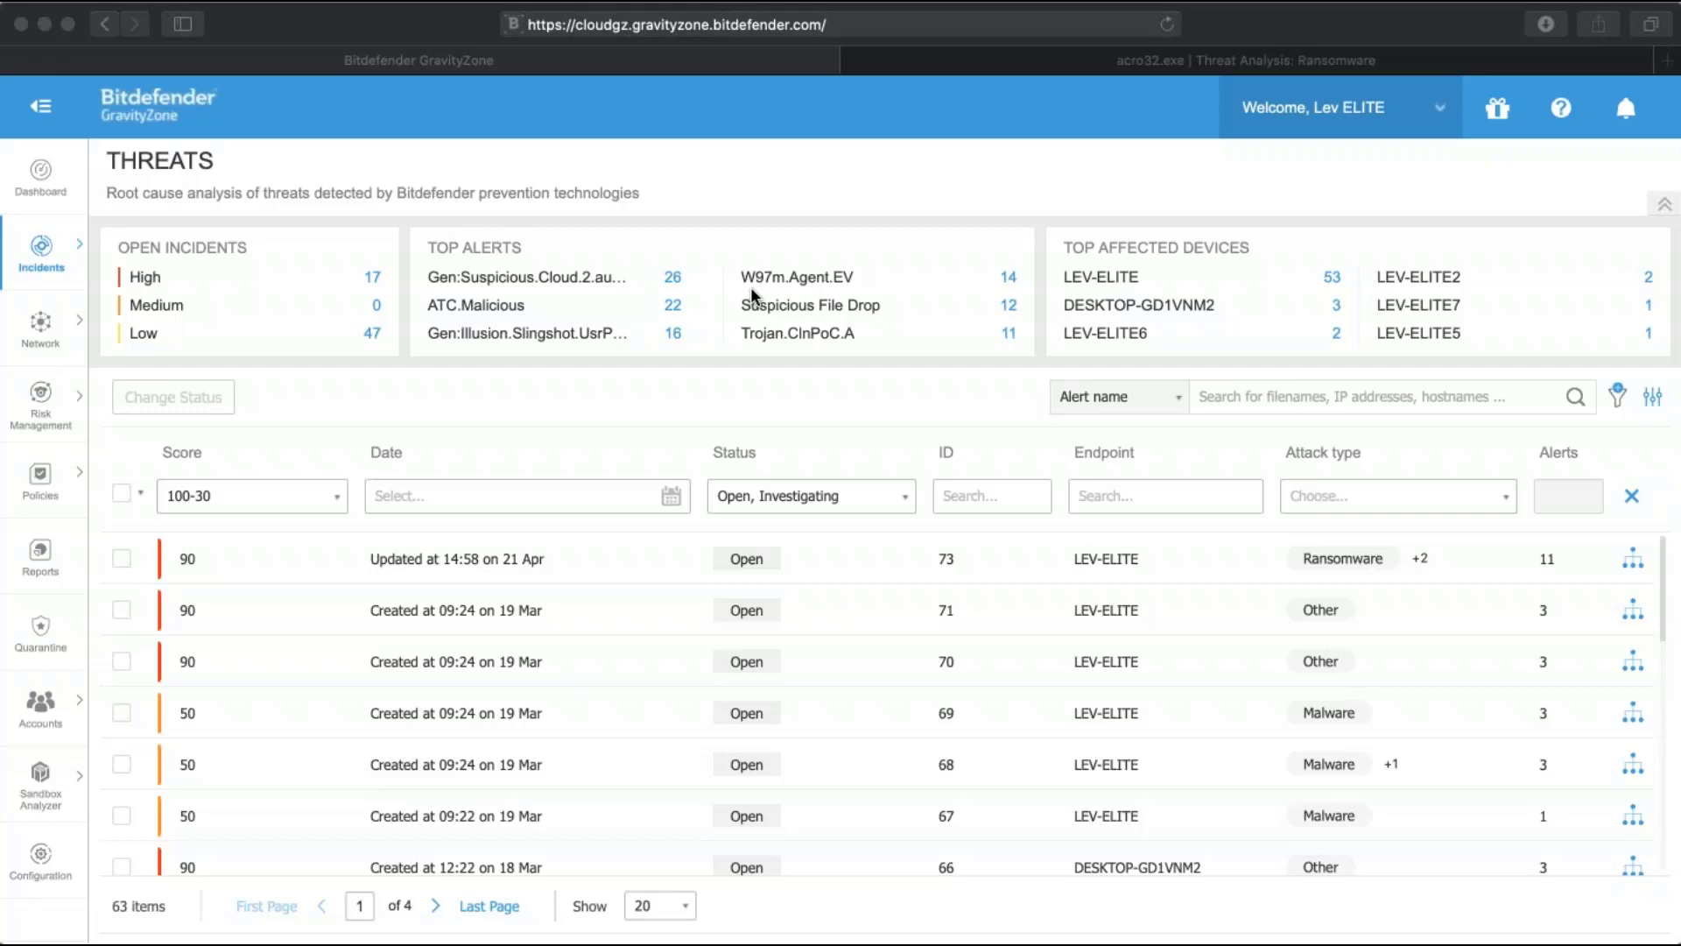
pyautogui.moveTo(735, 410)
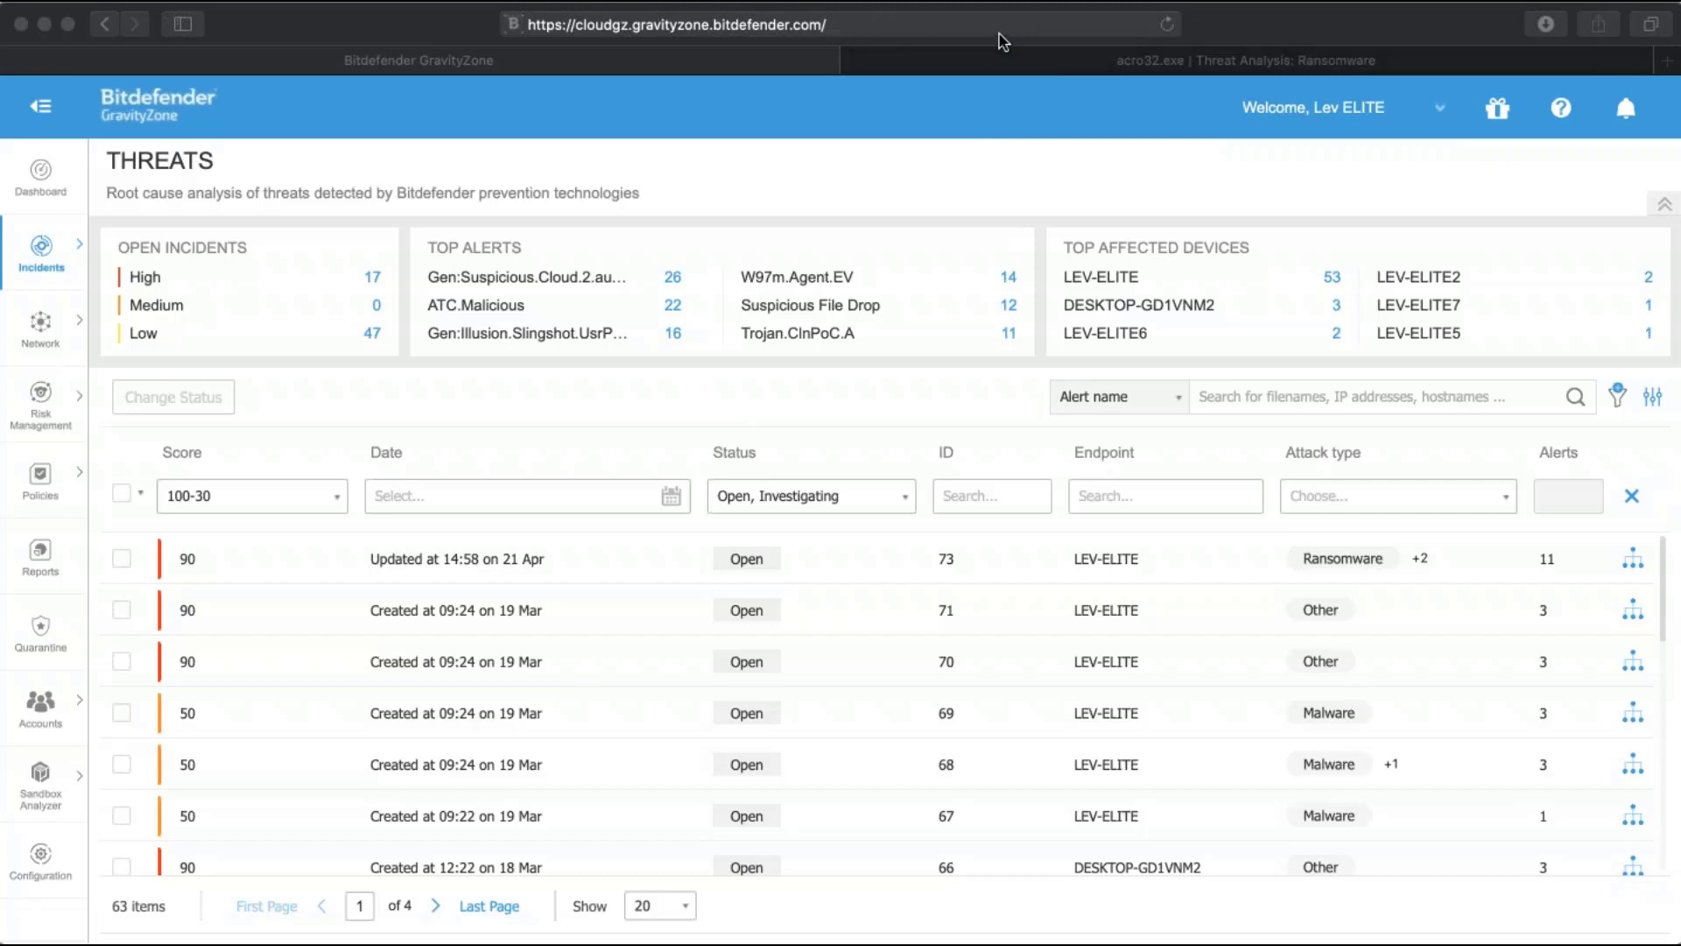
pyautogui.moveTo(933, 185)
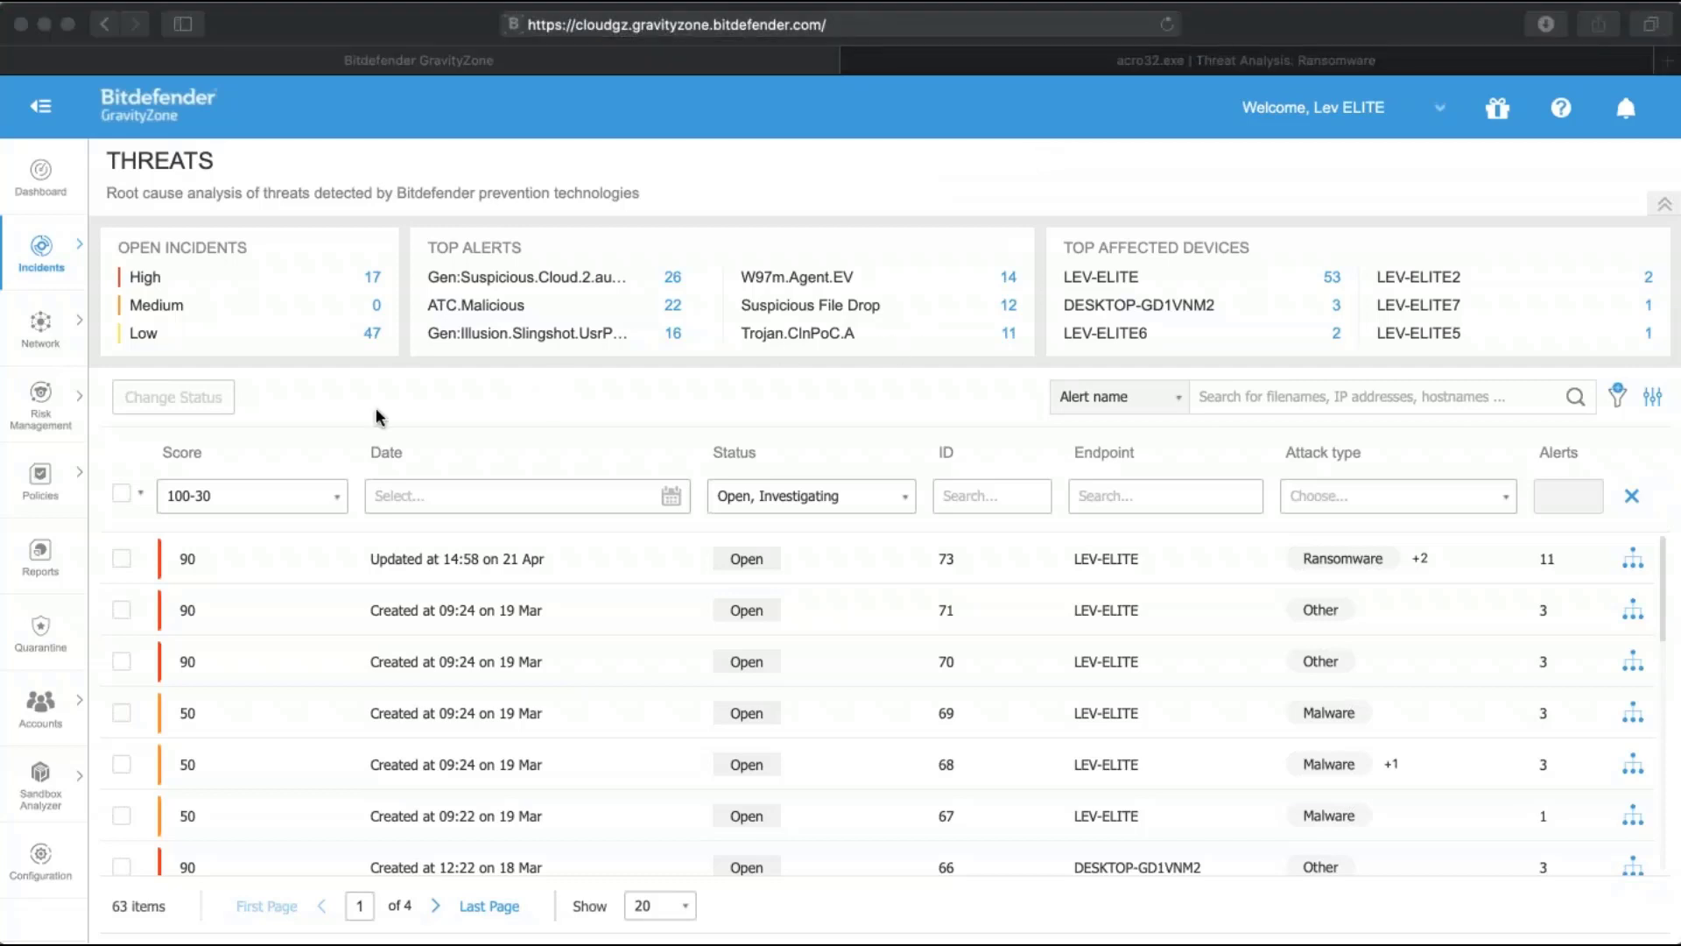
pyautogui.moveTo(191, 567)
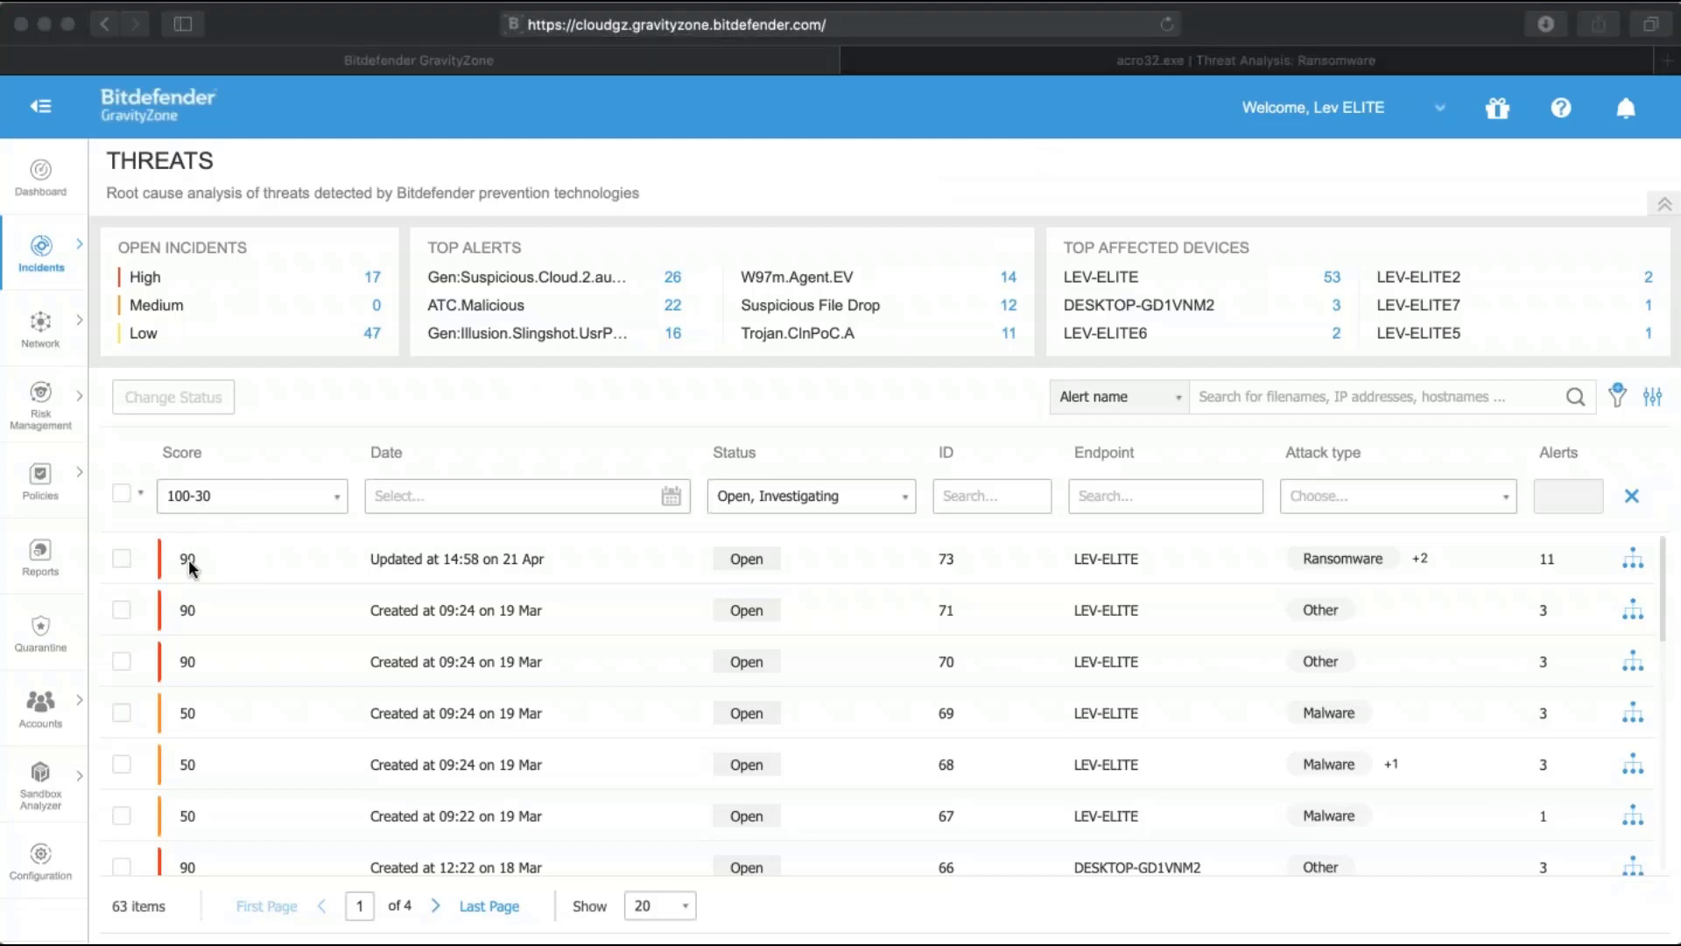
pyautogui.moveTo(1280, 605)
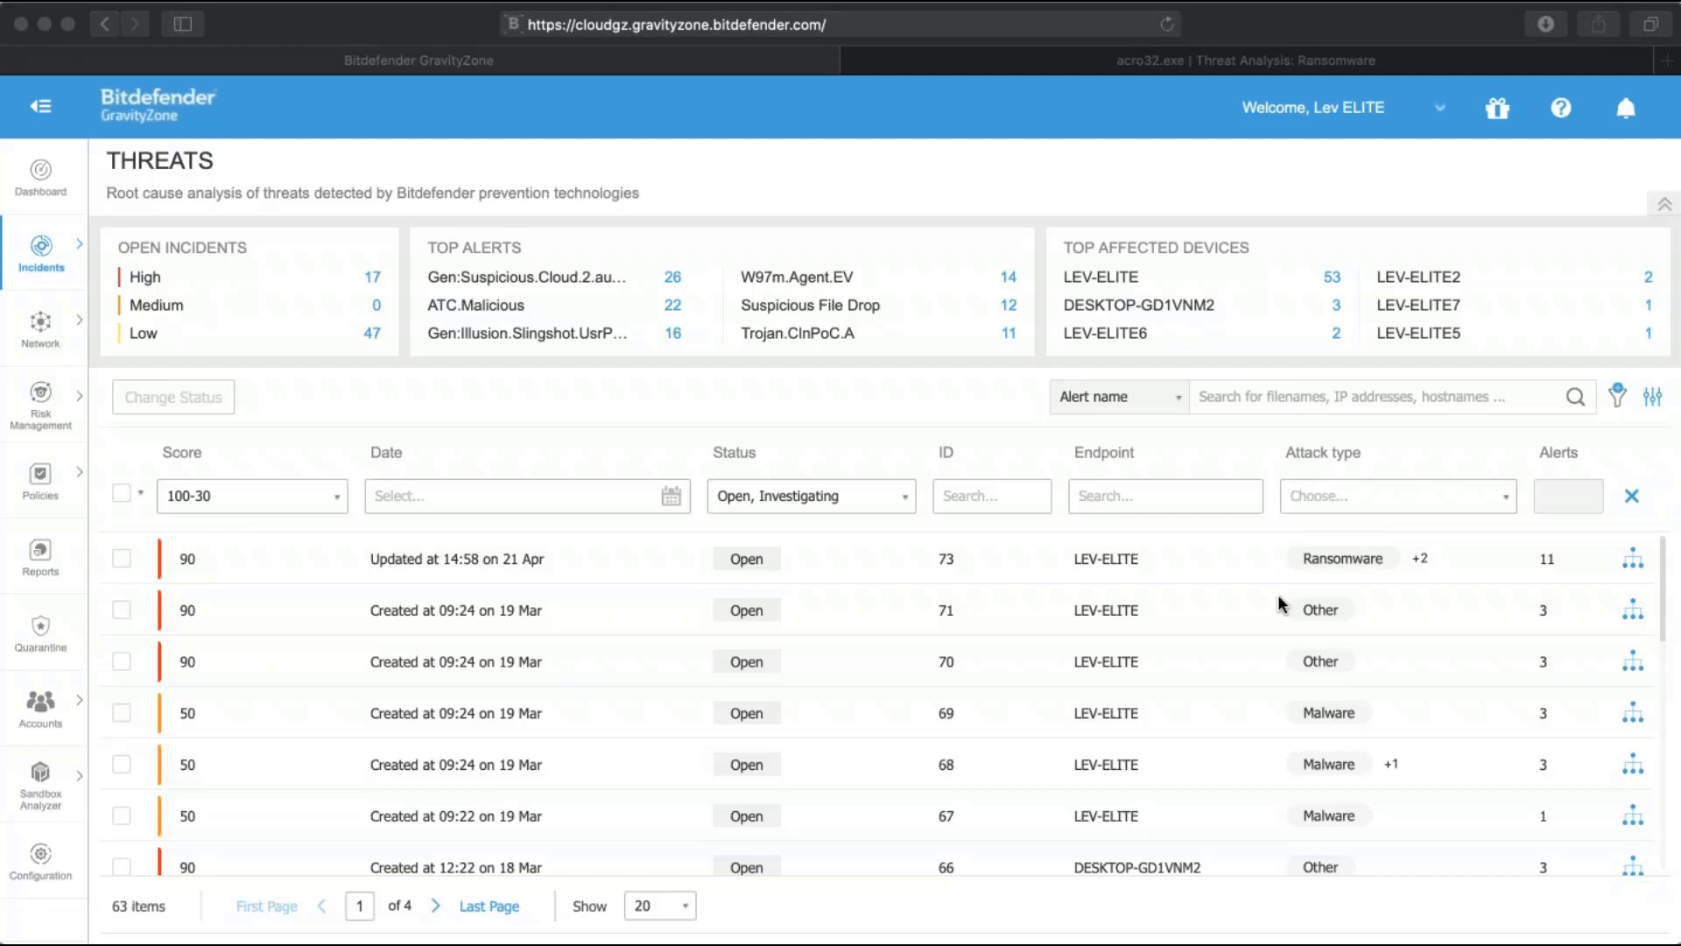
pyautogui.moveTo(885, 292)
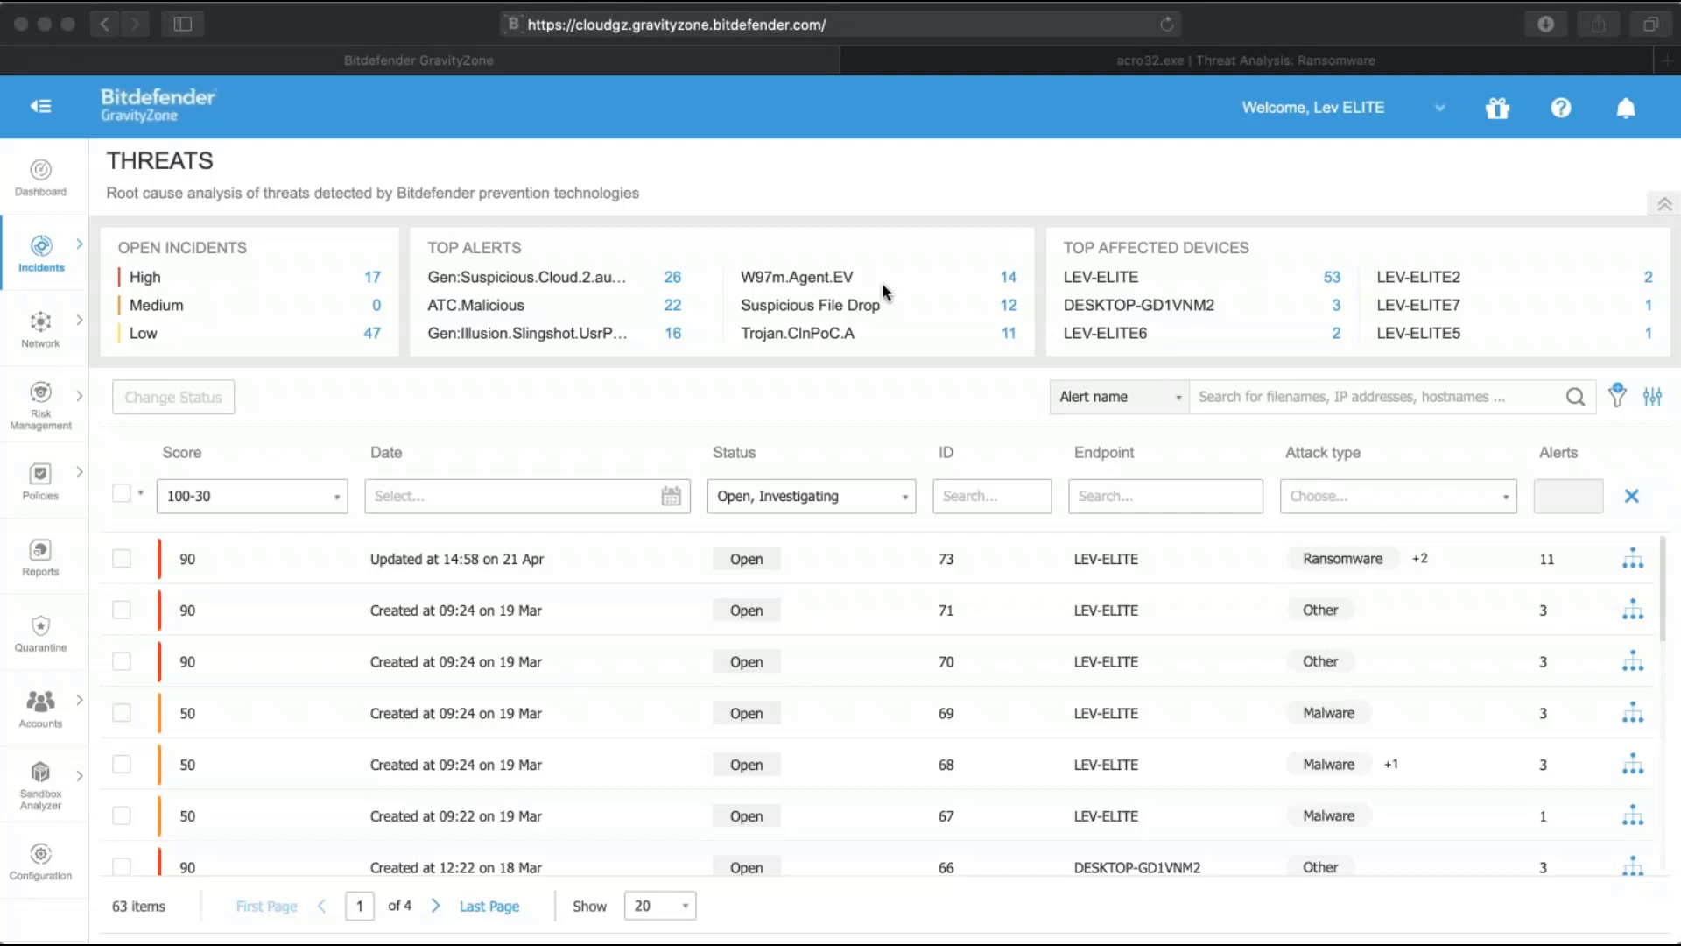
pyautogui.moveTo(998, 425)
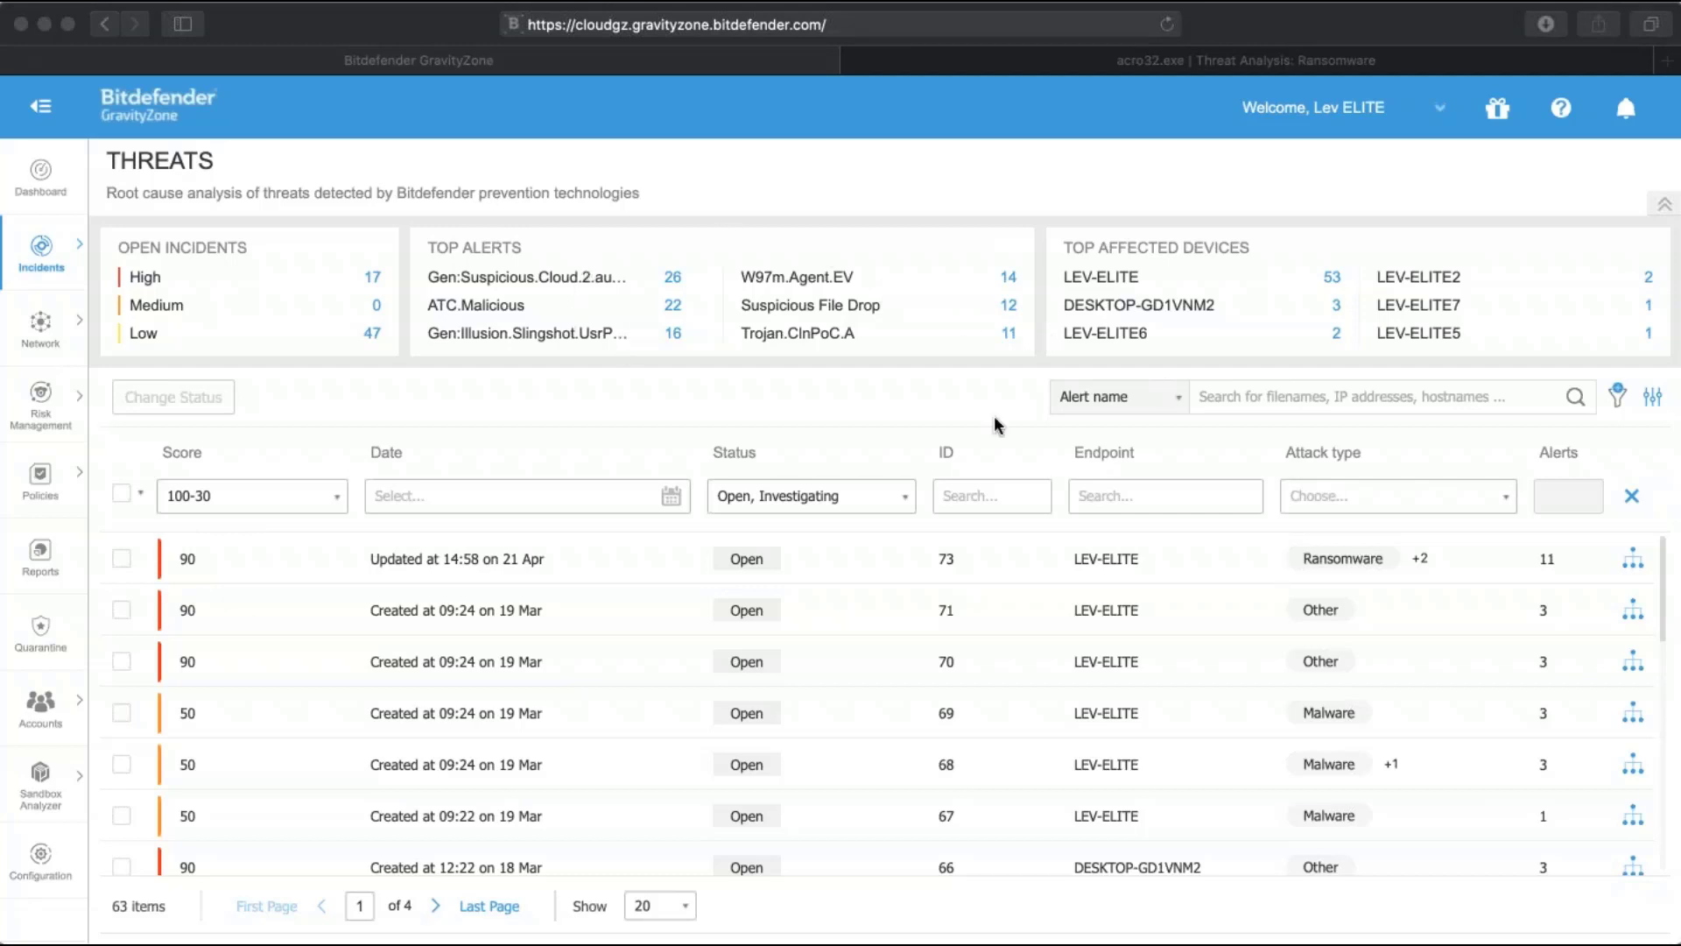
pyautogui.moveTo(1217, 235)
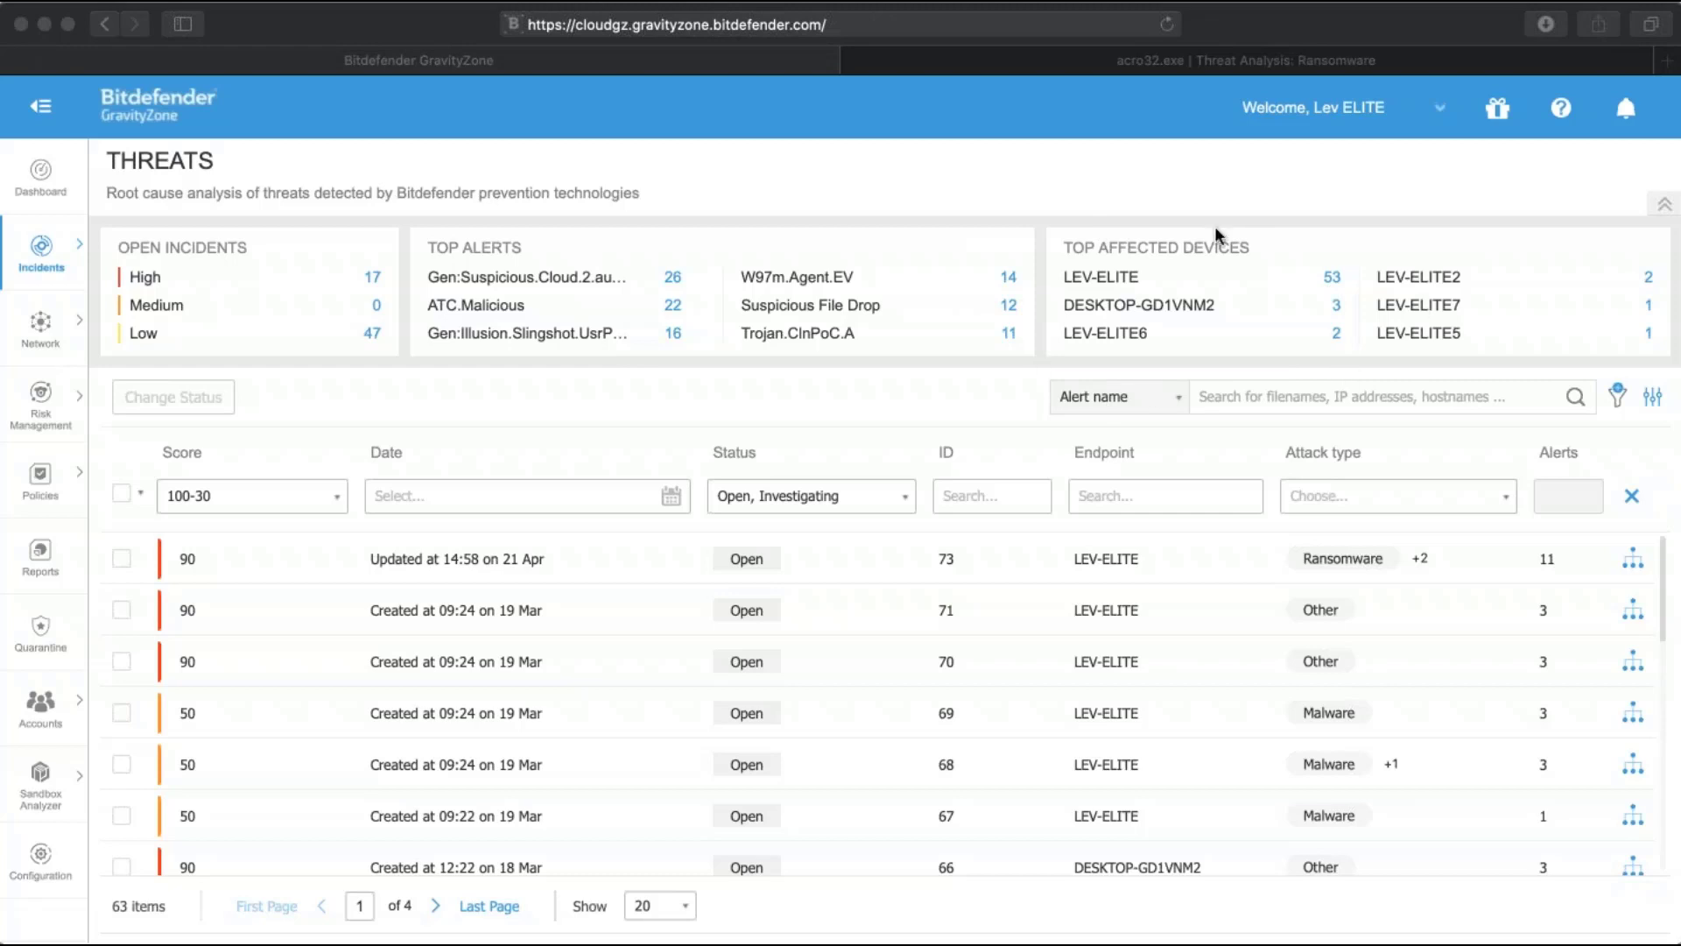
pyautogui.moveTo(1078, 421)
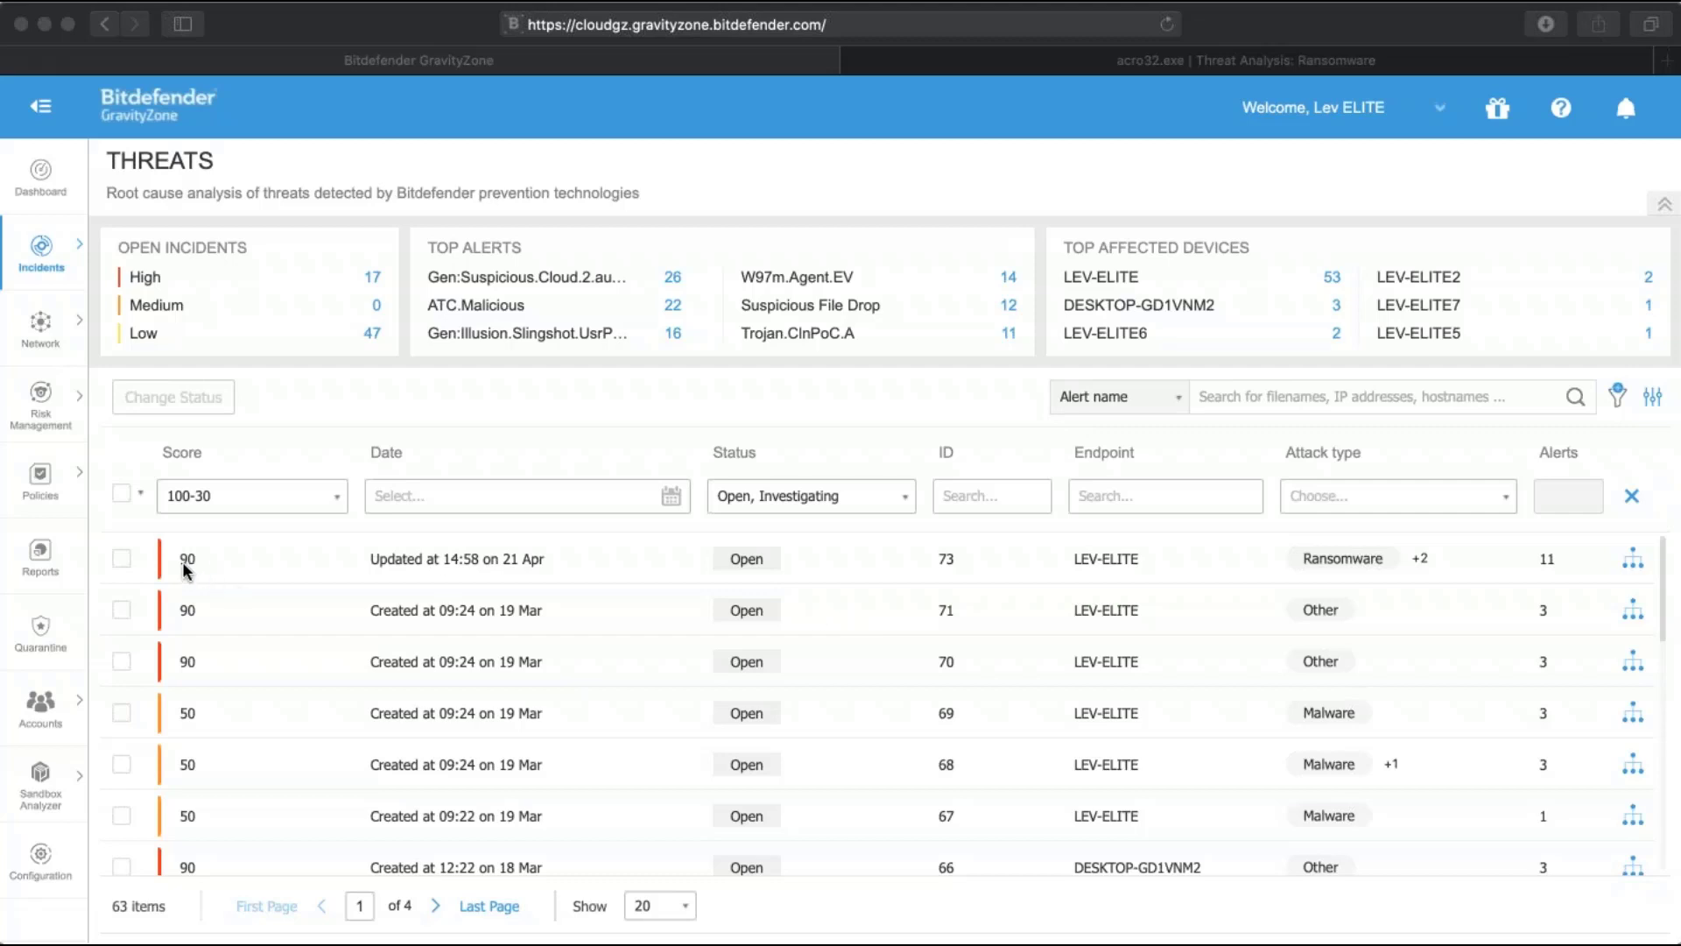
pyautogui.moveTo(1093, 522)
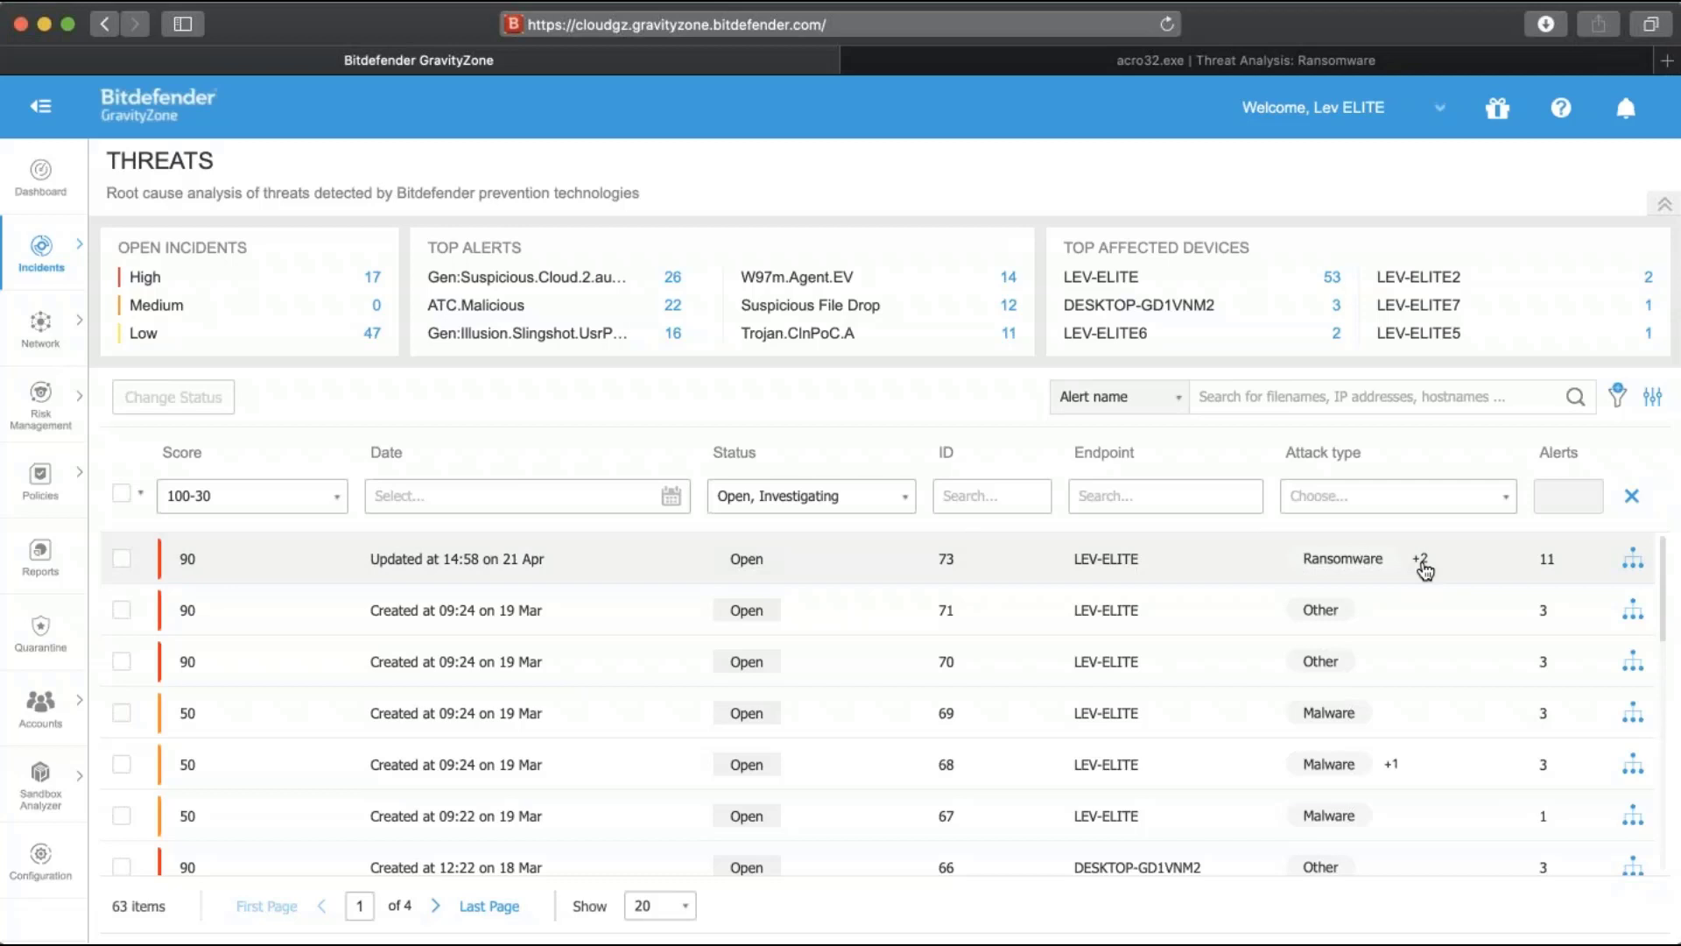
# Open incident #73's attack graph showing acro32.exe flagged as malware by HyperDetect
pyautogui.click(1422, 559)
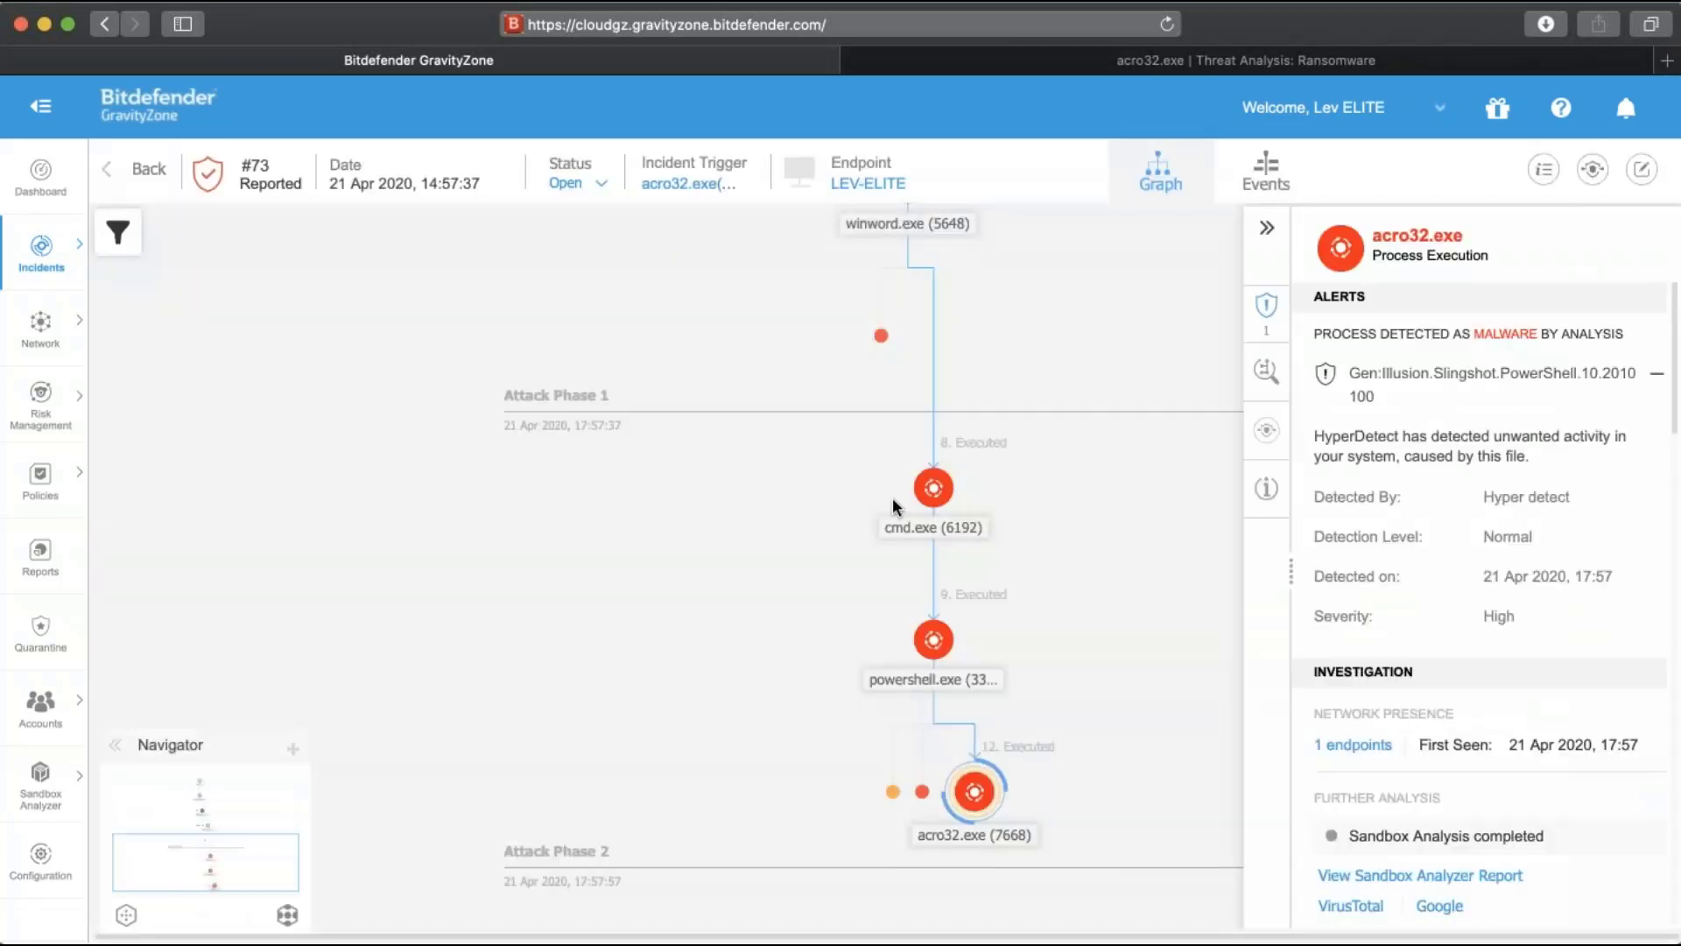
pyautogui.moveTo(783, 501)
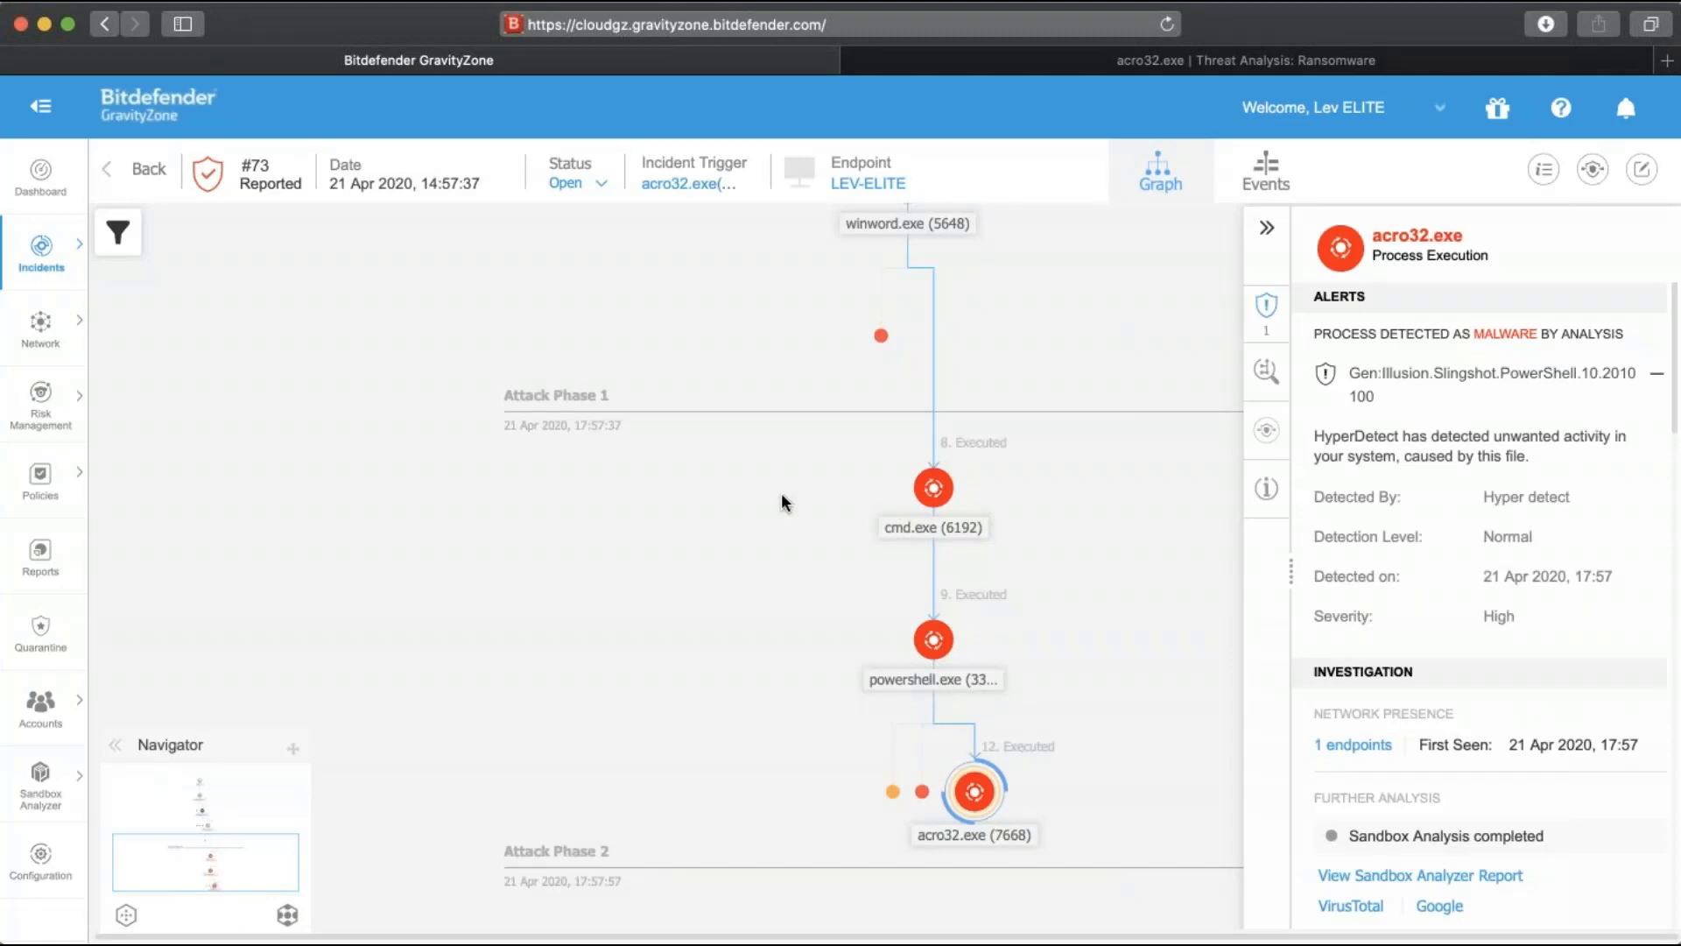
pyautogui.moveTo(923, 655)
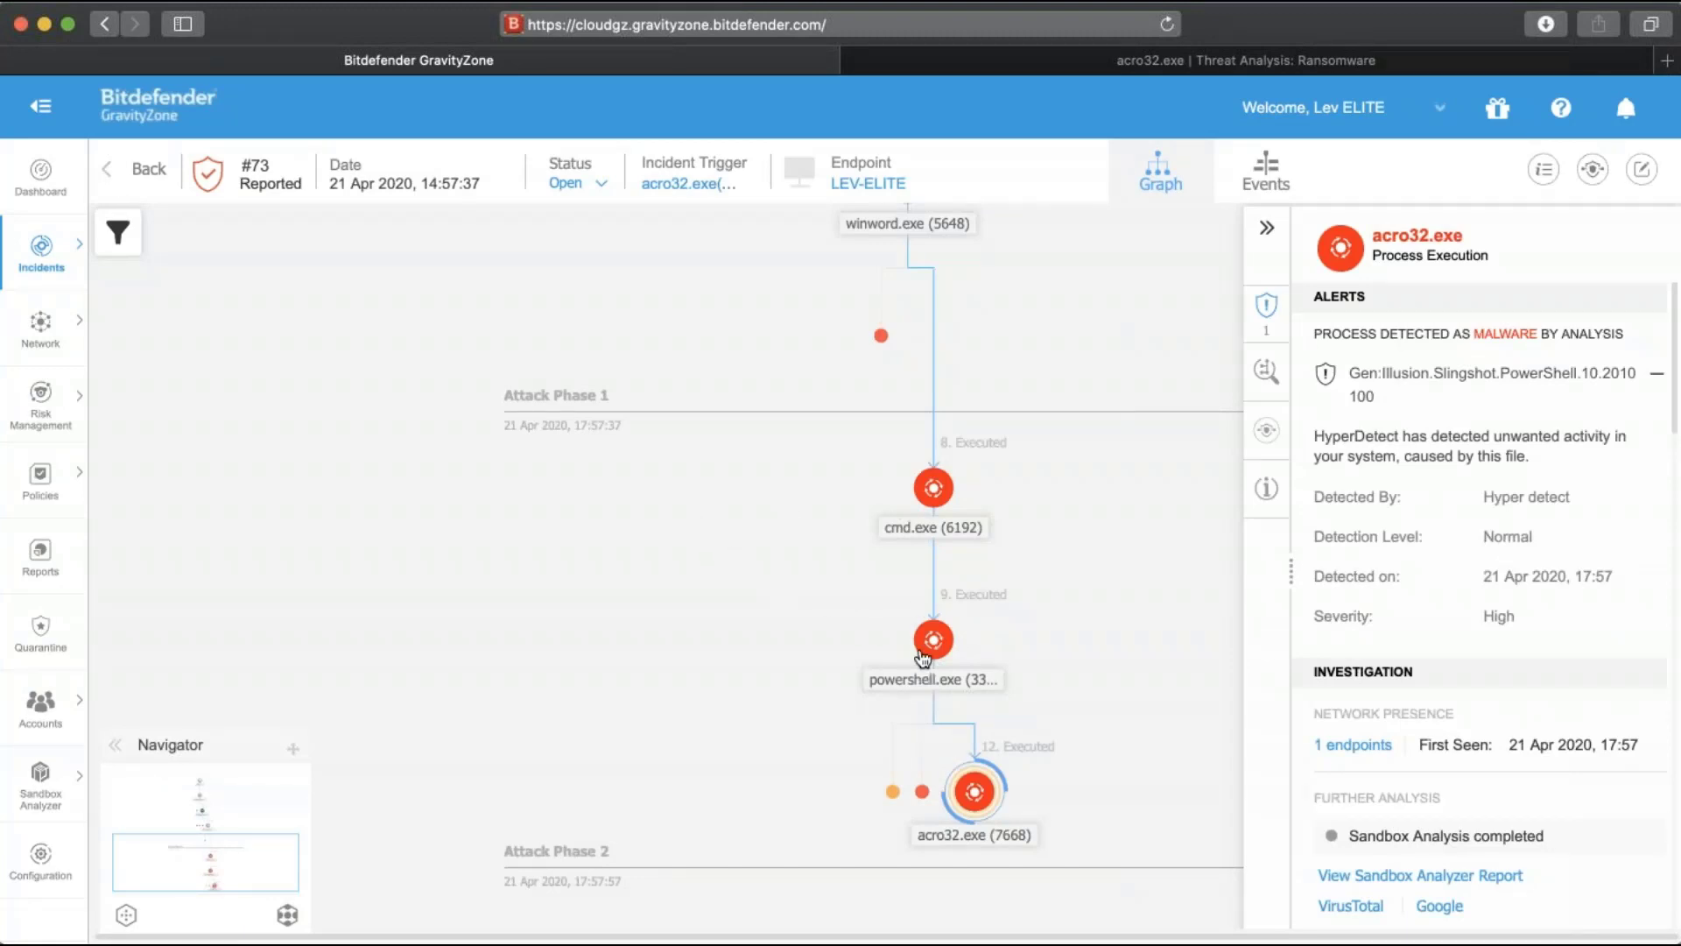
pyautogui.moveTo(1000, 598)
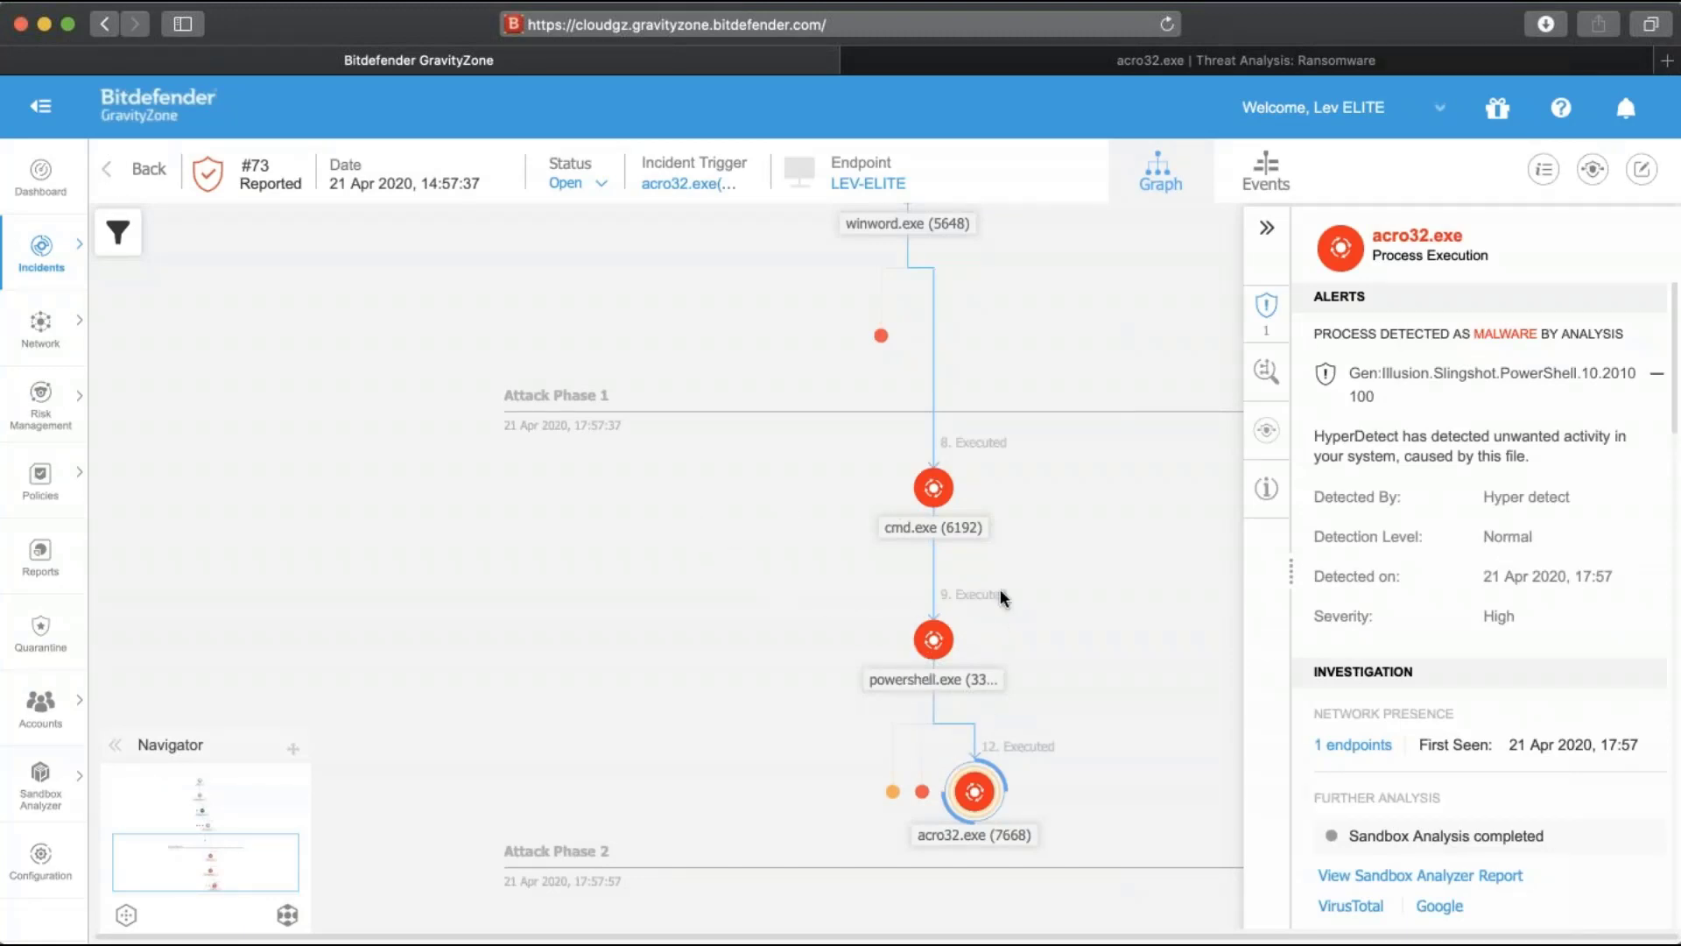
pyautogui.moveTo(1021, 441)
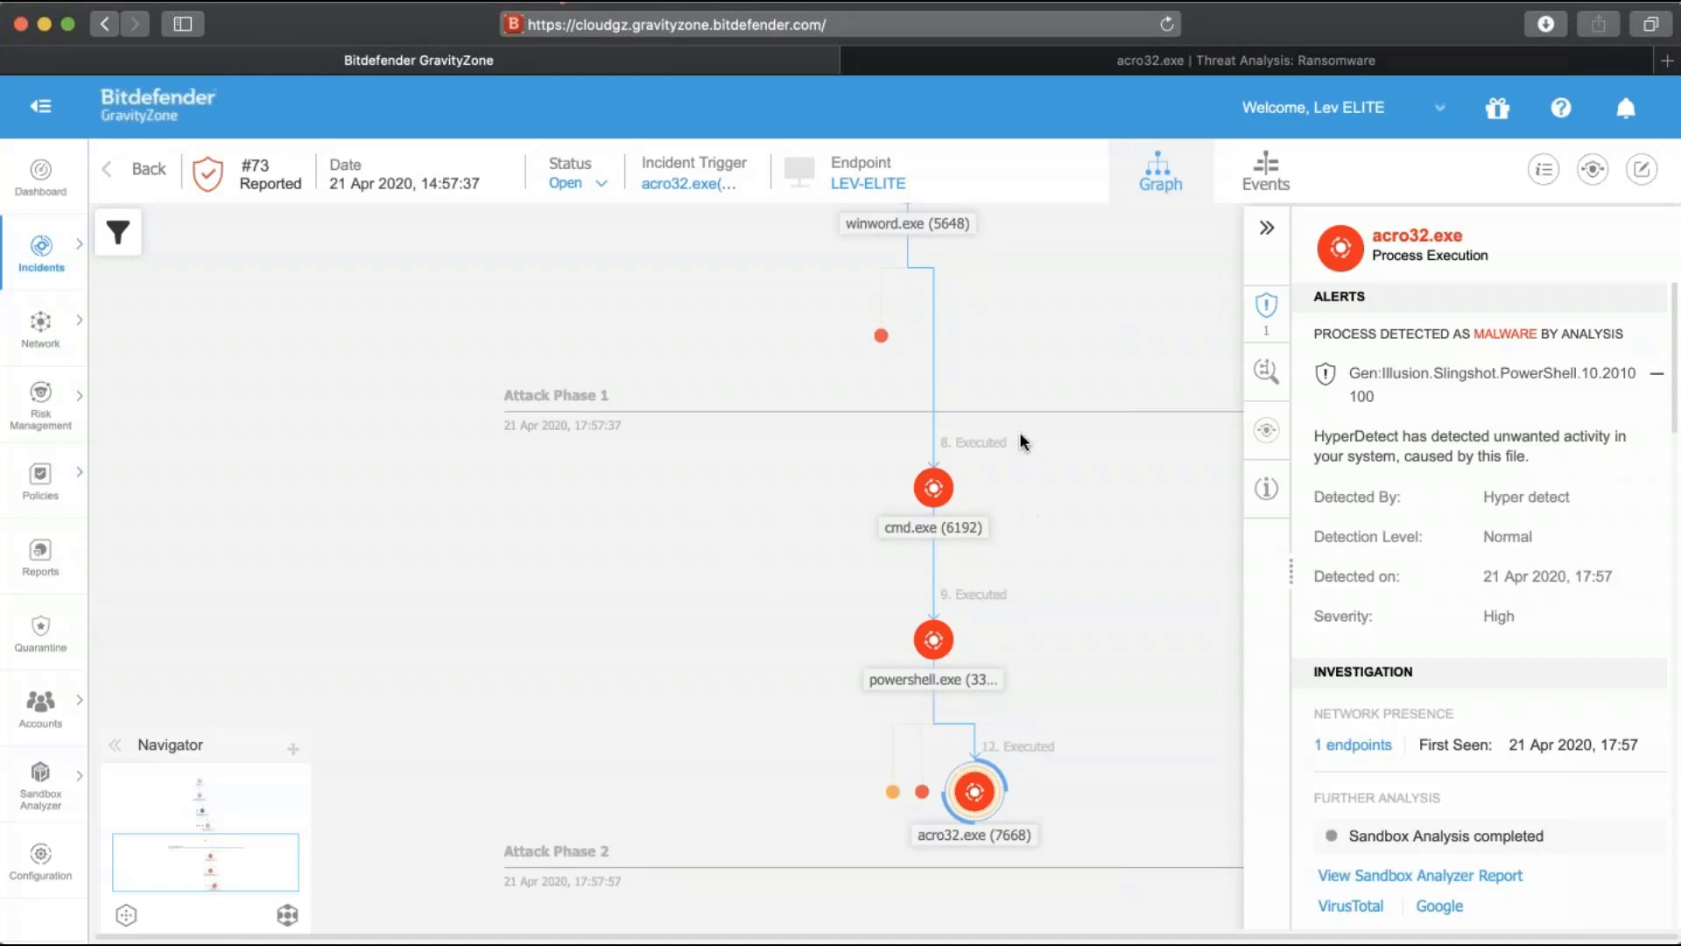
pyautogui.moveTo(1035, 354)
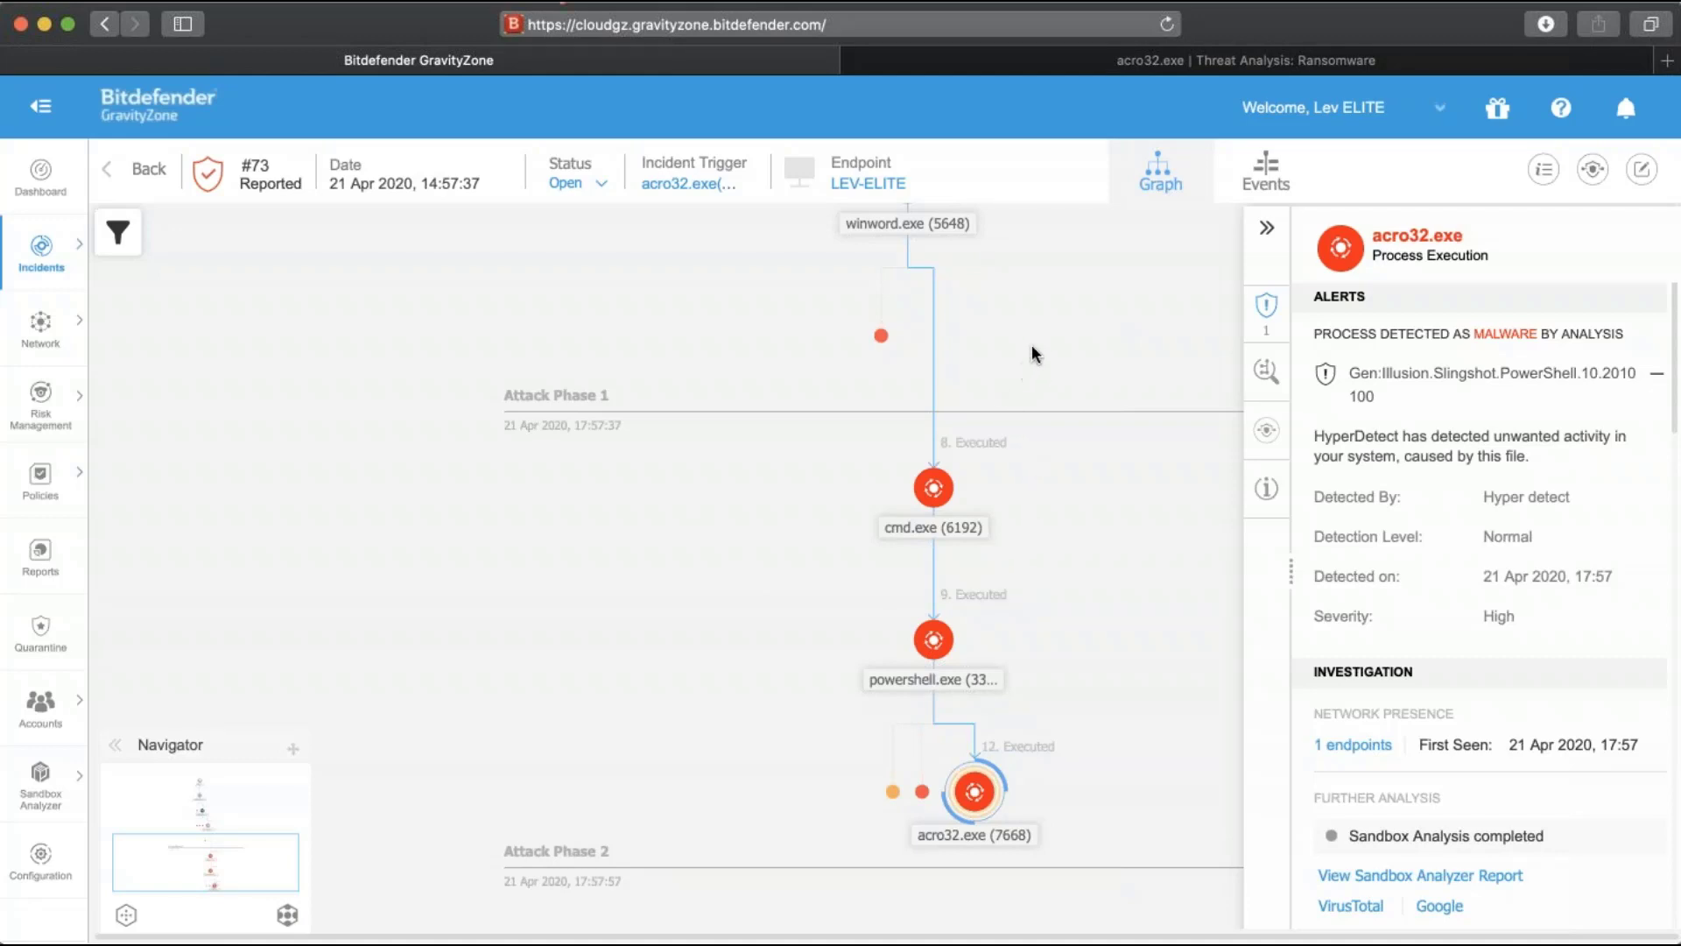
pyautogui.moveTo(1019, 333)
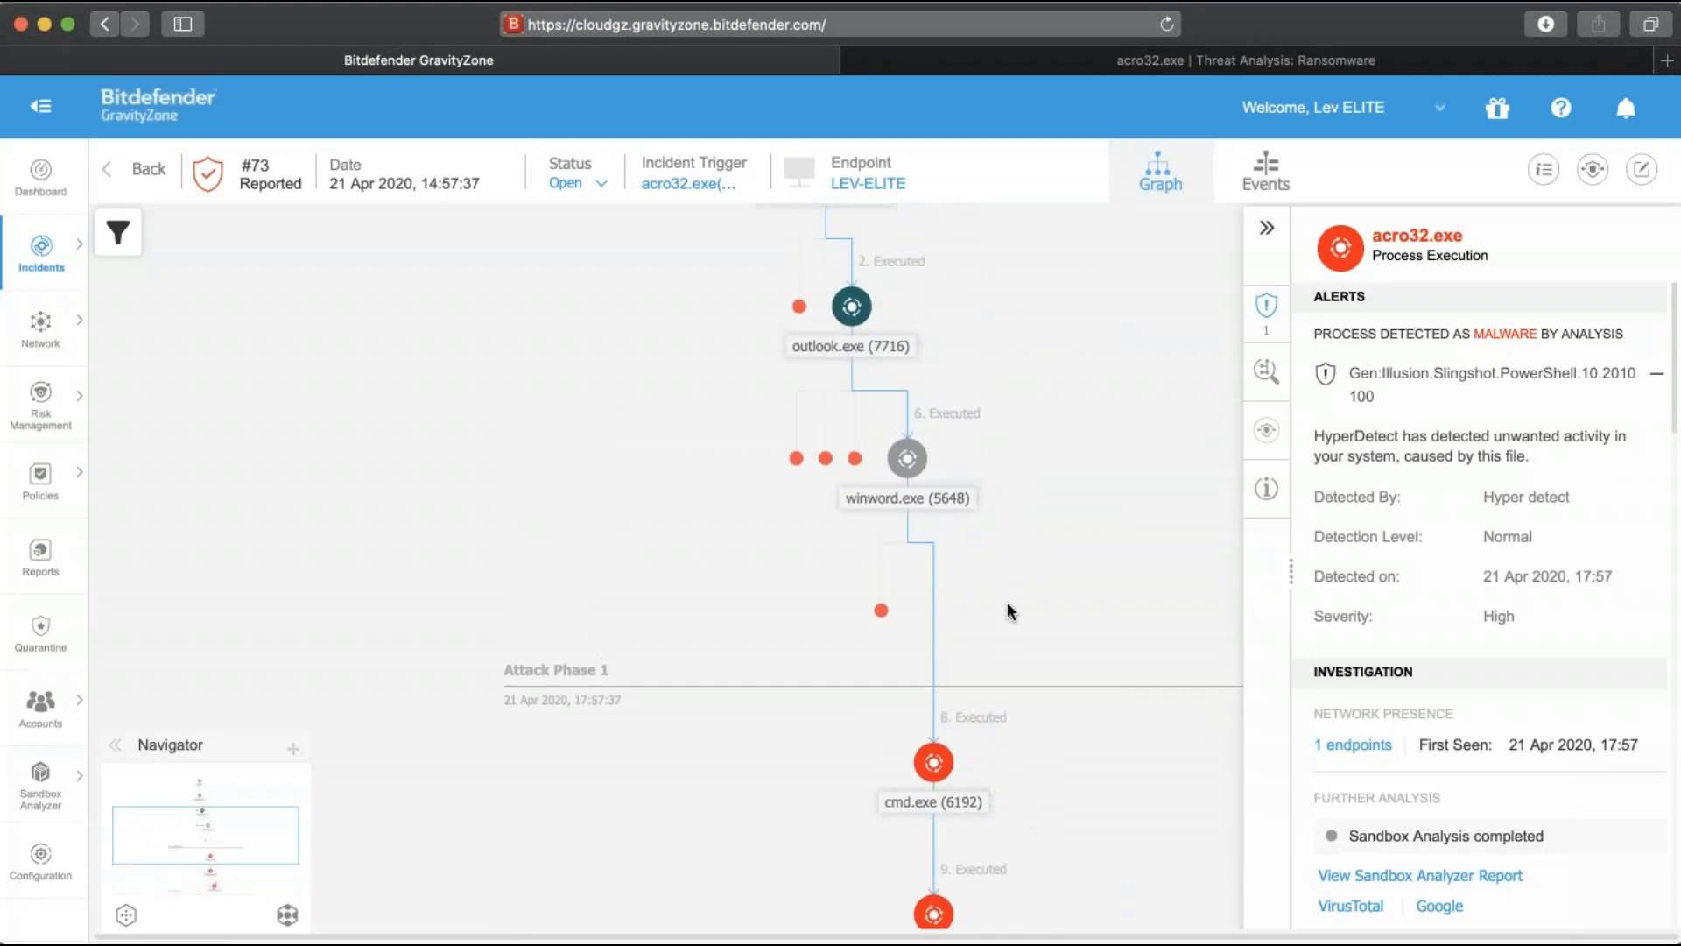
pyautogui.moveTo(989, 552)
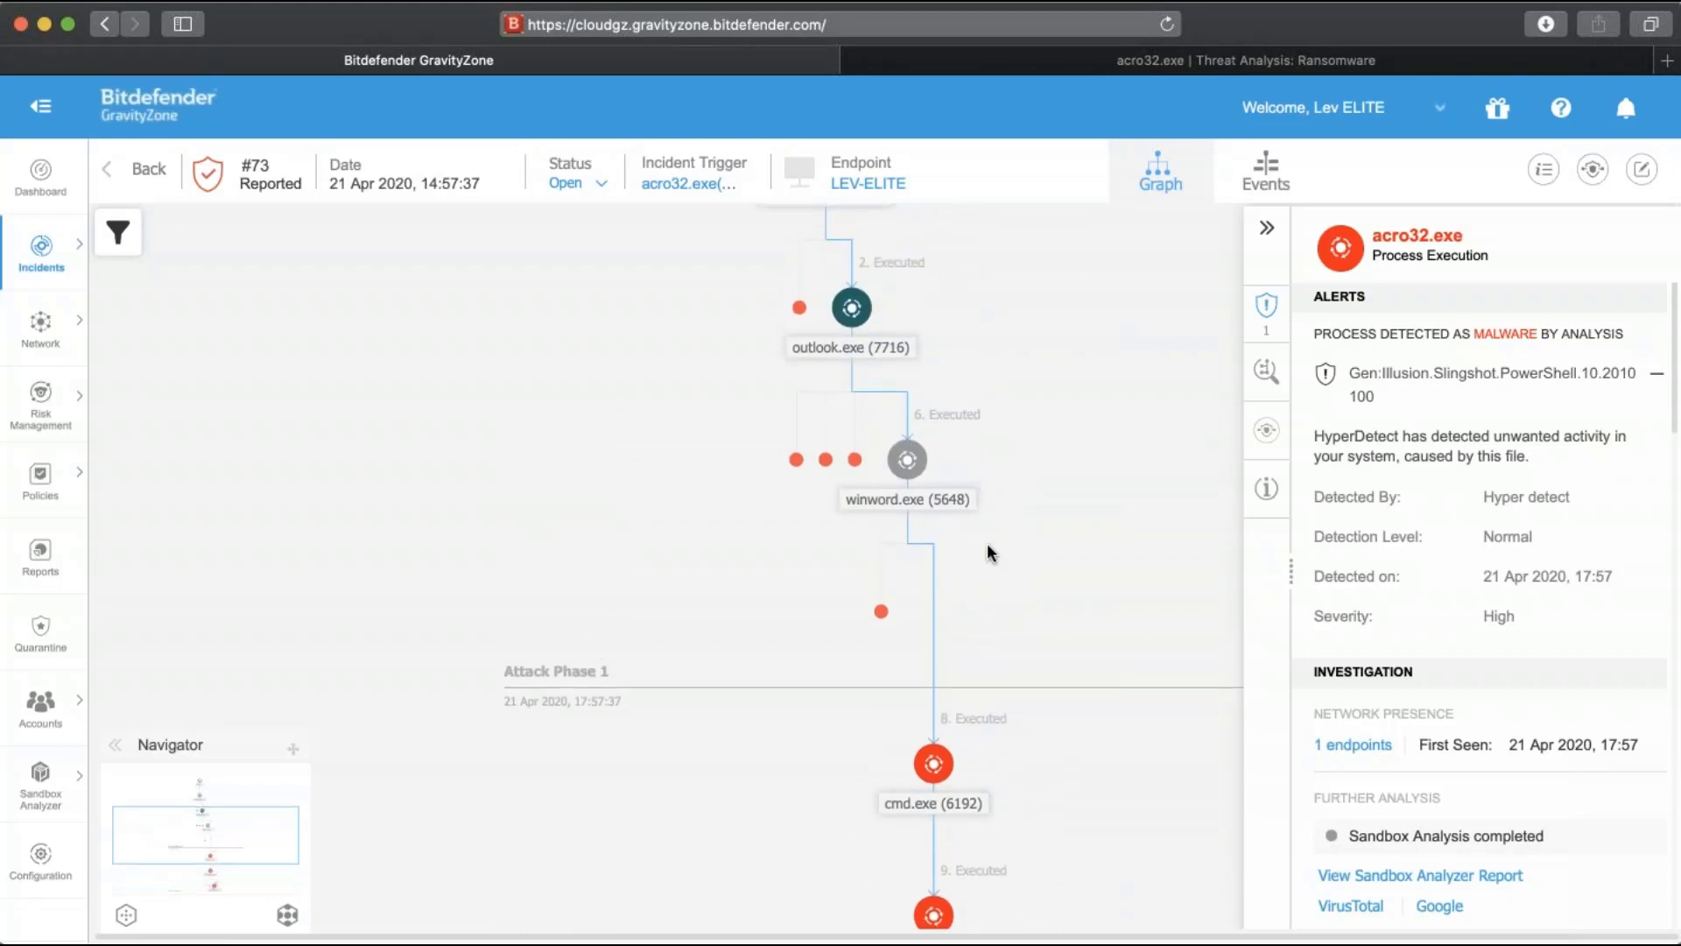
pyautogui.moveTo(872, 435)
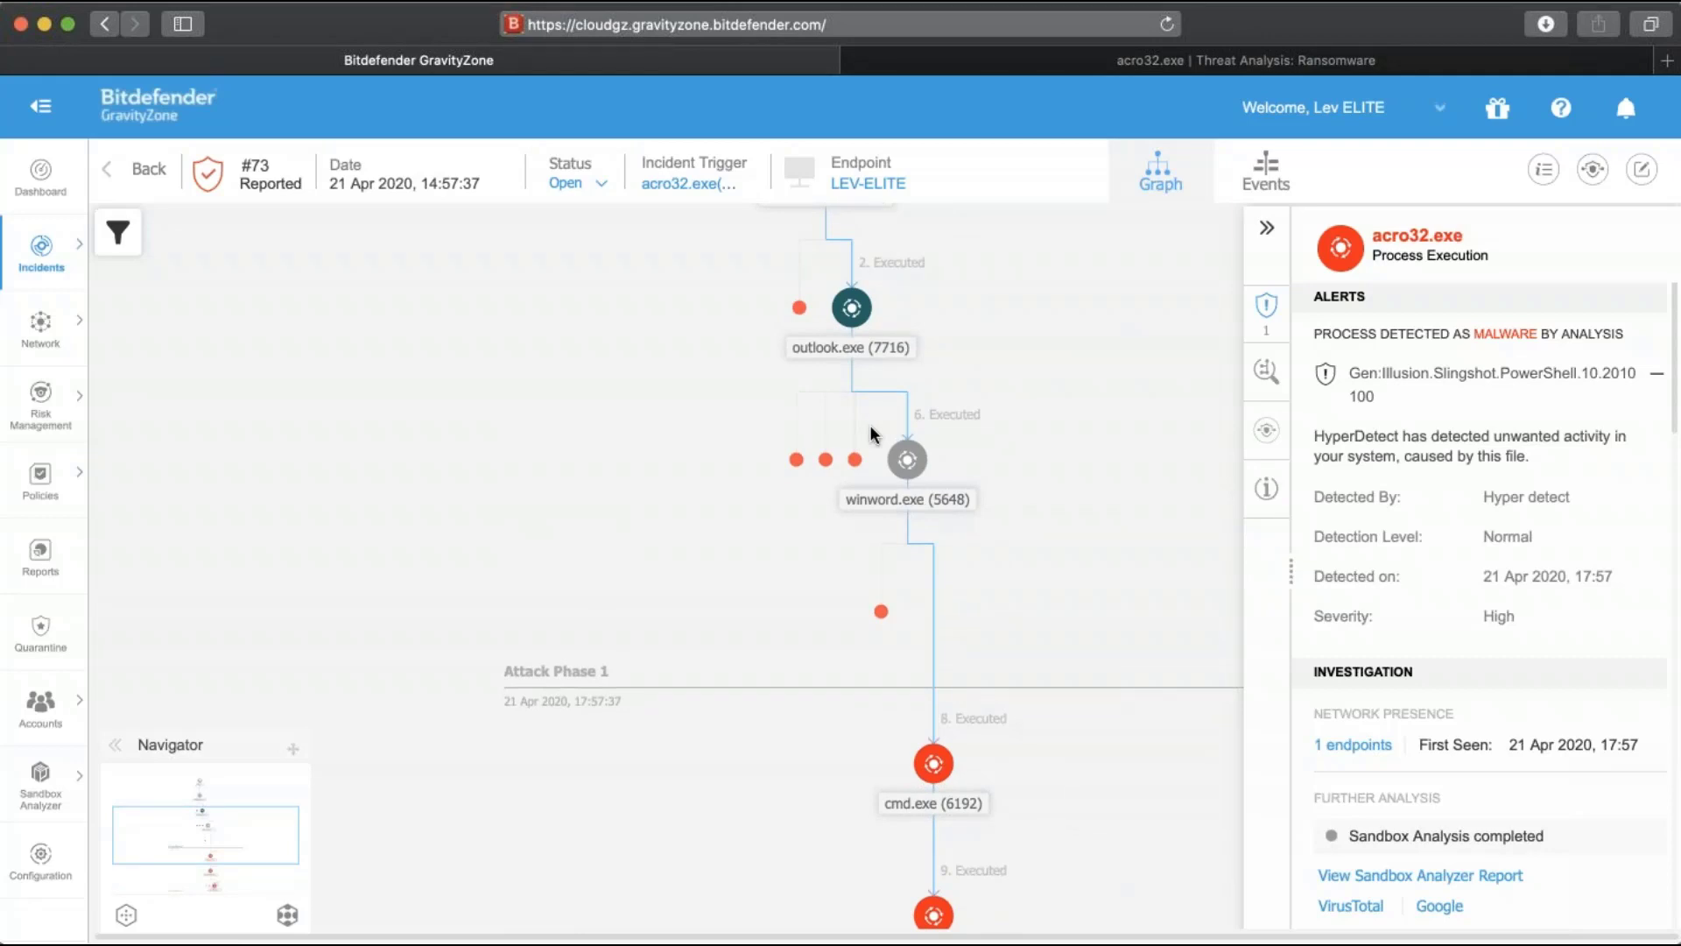
pyautogui.moveTo(845, 338)
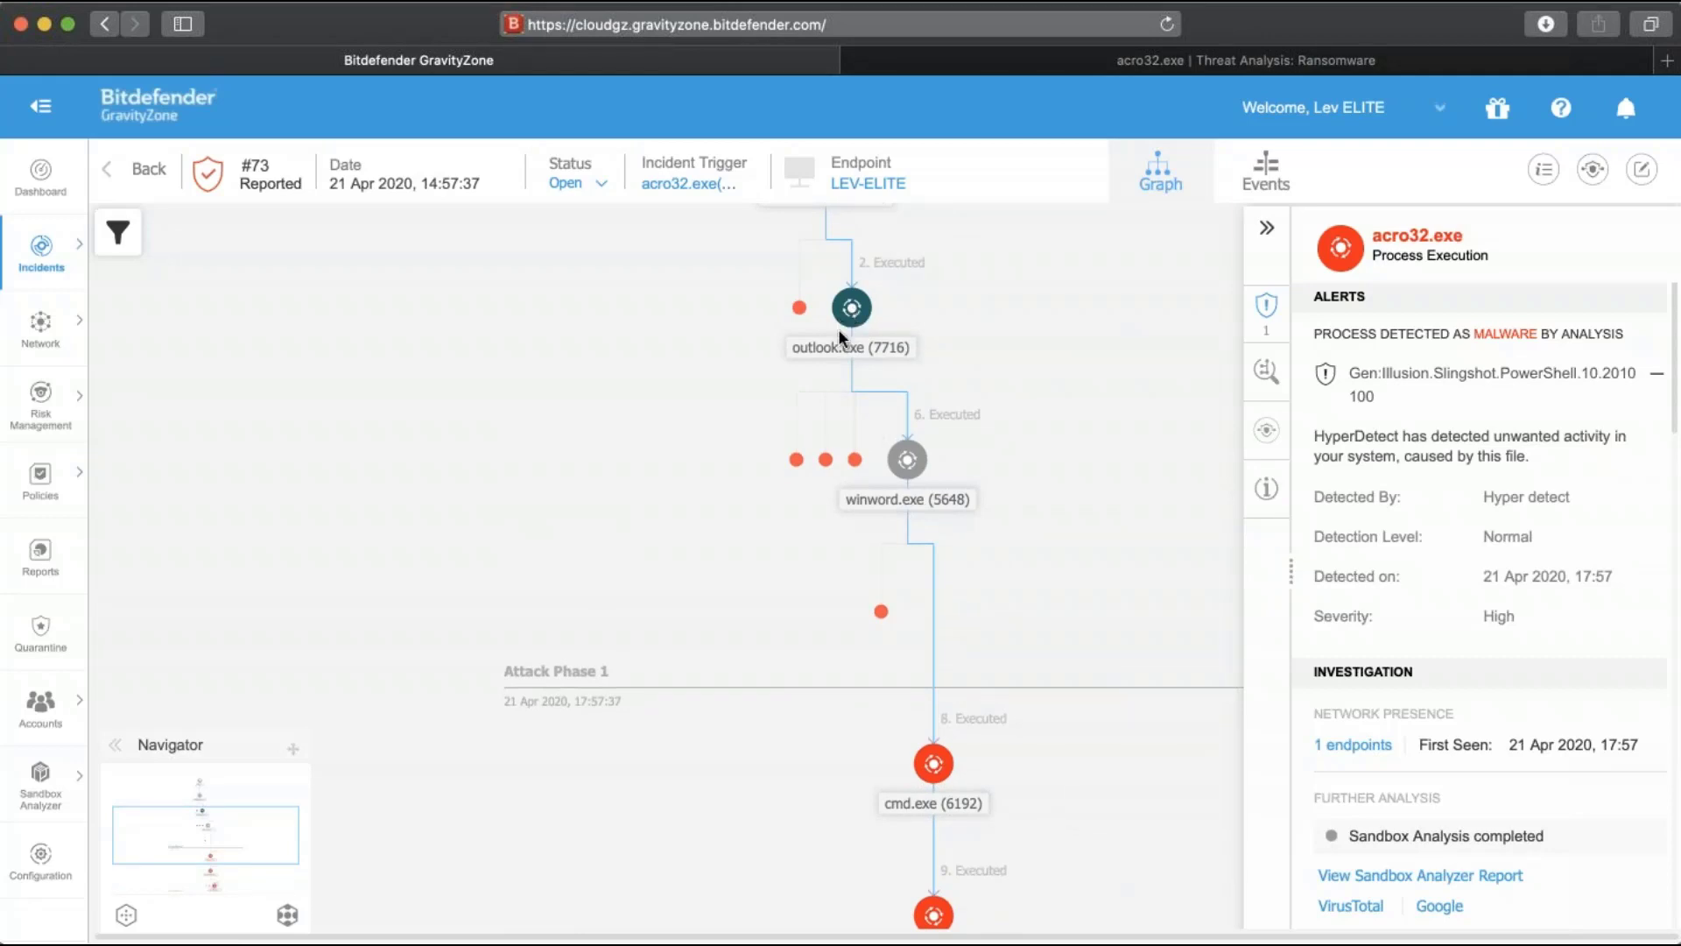
pyautogui.click(799, 459)
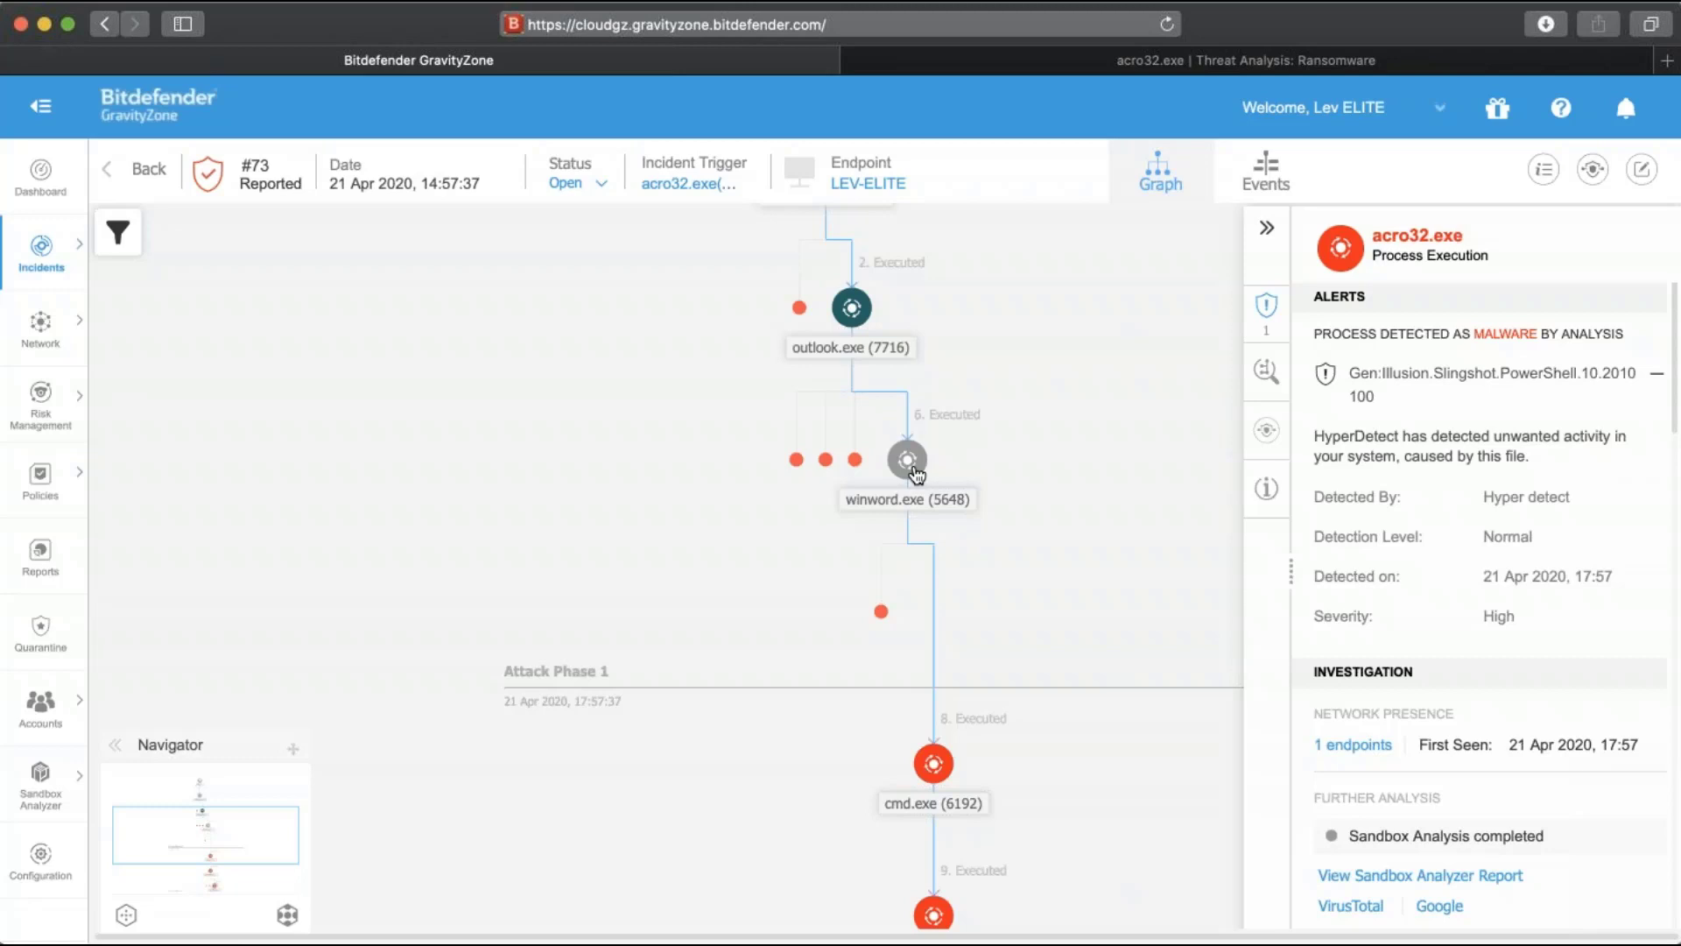
pyautogui.moveTo(1085, 612)
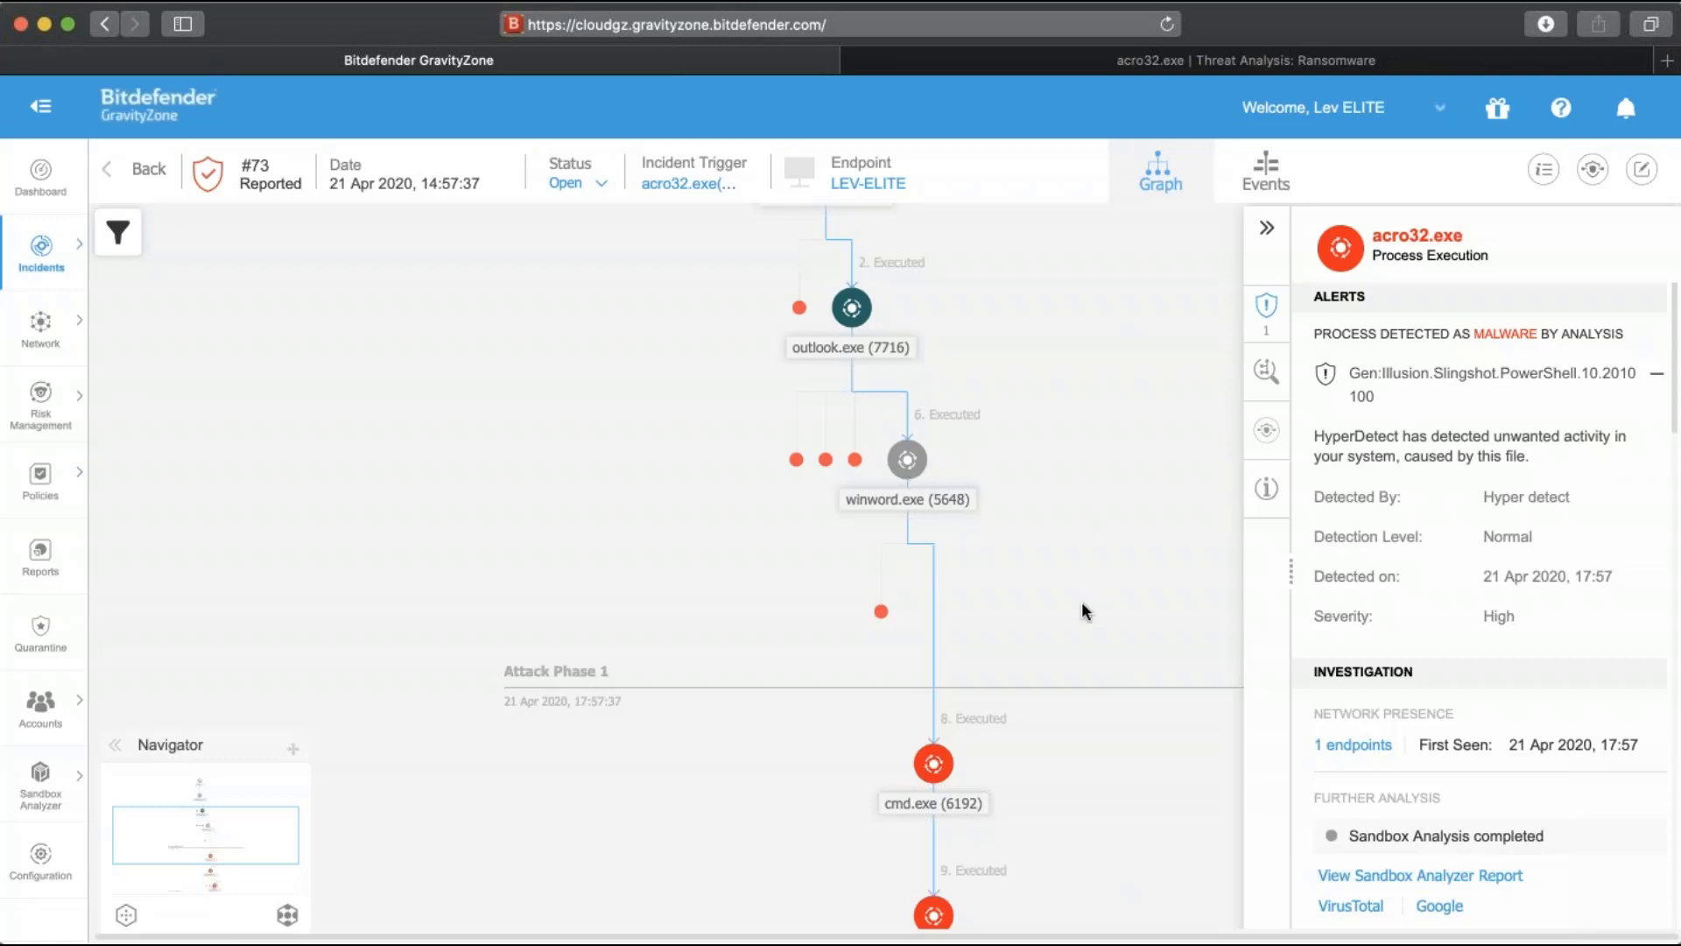
pyautogui.scroll(-3)
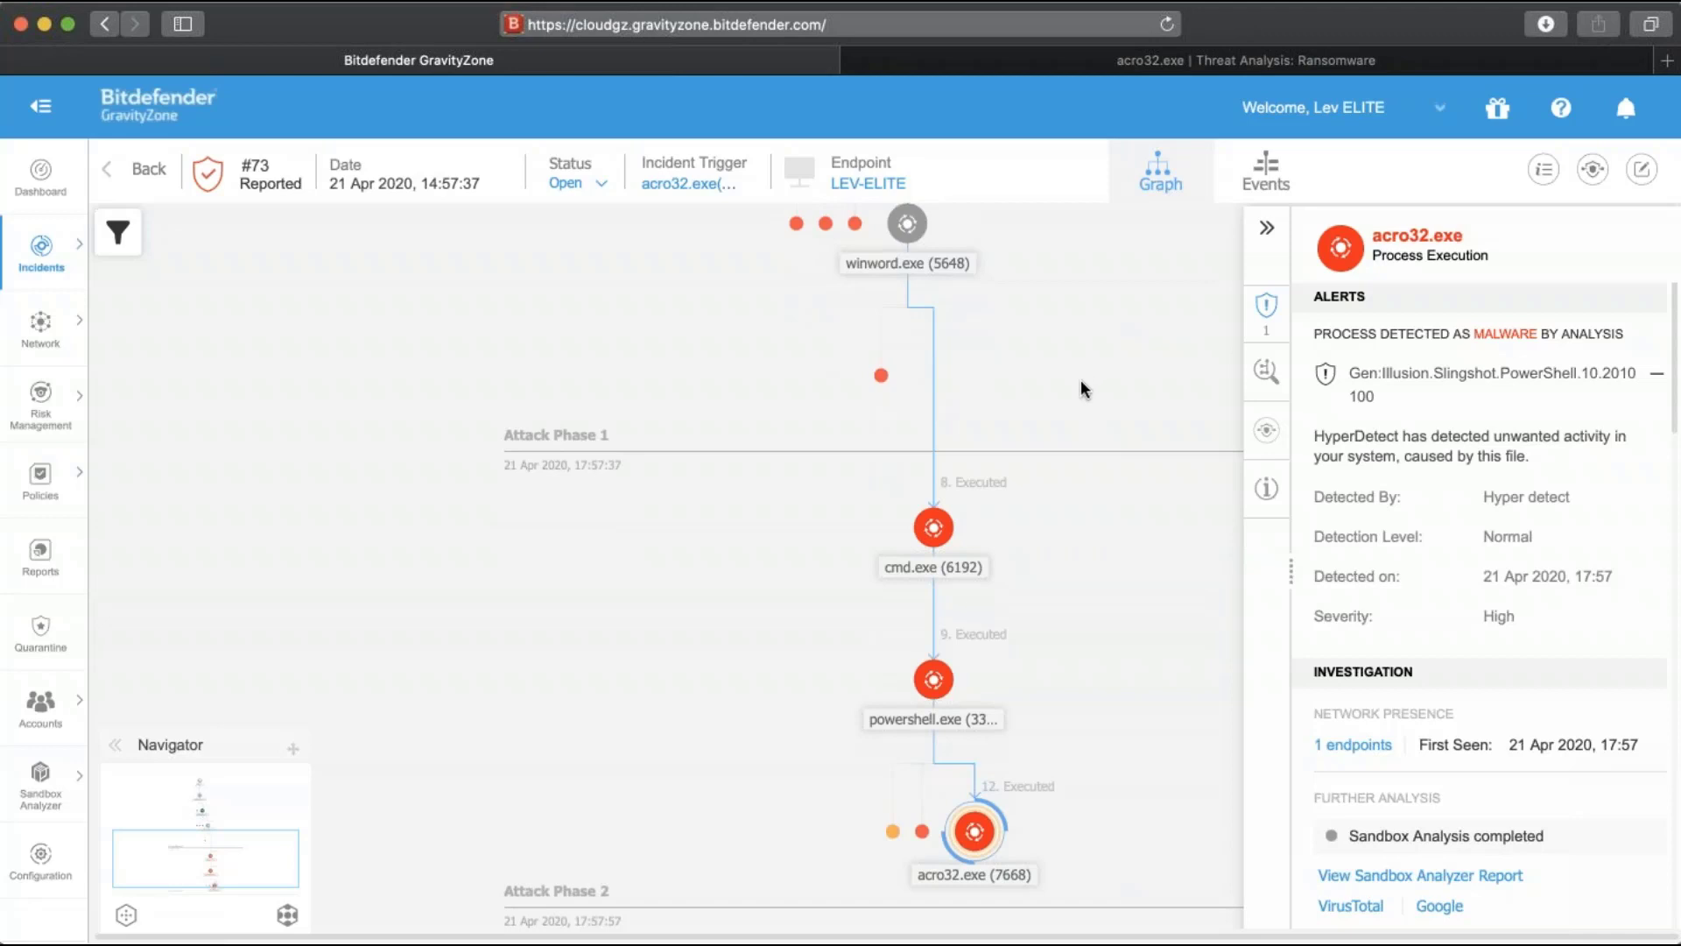
# View powershell.exe's command line that downloaded acro32.exe from zagygutn.ro, then close it
pyautogui.click(932, 679)
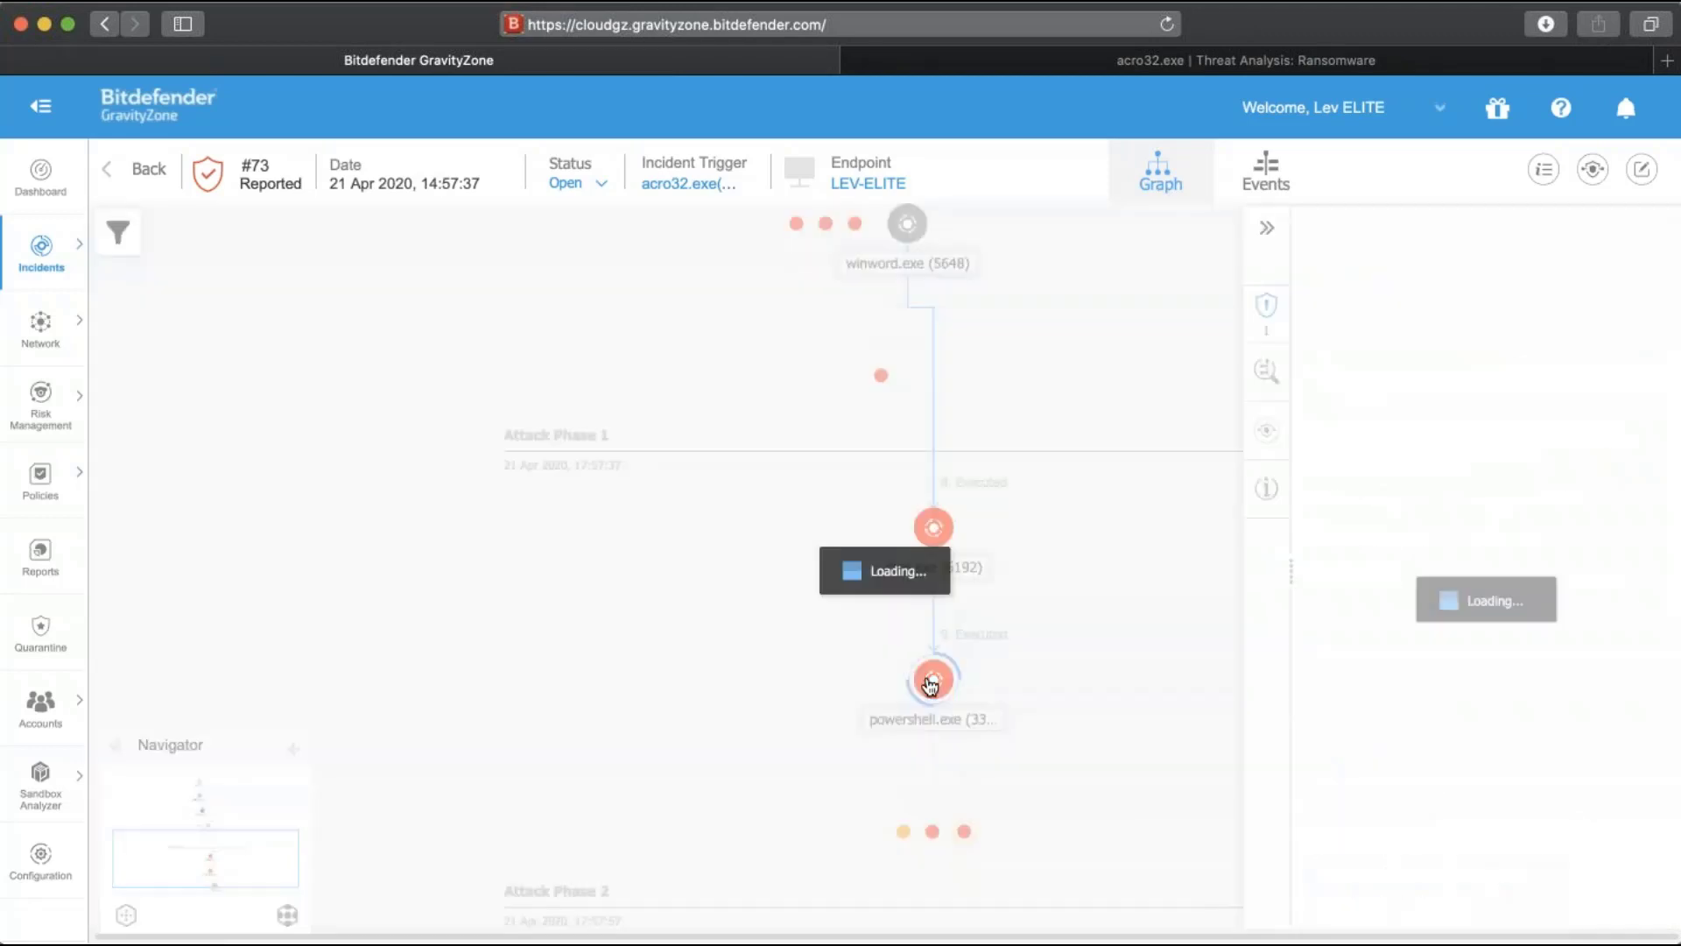
pyautogui.click(931, 683)
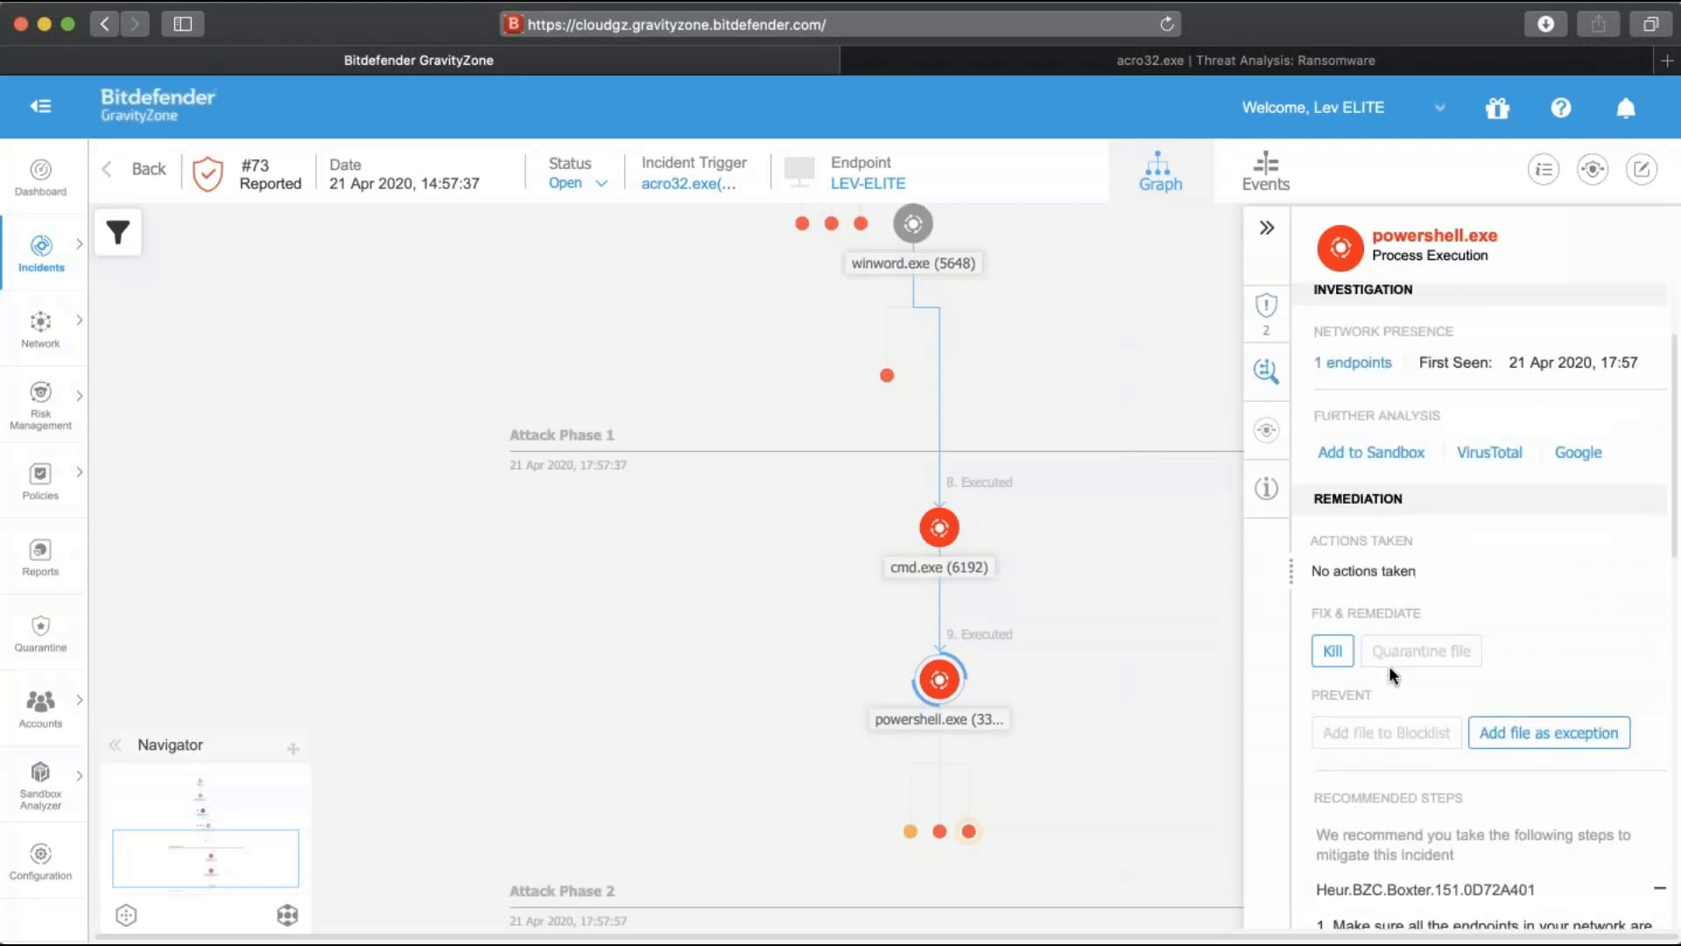
pyautogui.click(1571, 750)
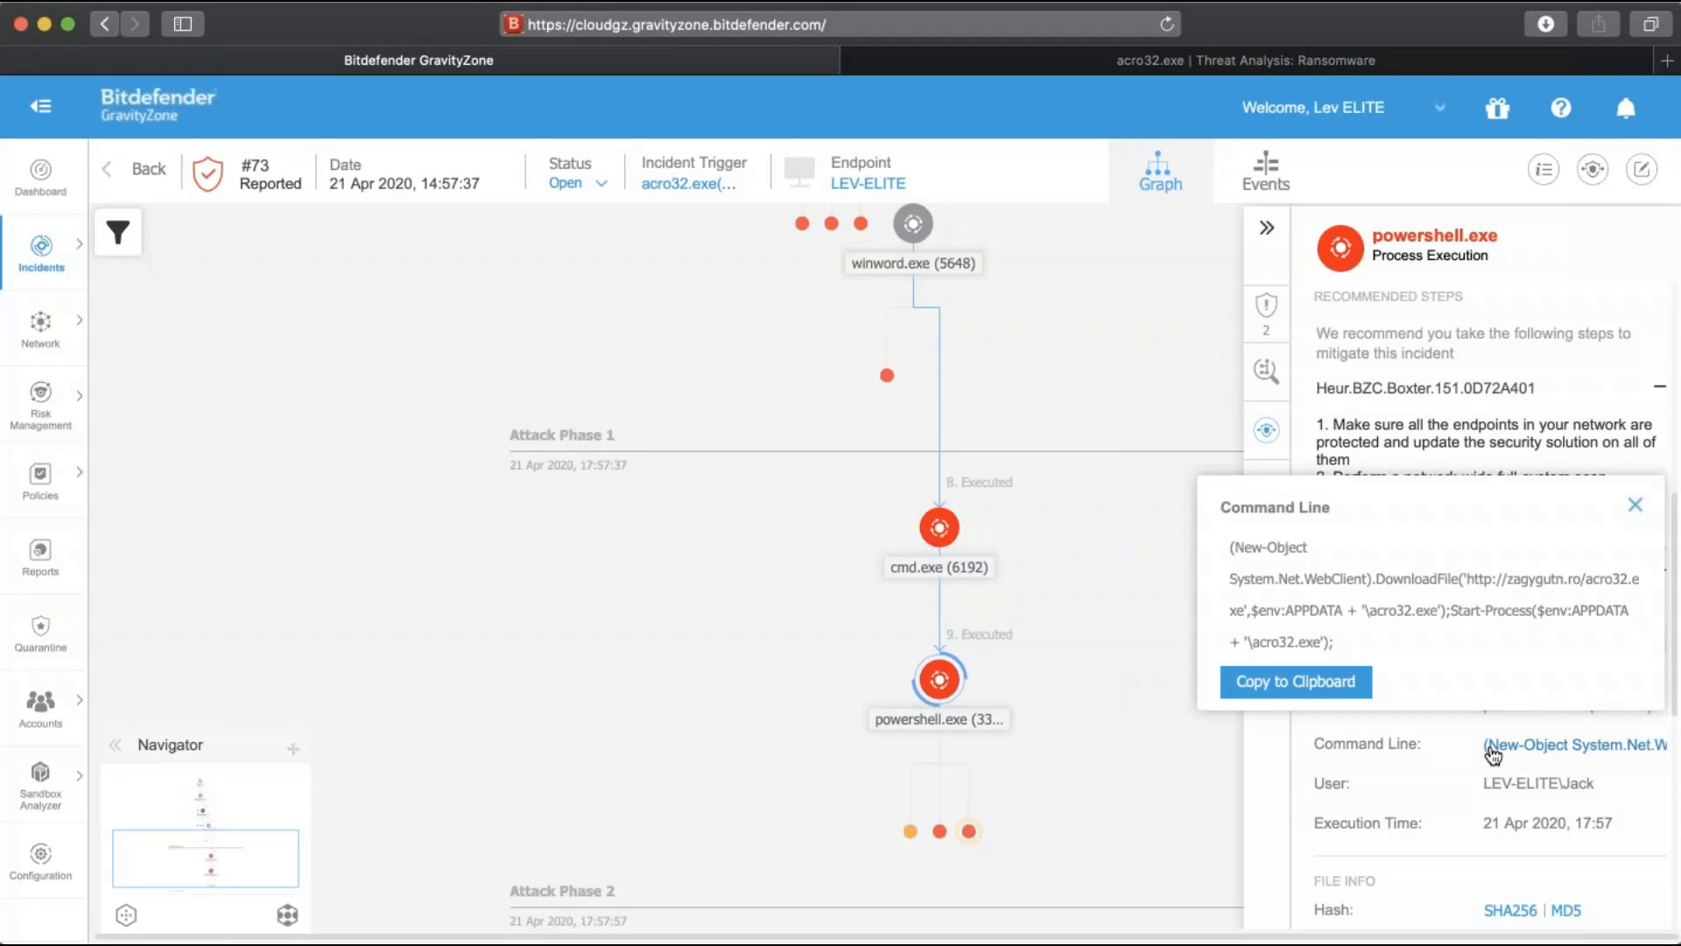
pyautogui.moveTo(1085, 826)
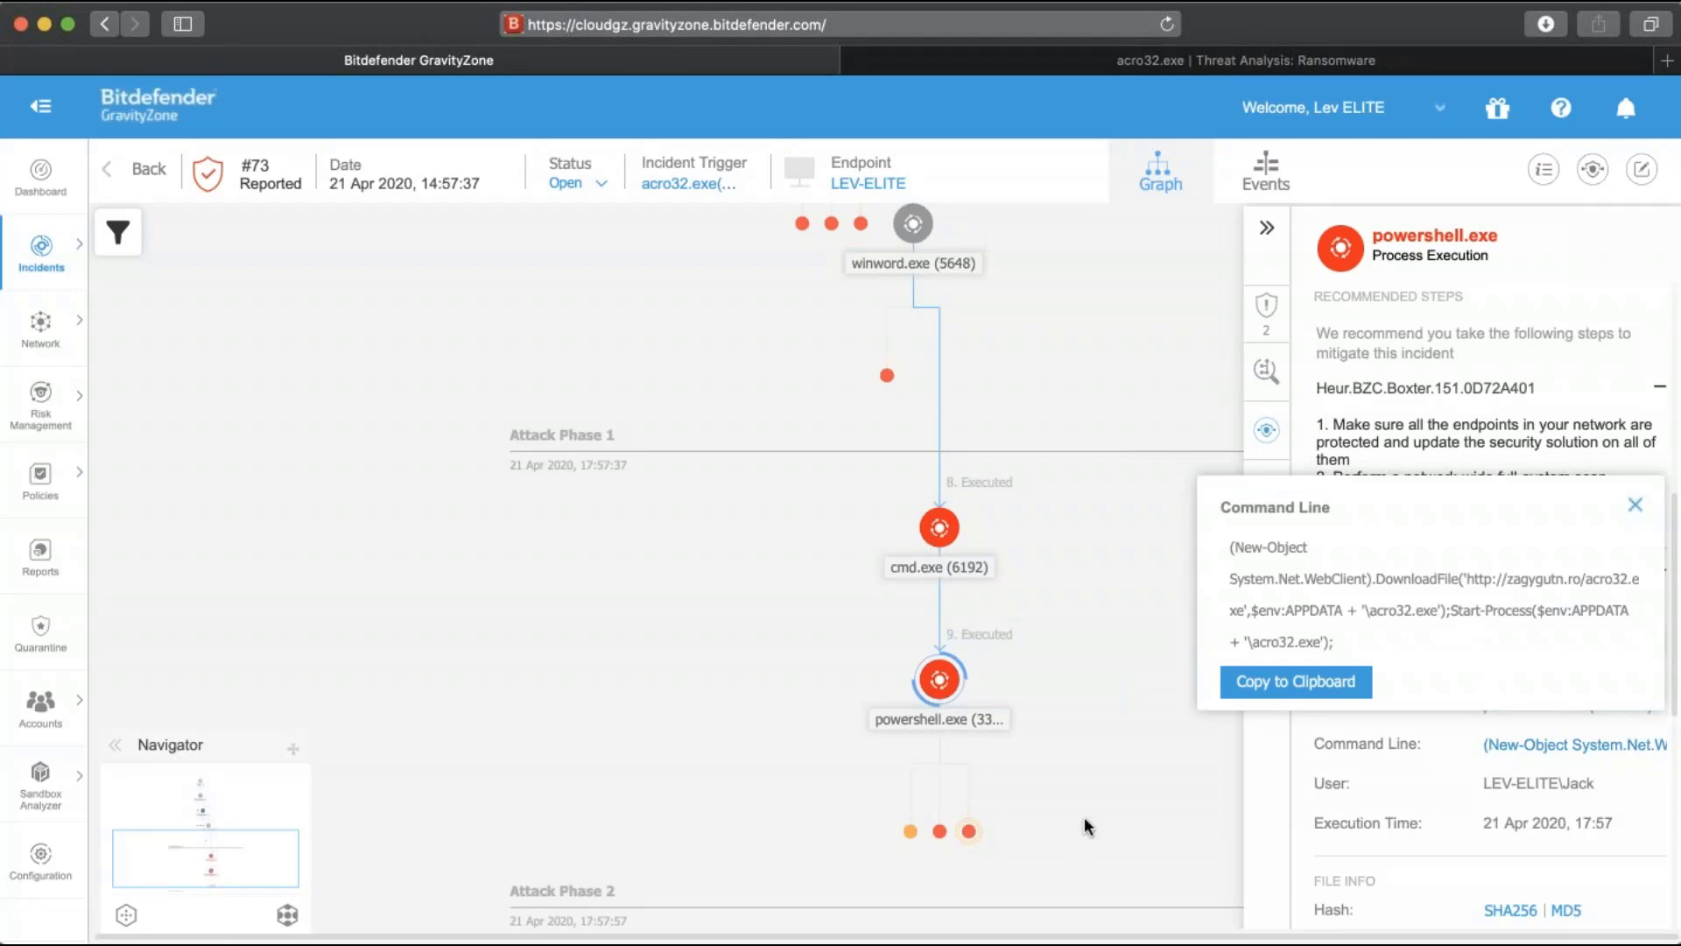
pyautogui.moveTo(1583, 503)
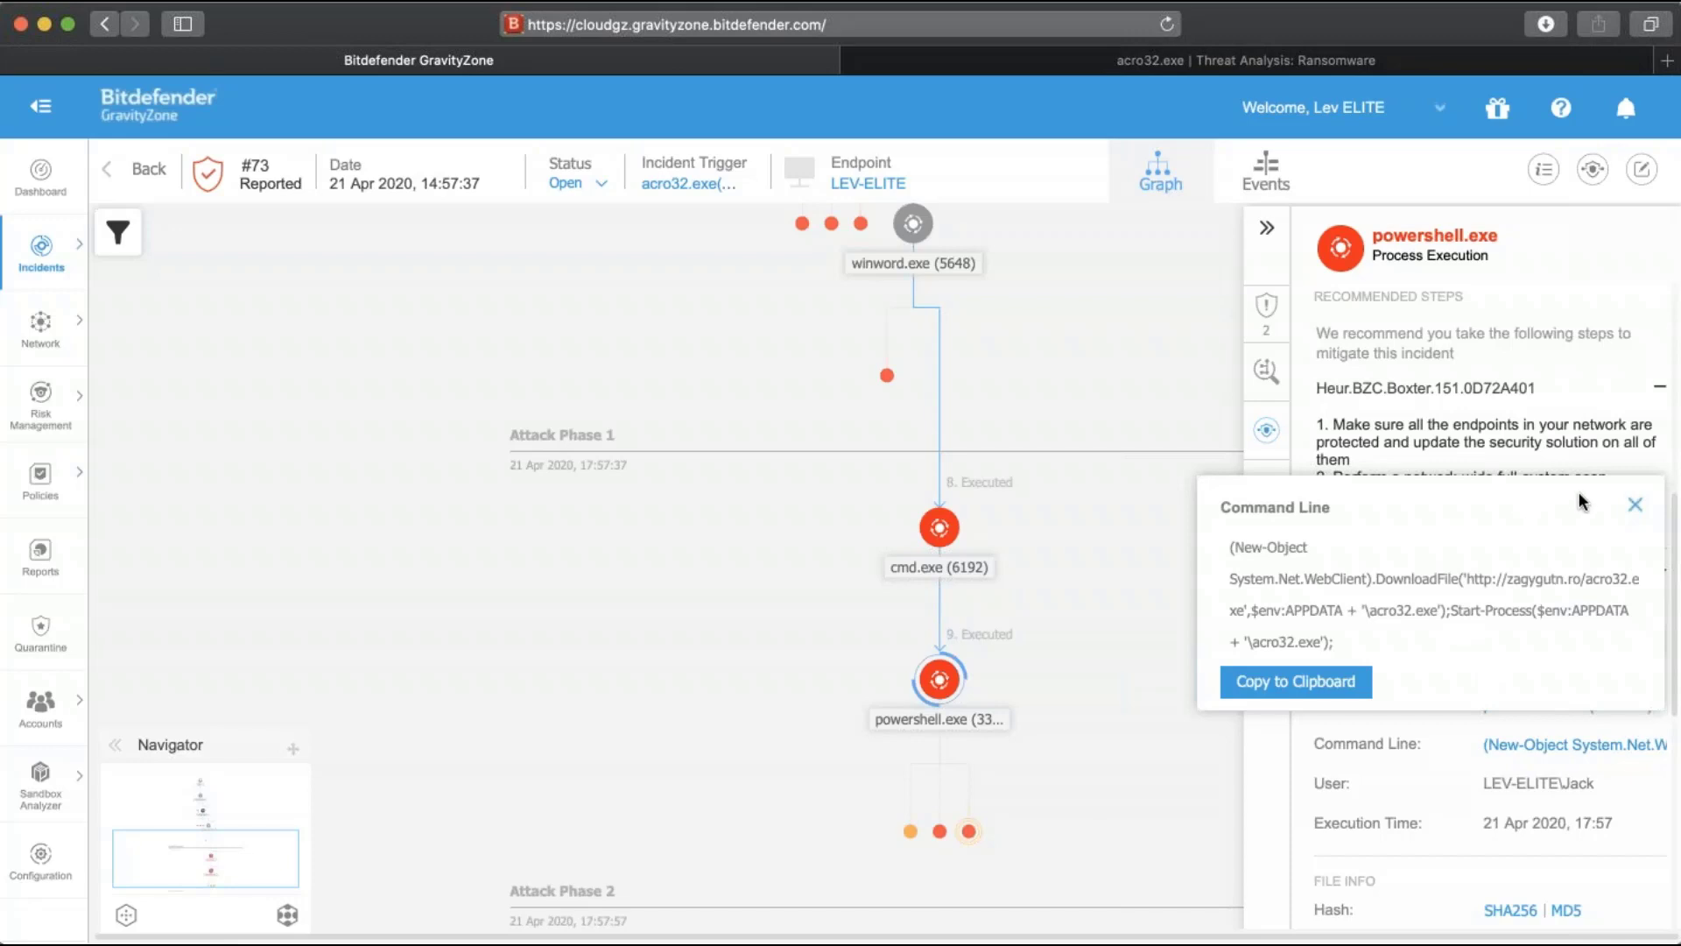
pyautogui.click(1637, 504)
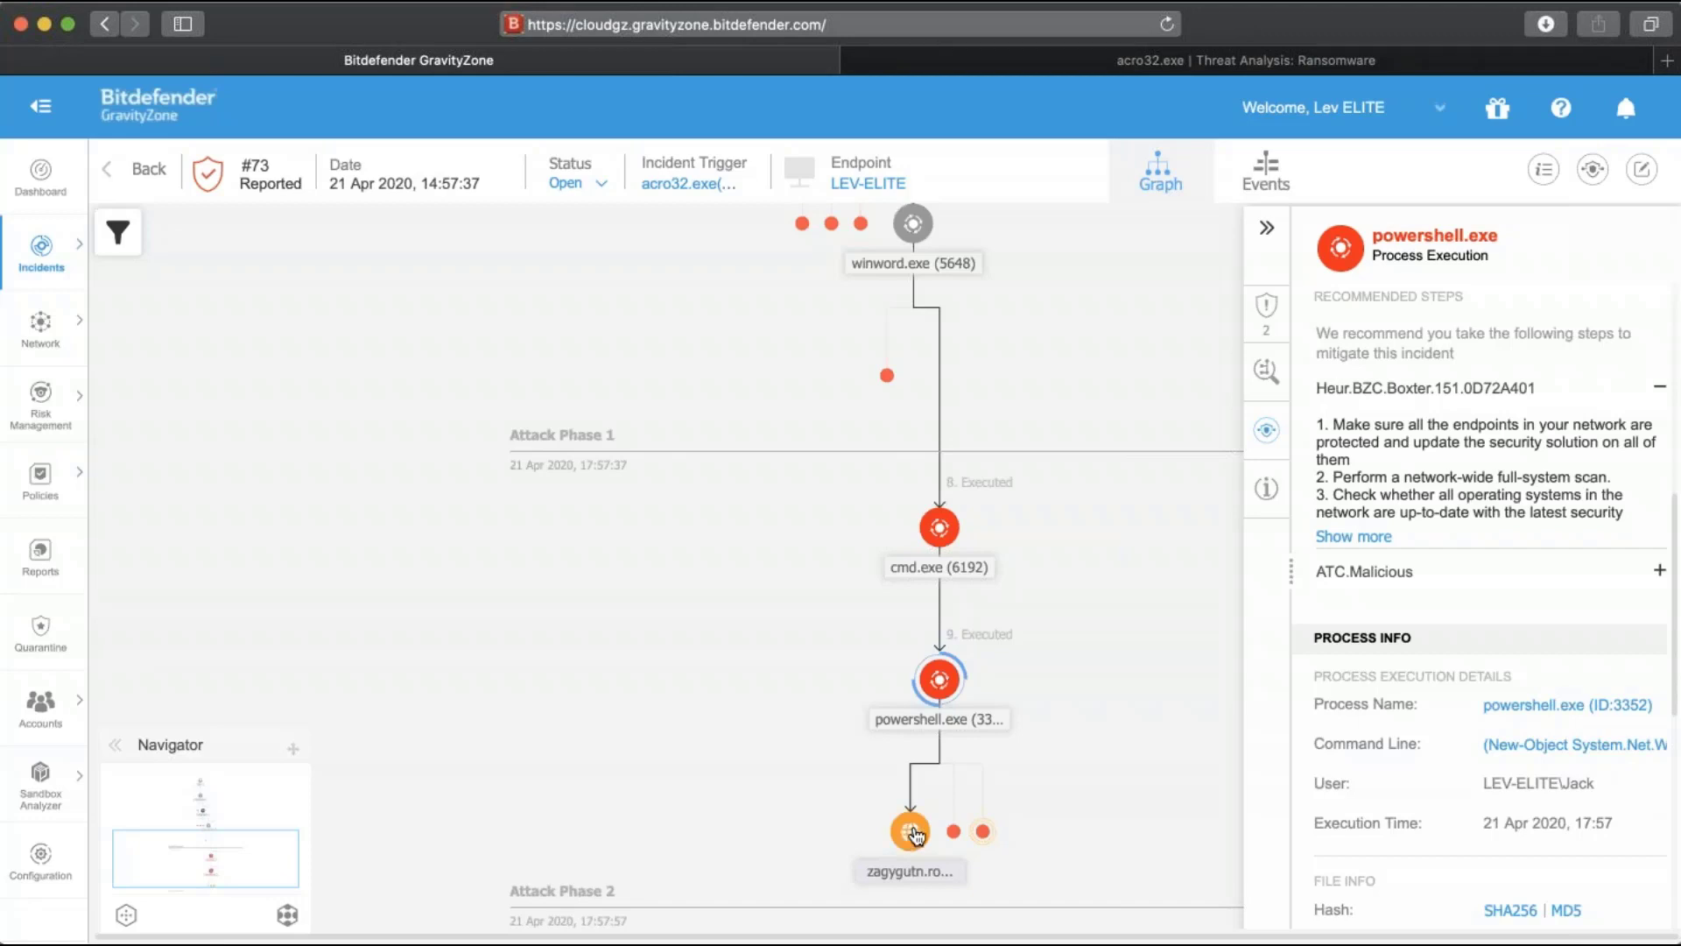
pyautogui.click(974, 831)
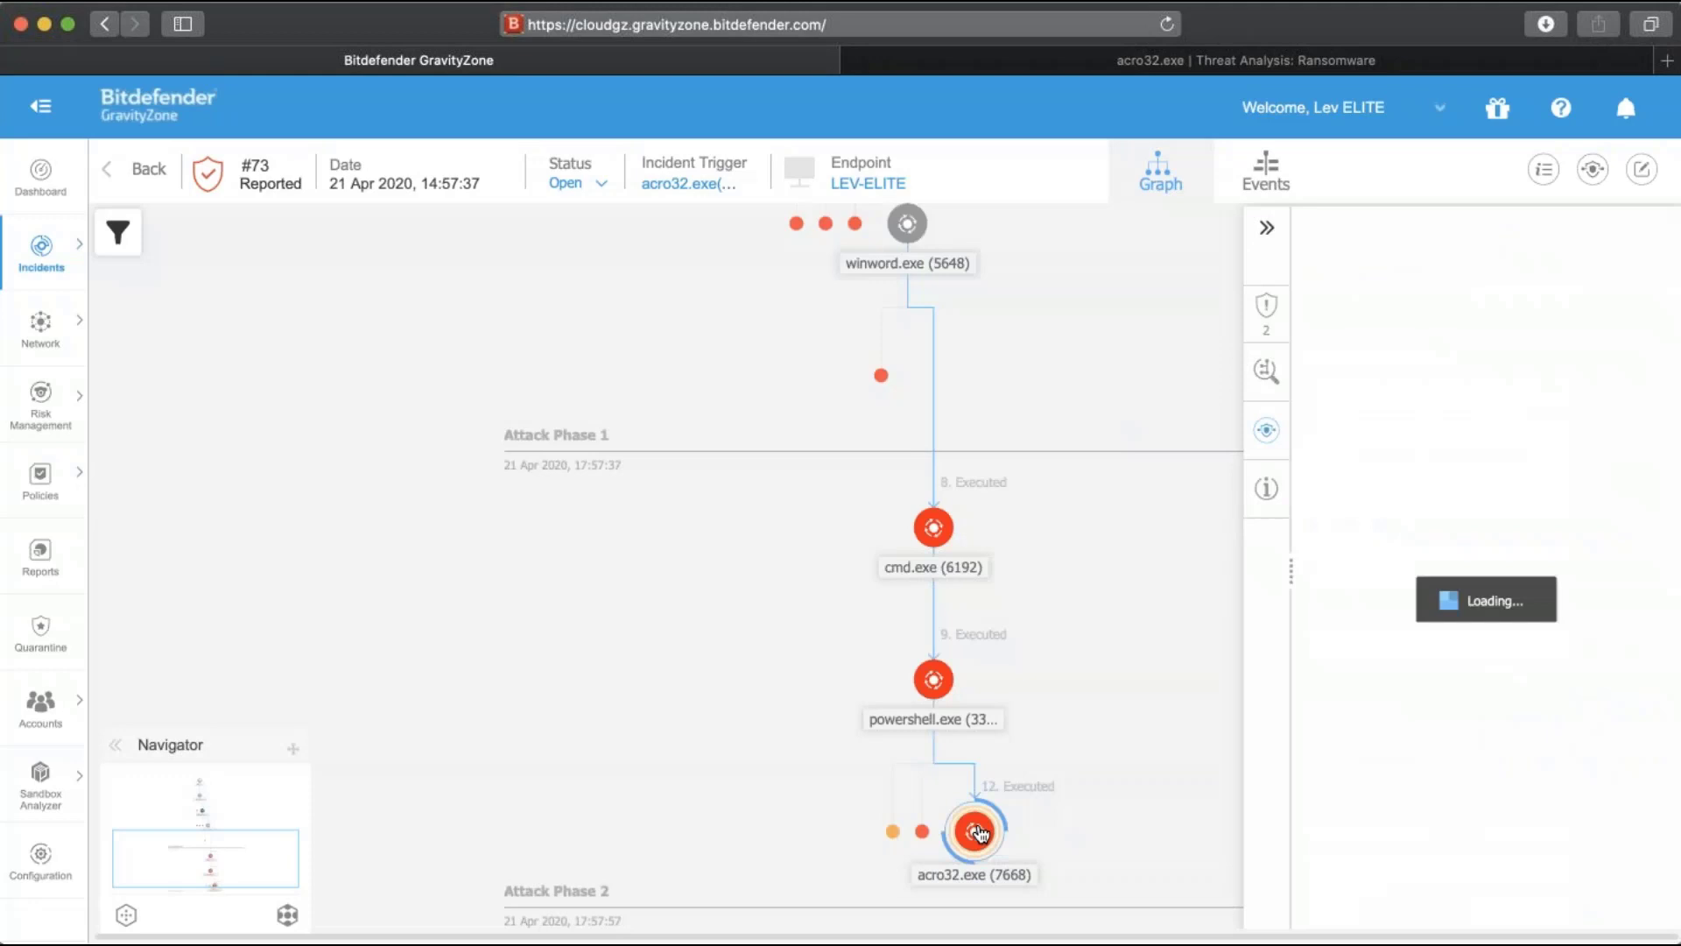
pyautogui.click(974, 832)
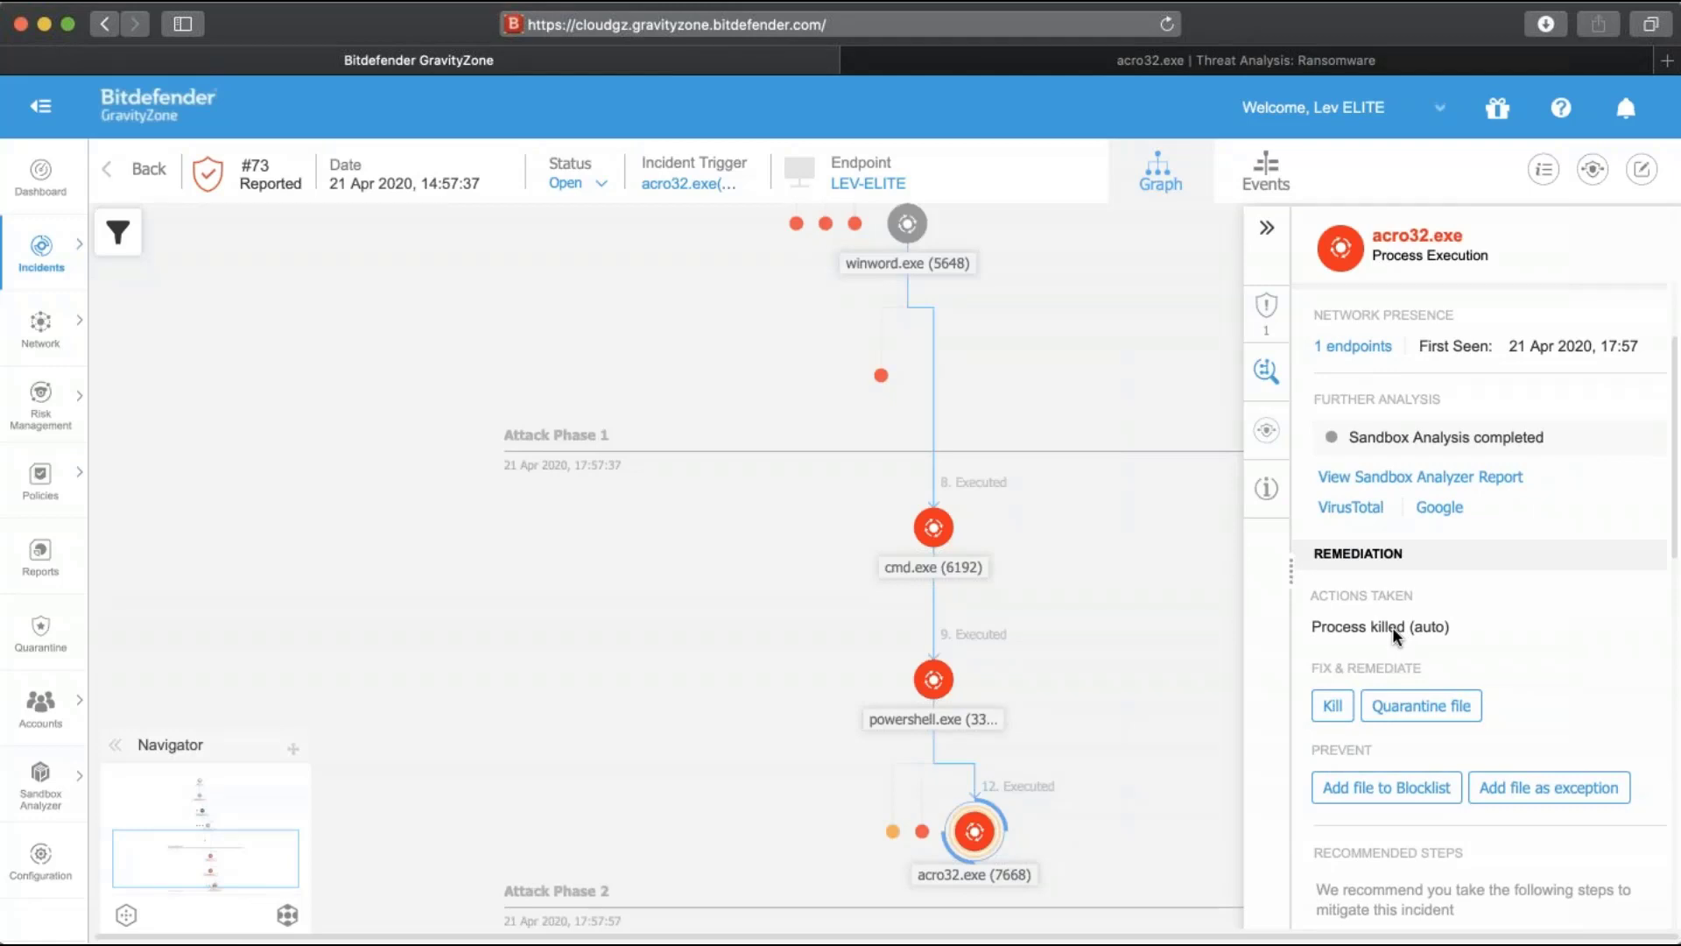
pyautogui.moveTo(1184, 569)
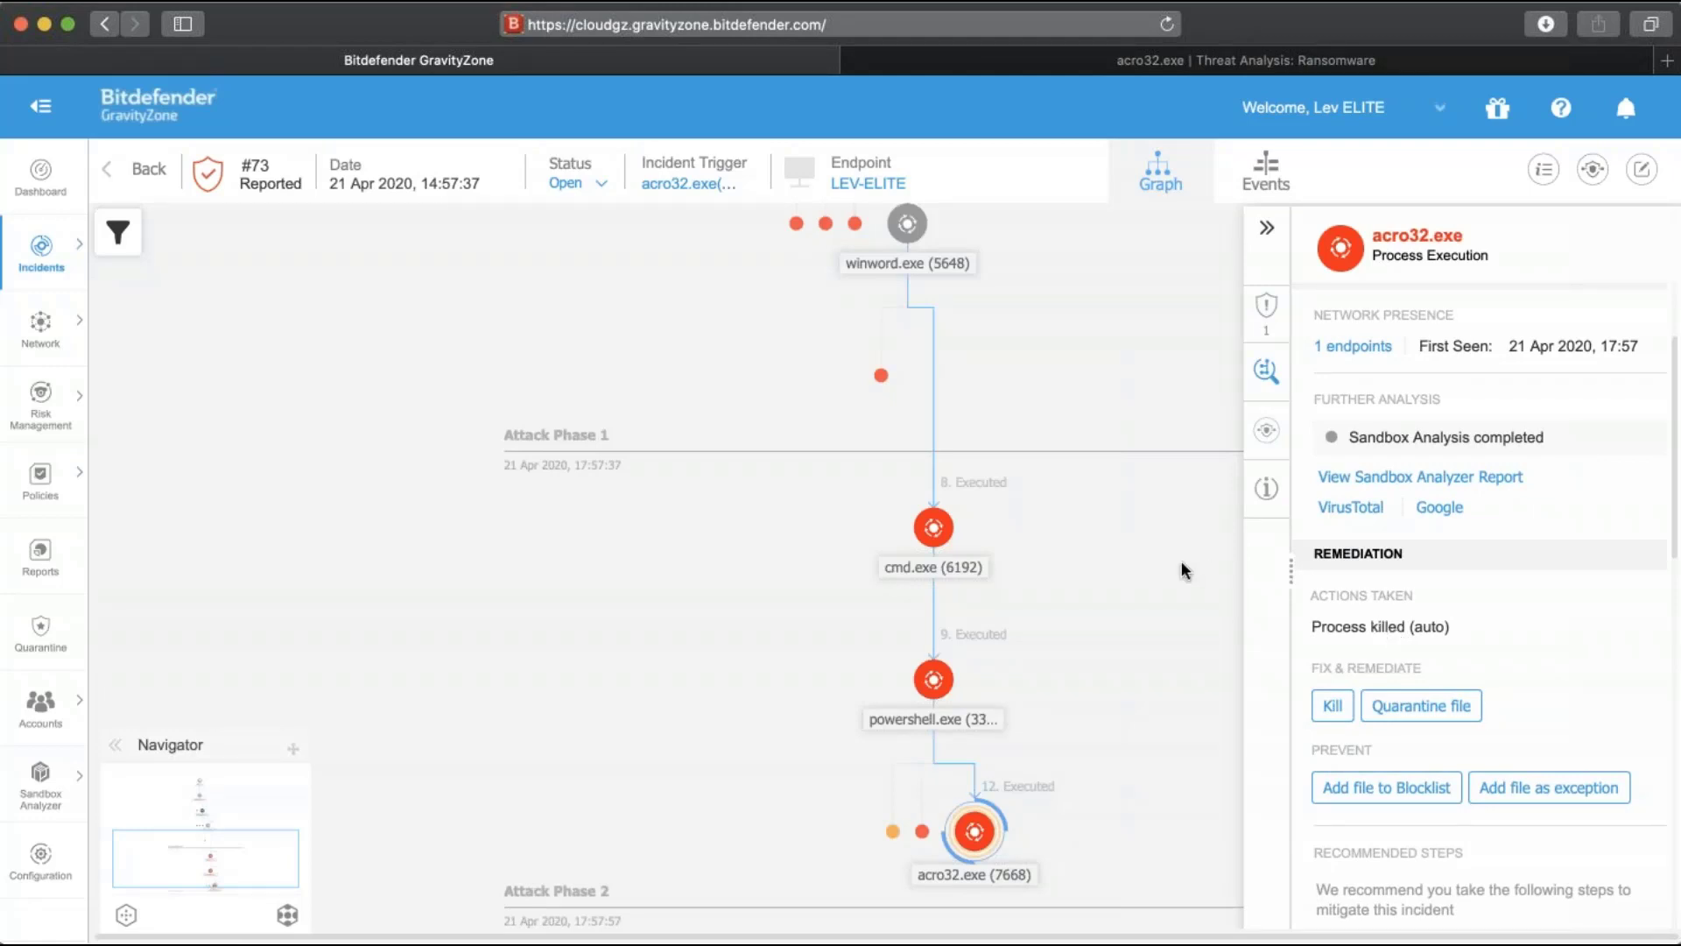
pyautogui.moveTo(779, 331)
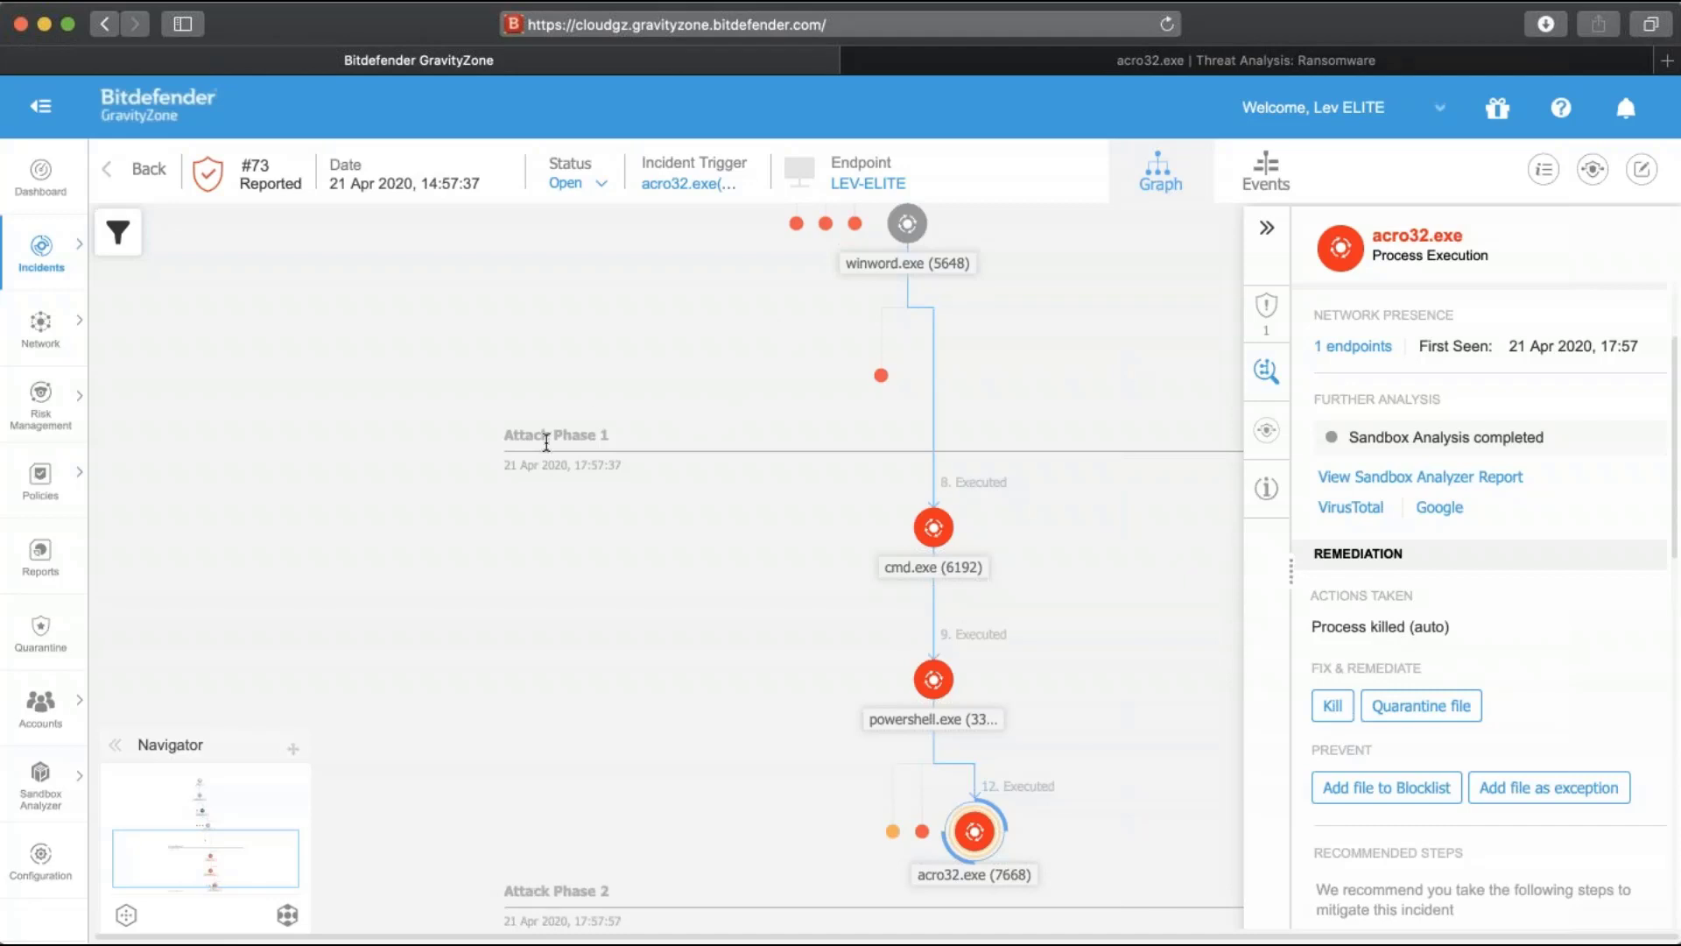
pyautogui.moveTo(579, 885)
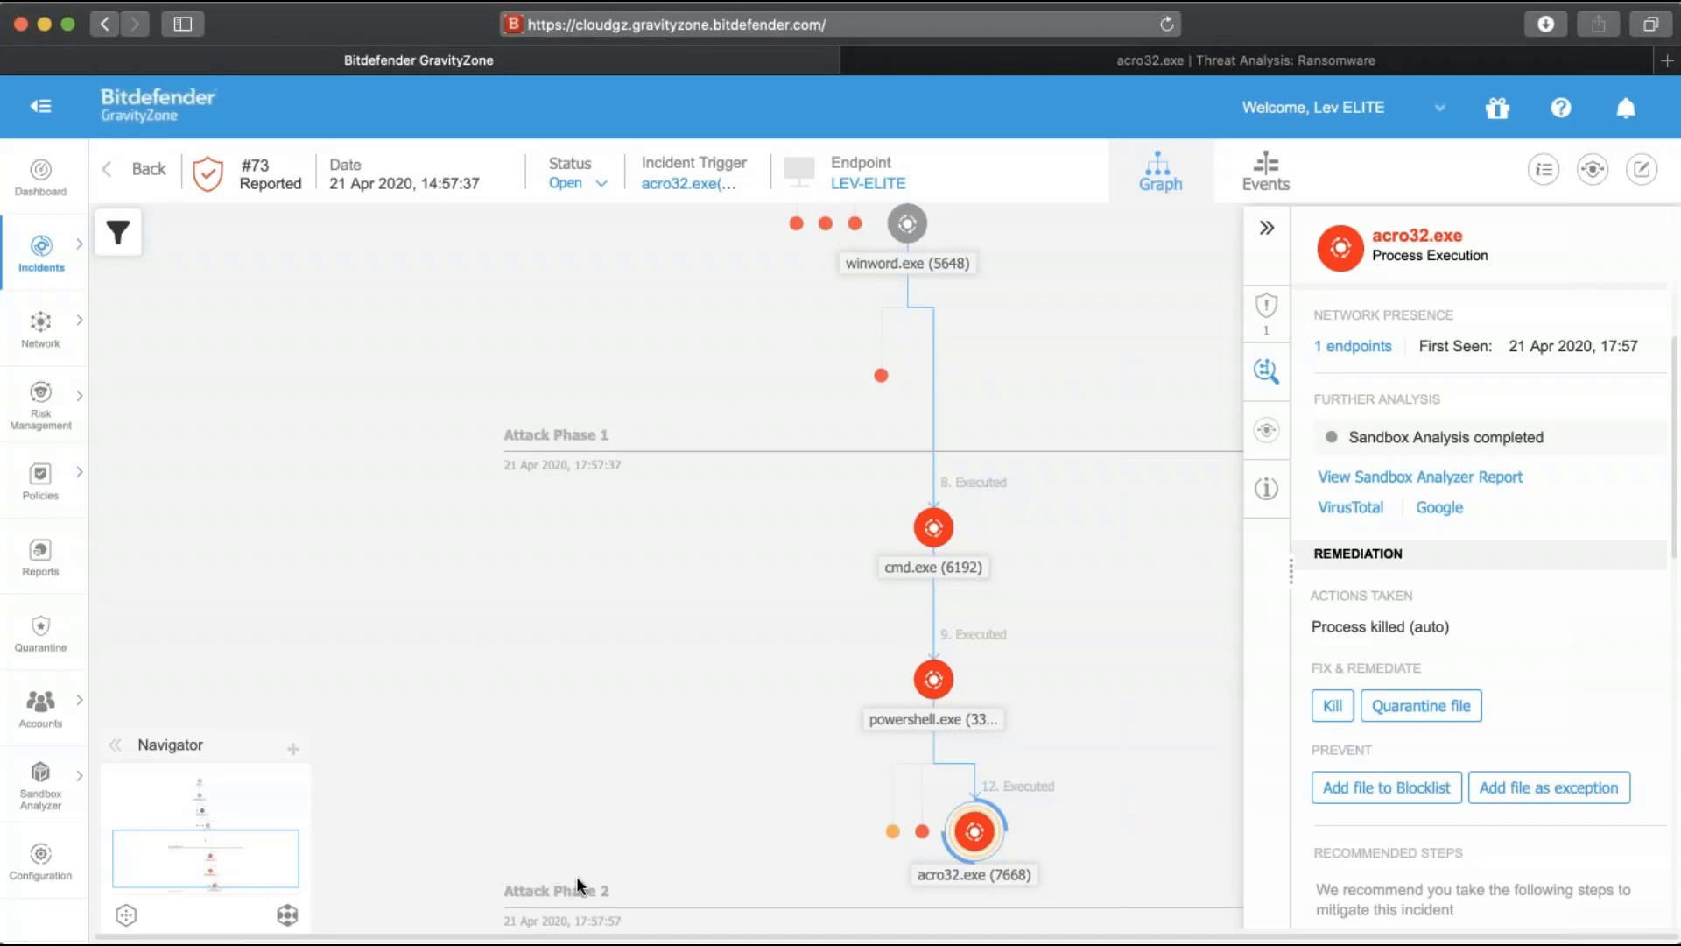
pyautogui.moveTo(792, 652)
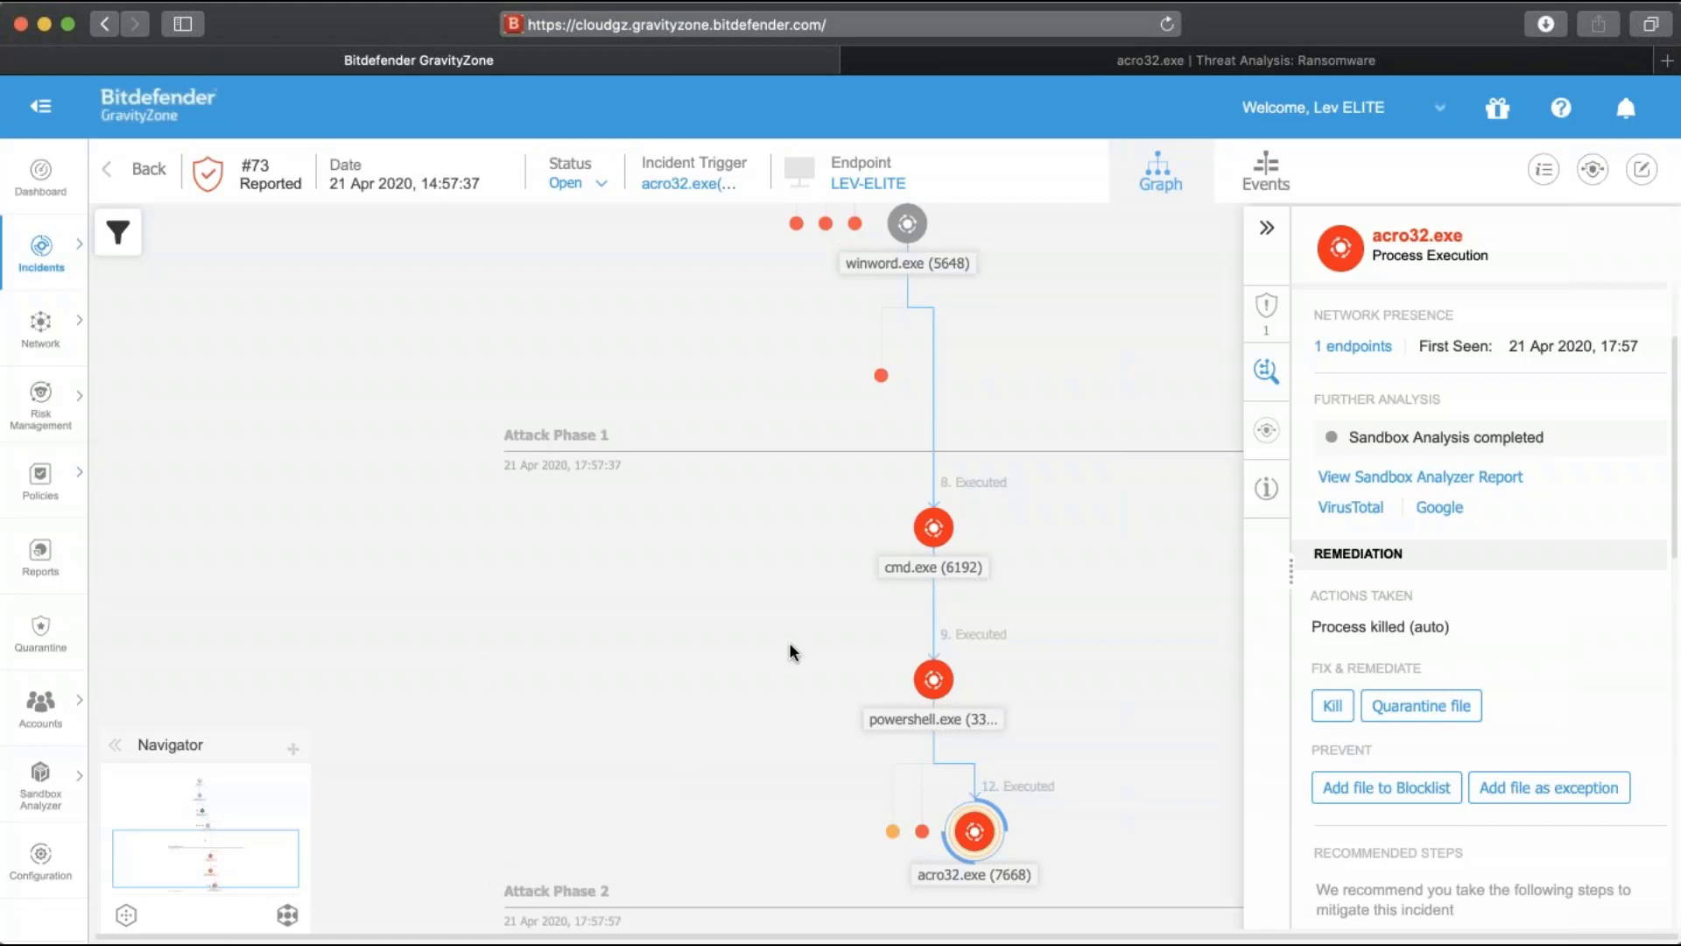
pyautogui.moveTo(919, 438)
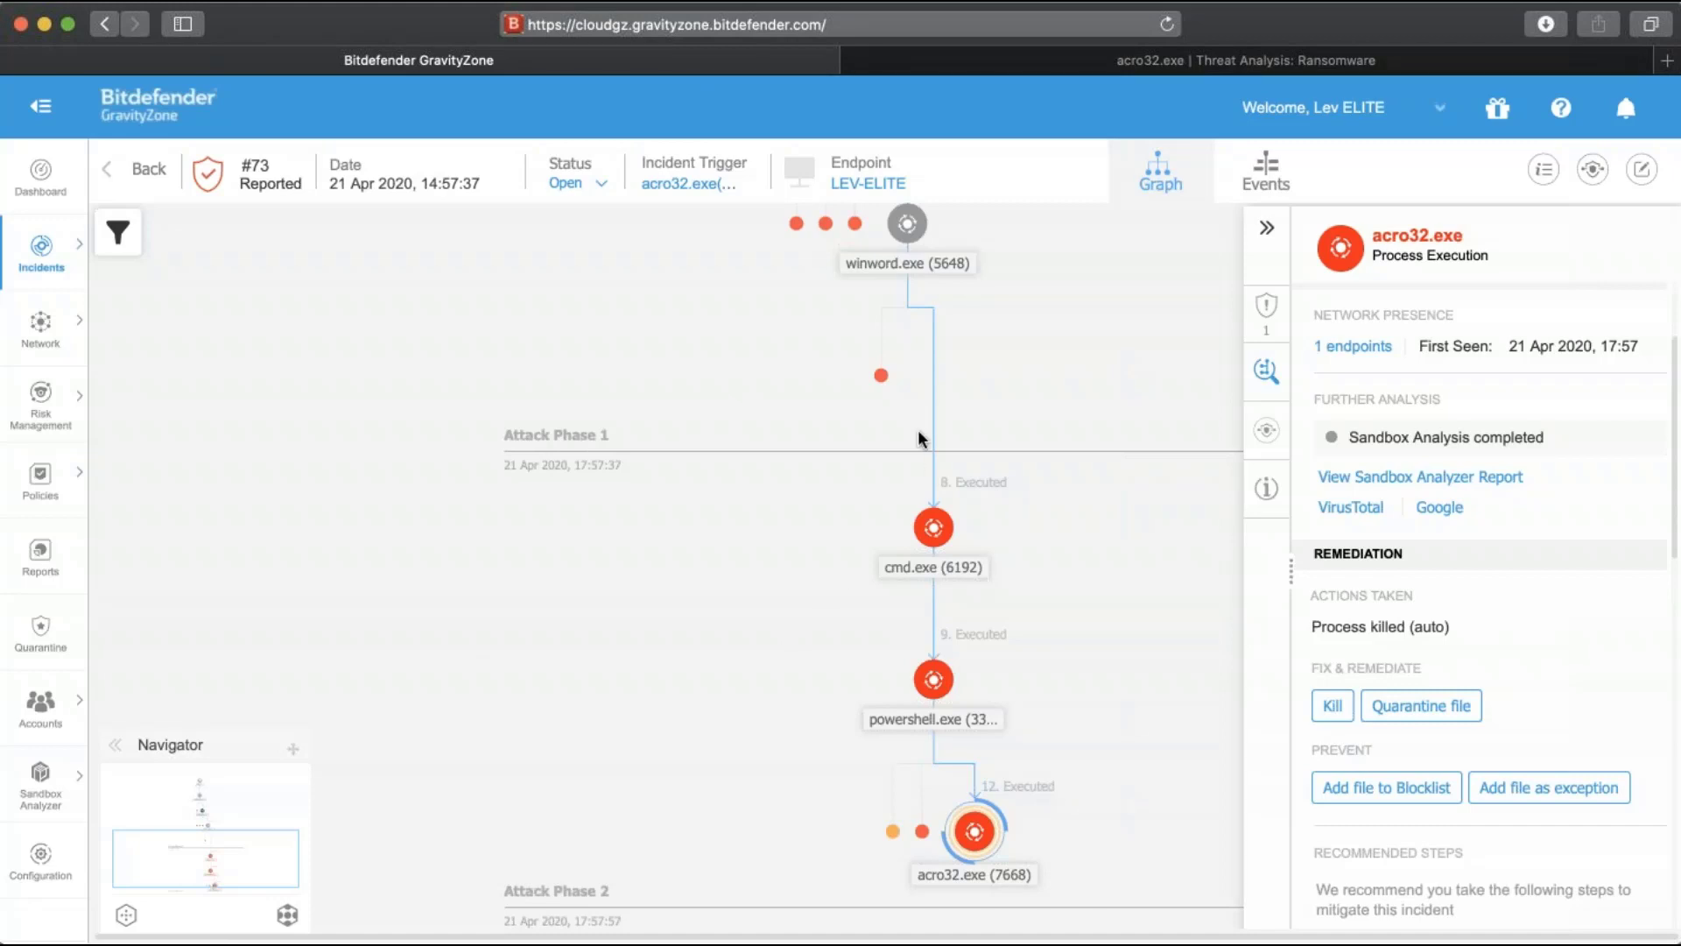
pyautogui.moveTo(956, 418)
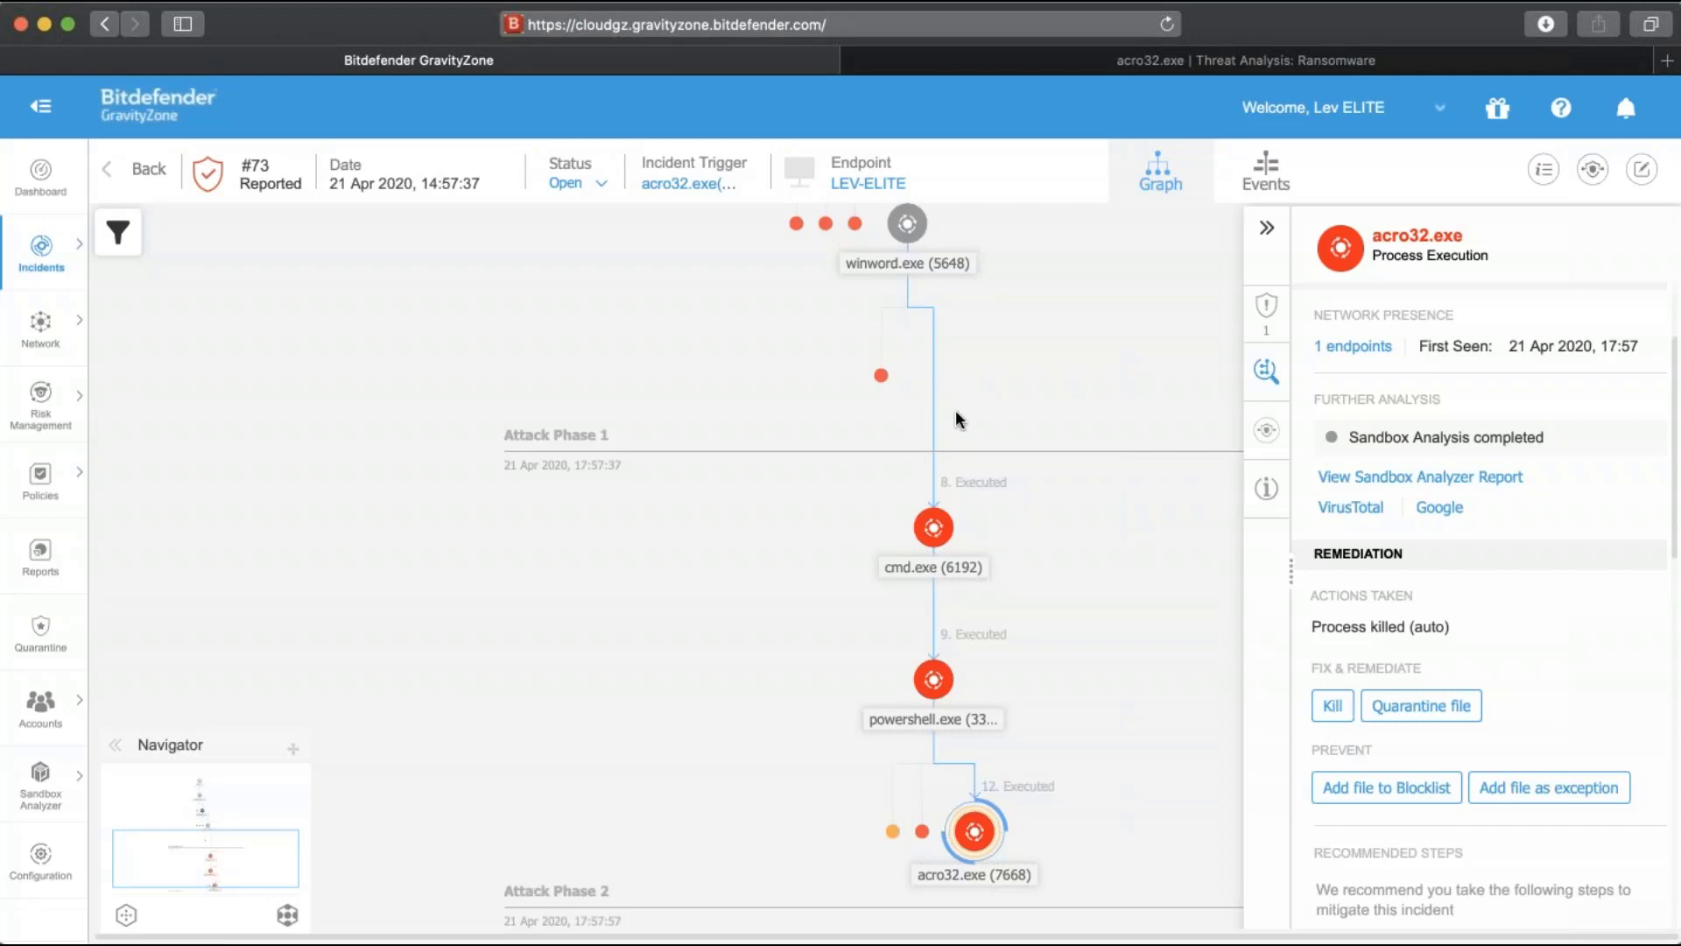
pyautogui.moveTo(847, 405)
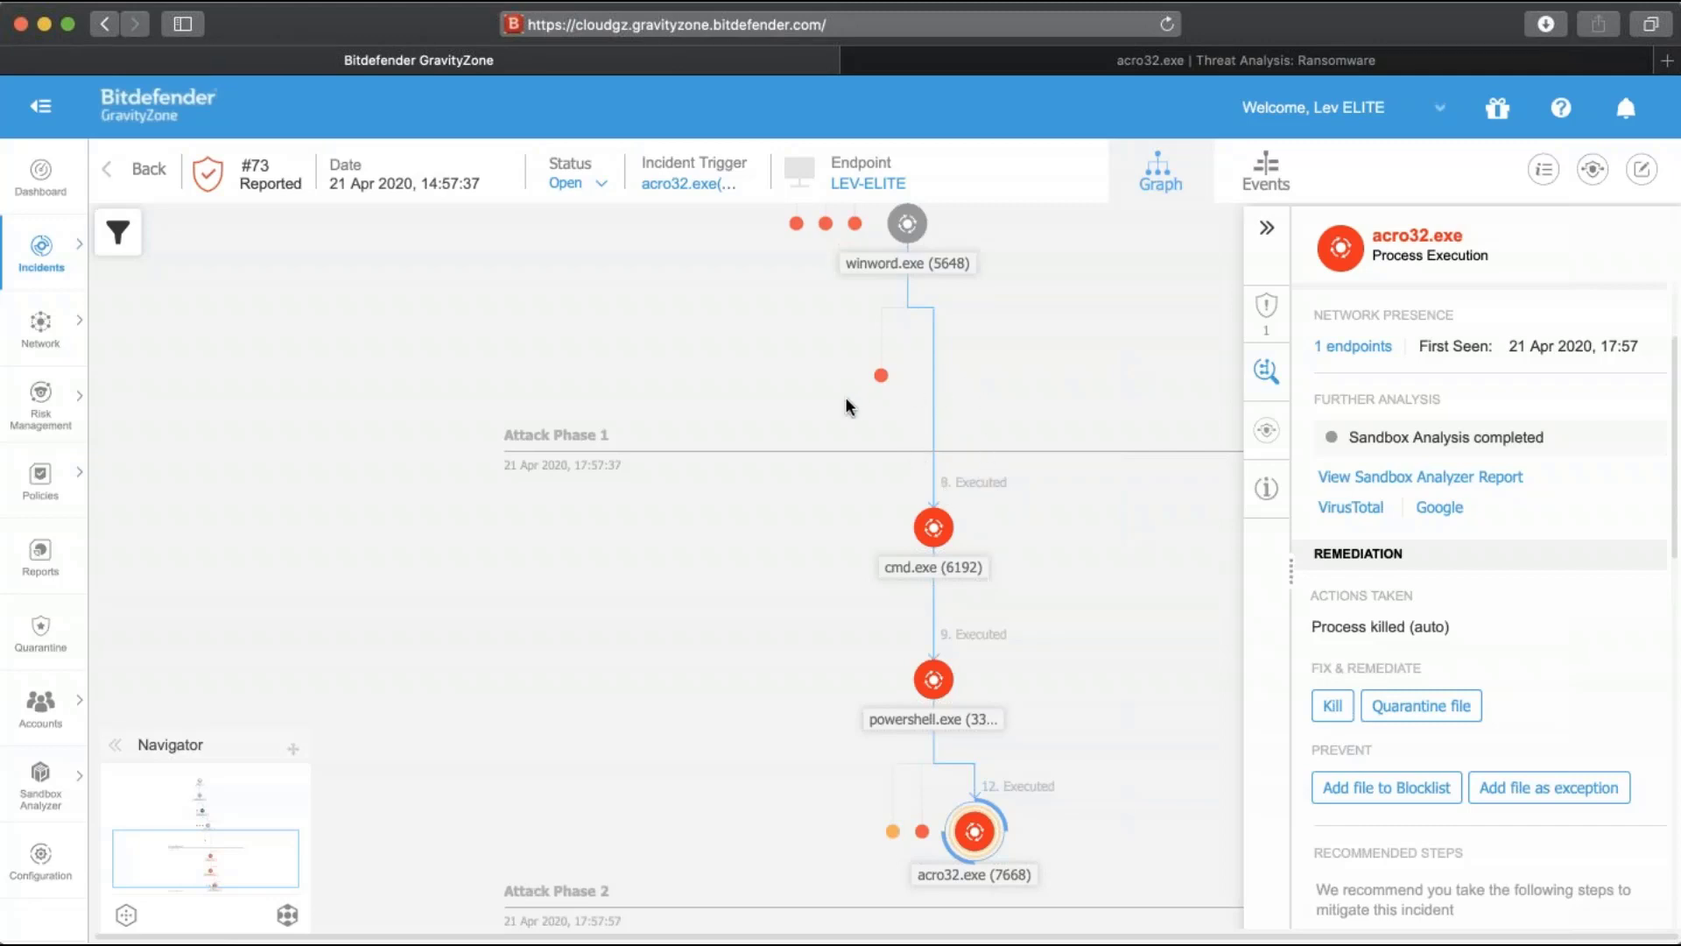
pyautogui.moveTo(1014, 368)
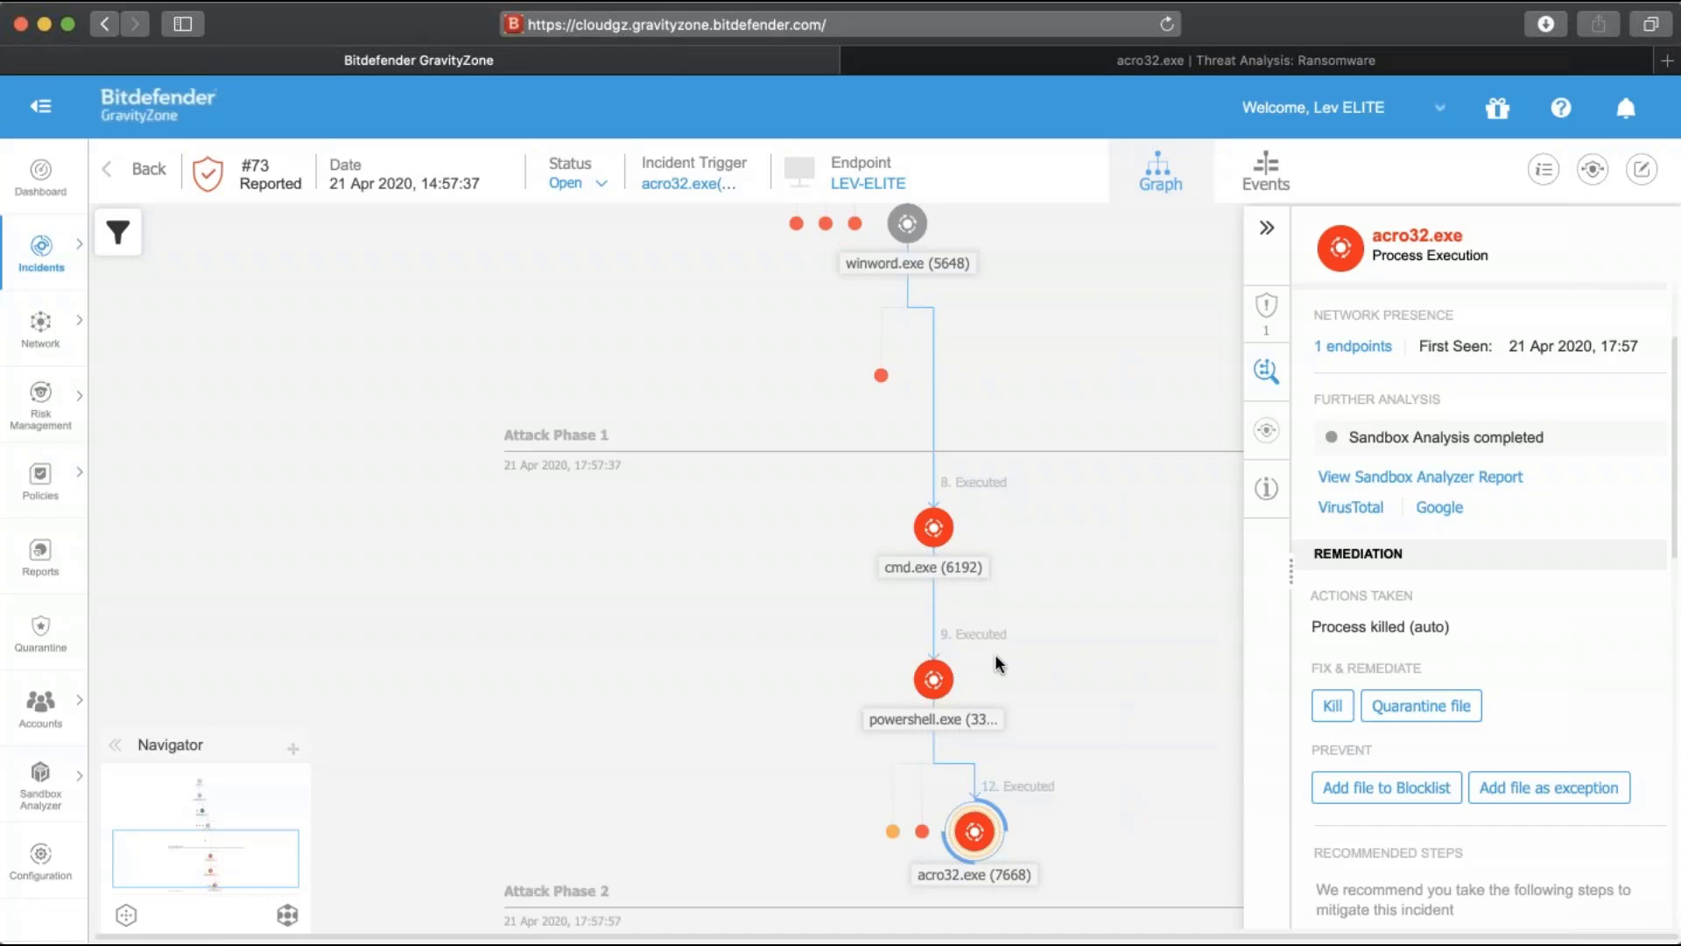
pyautogui.moveTo(1083, 598)
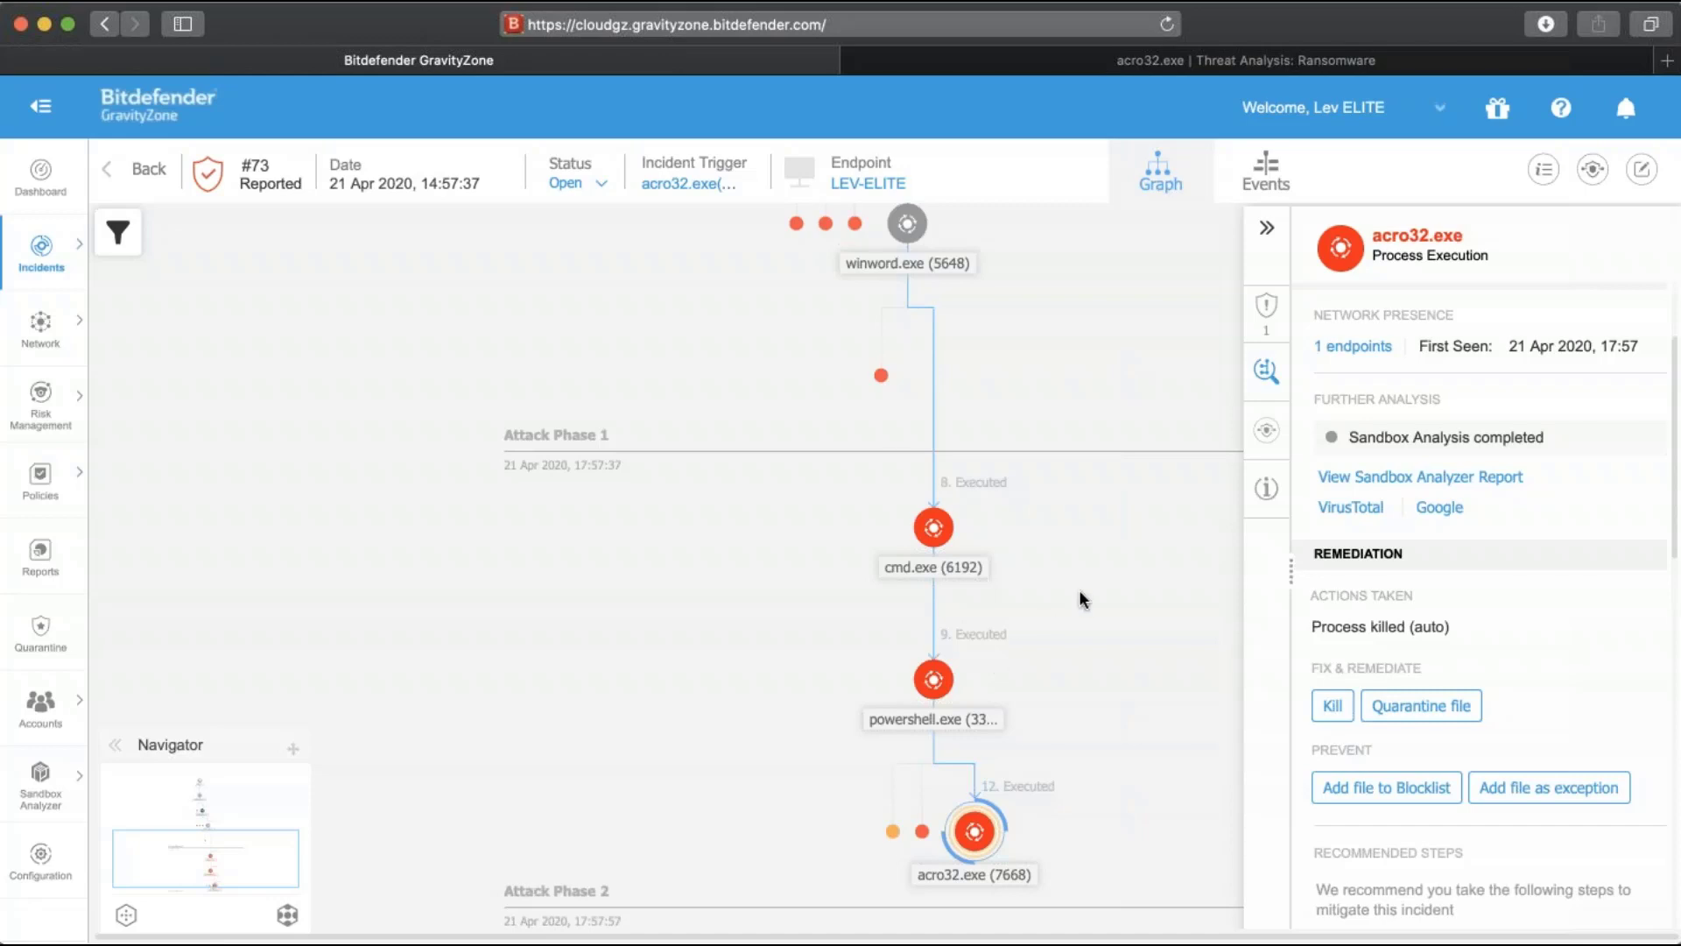
pyautogui.moveTo(1098, 649)
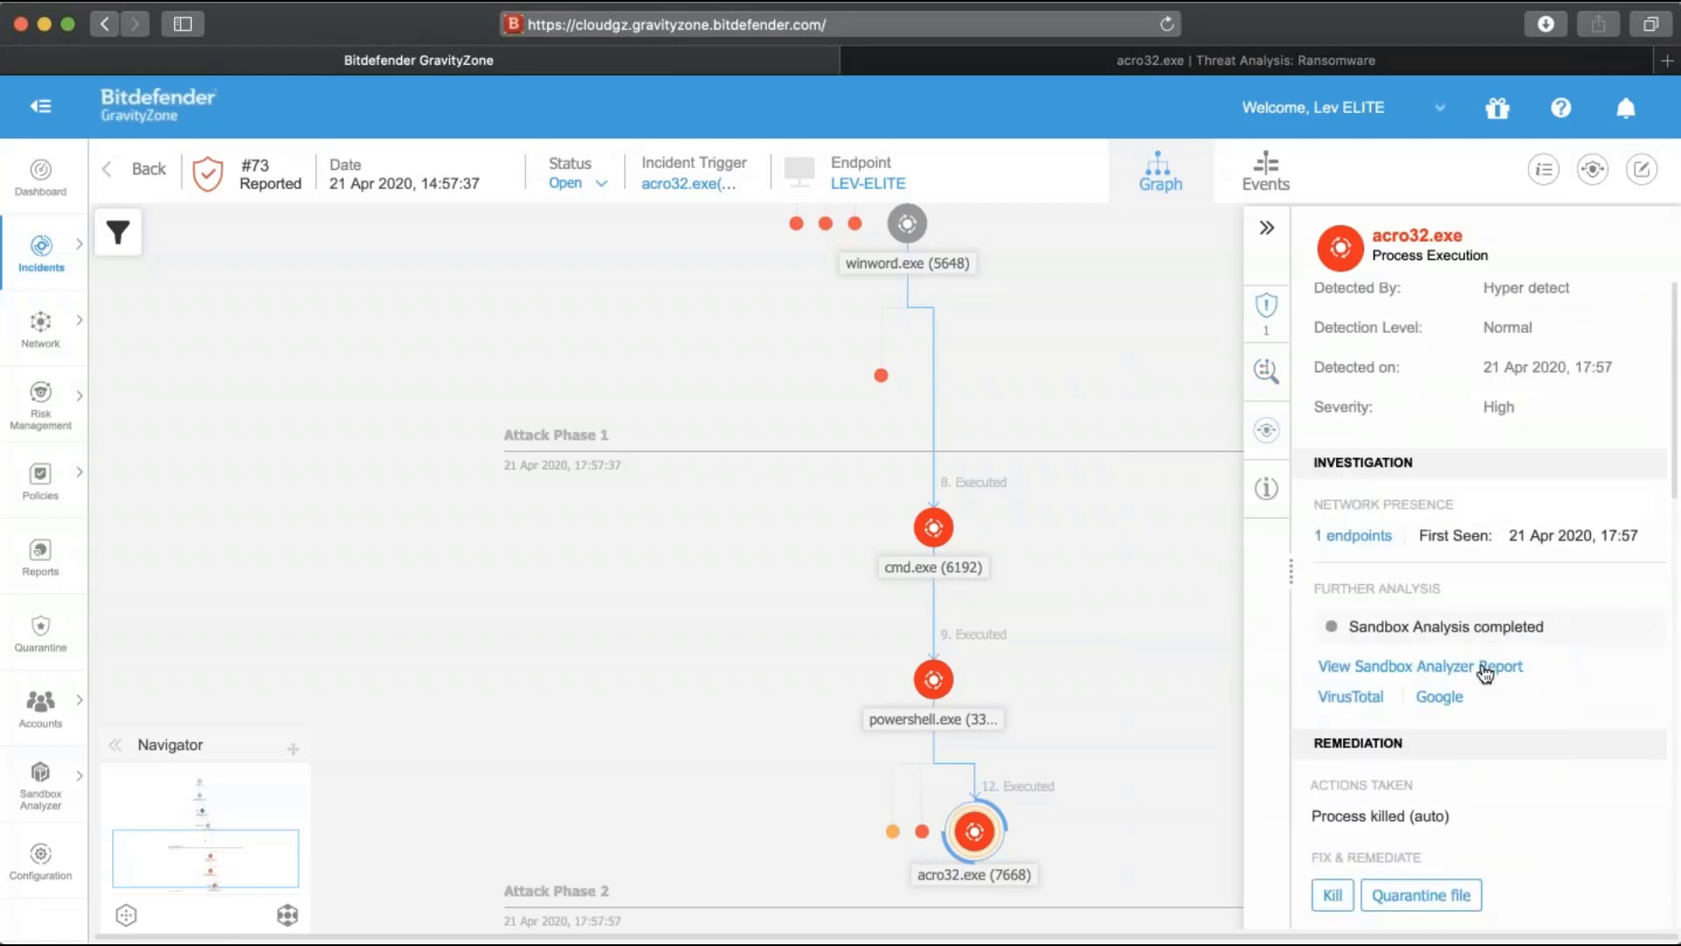
# Read acro32.exe's sandbox ransomware description, dropped files and indicators of compromise
pyautogui.click(1418, 666)
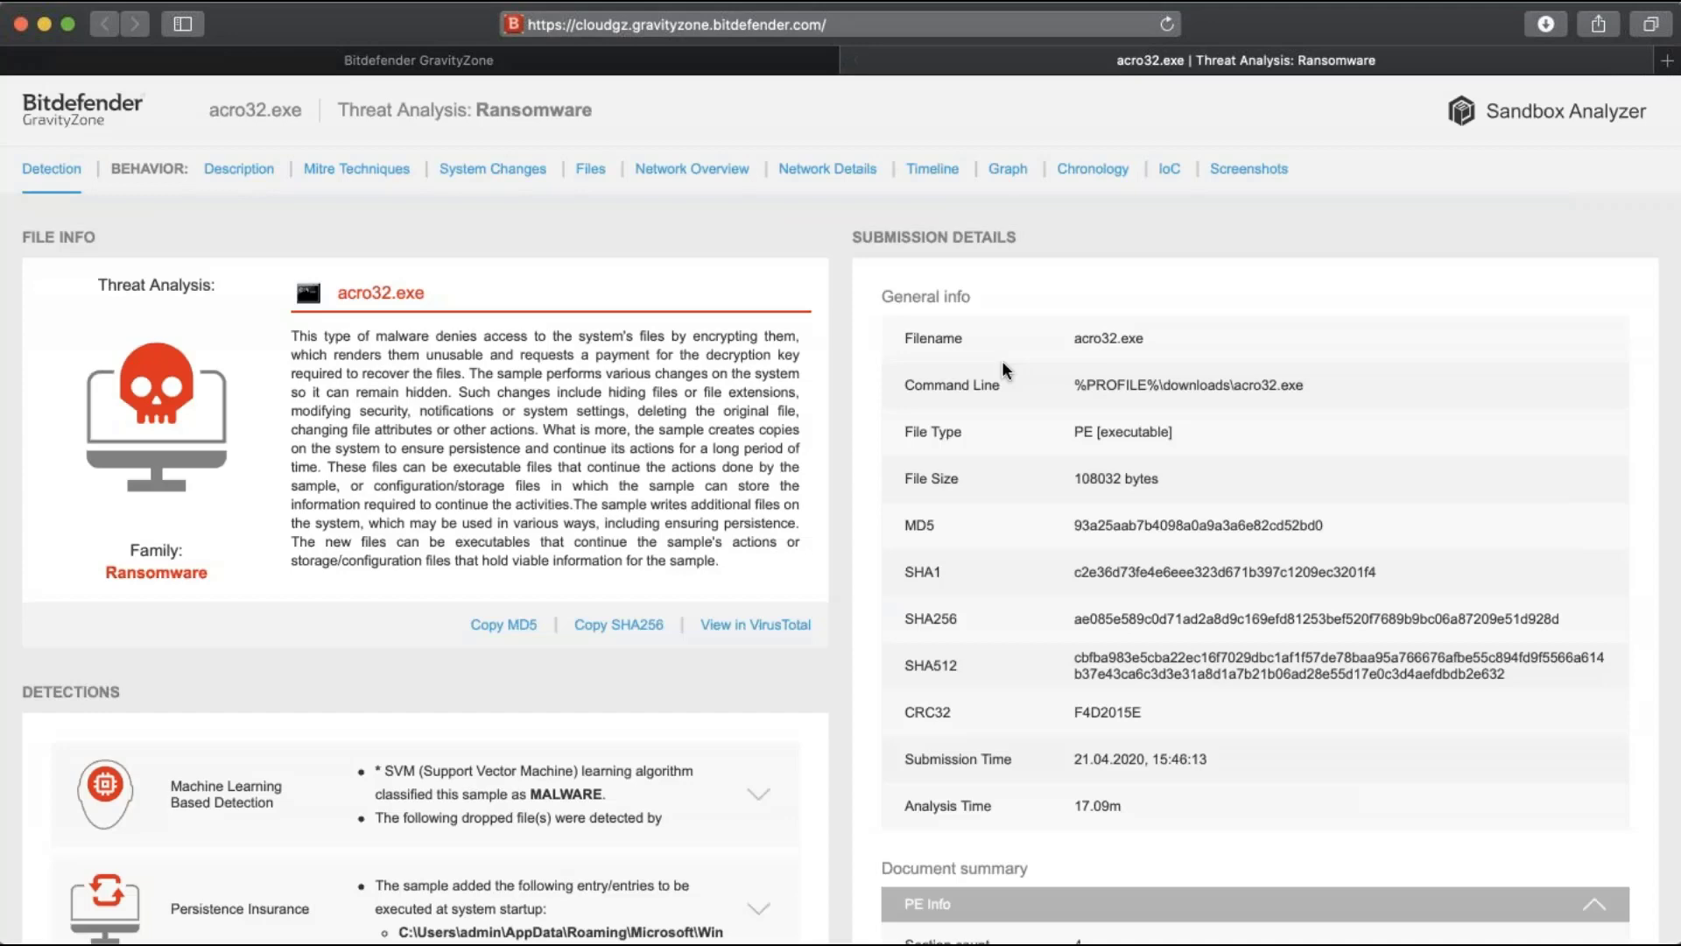
pyautogui.moveTo(851, 608)
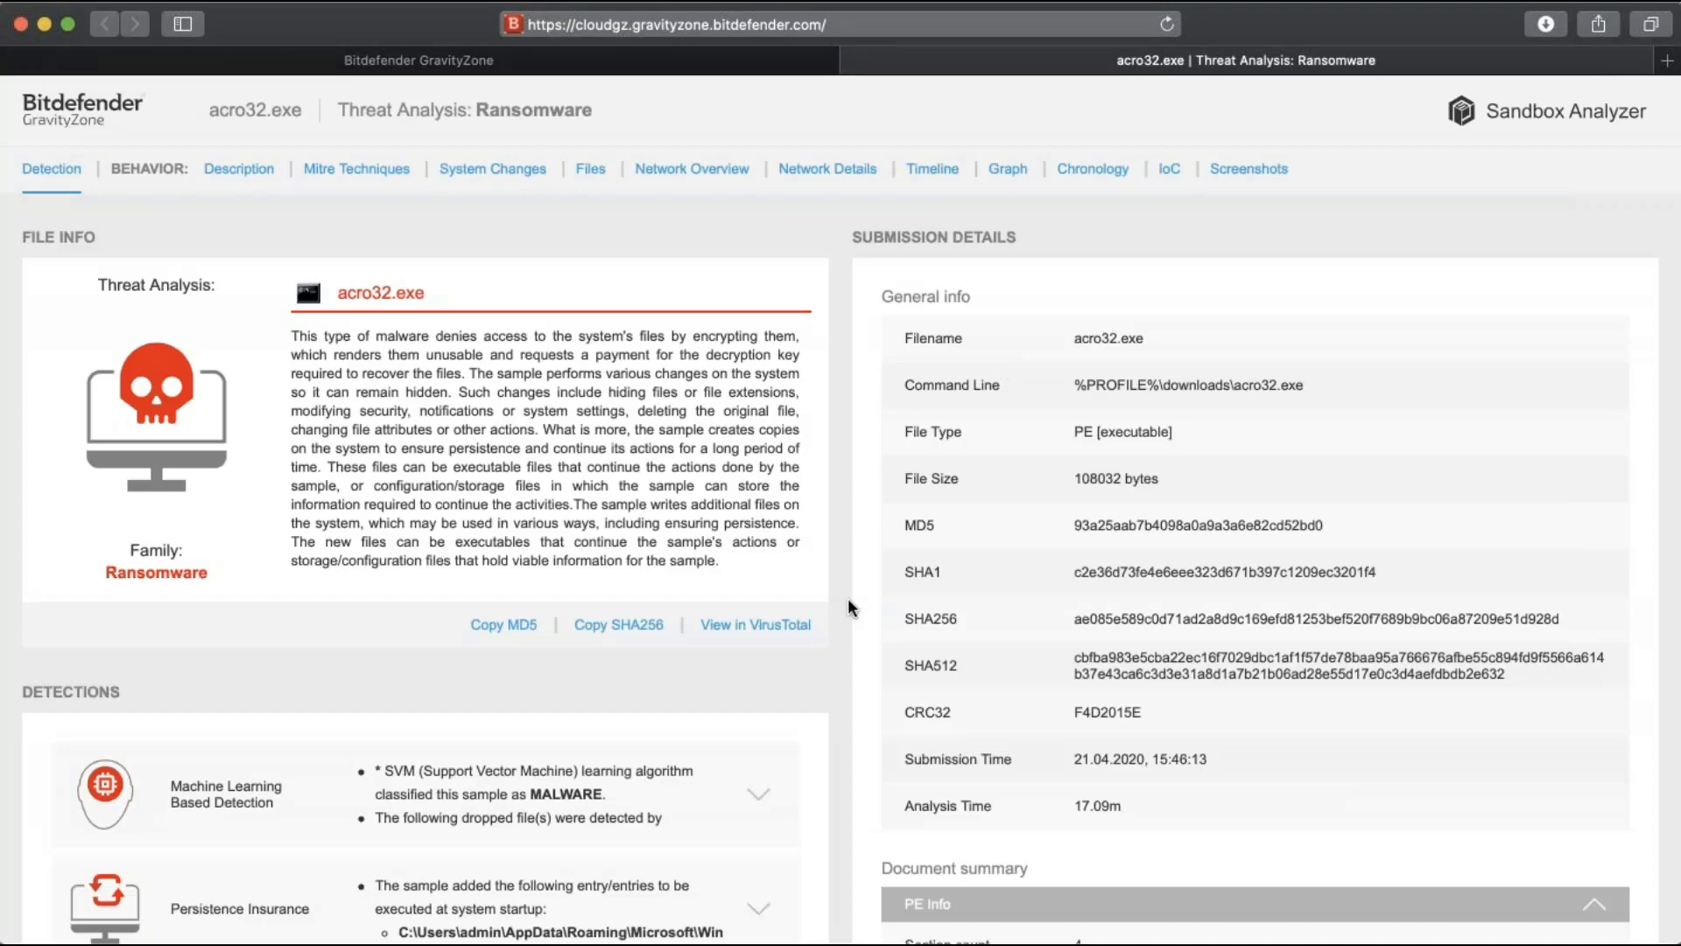
pyautogui.scroll(-3)
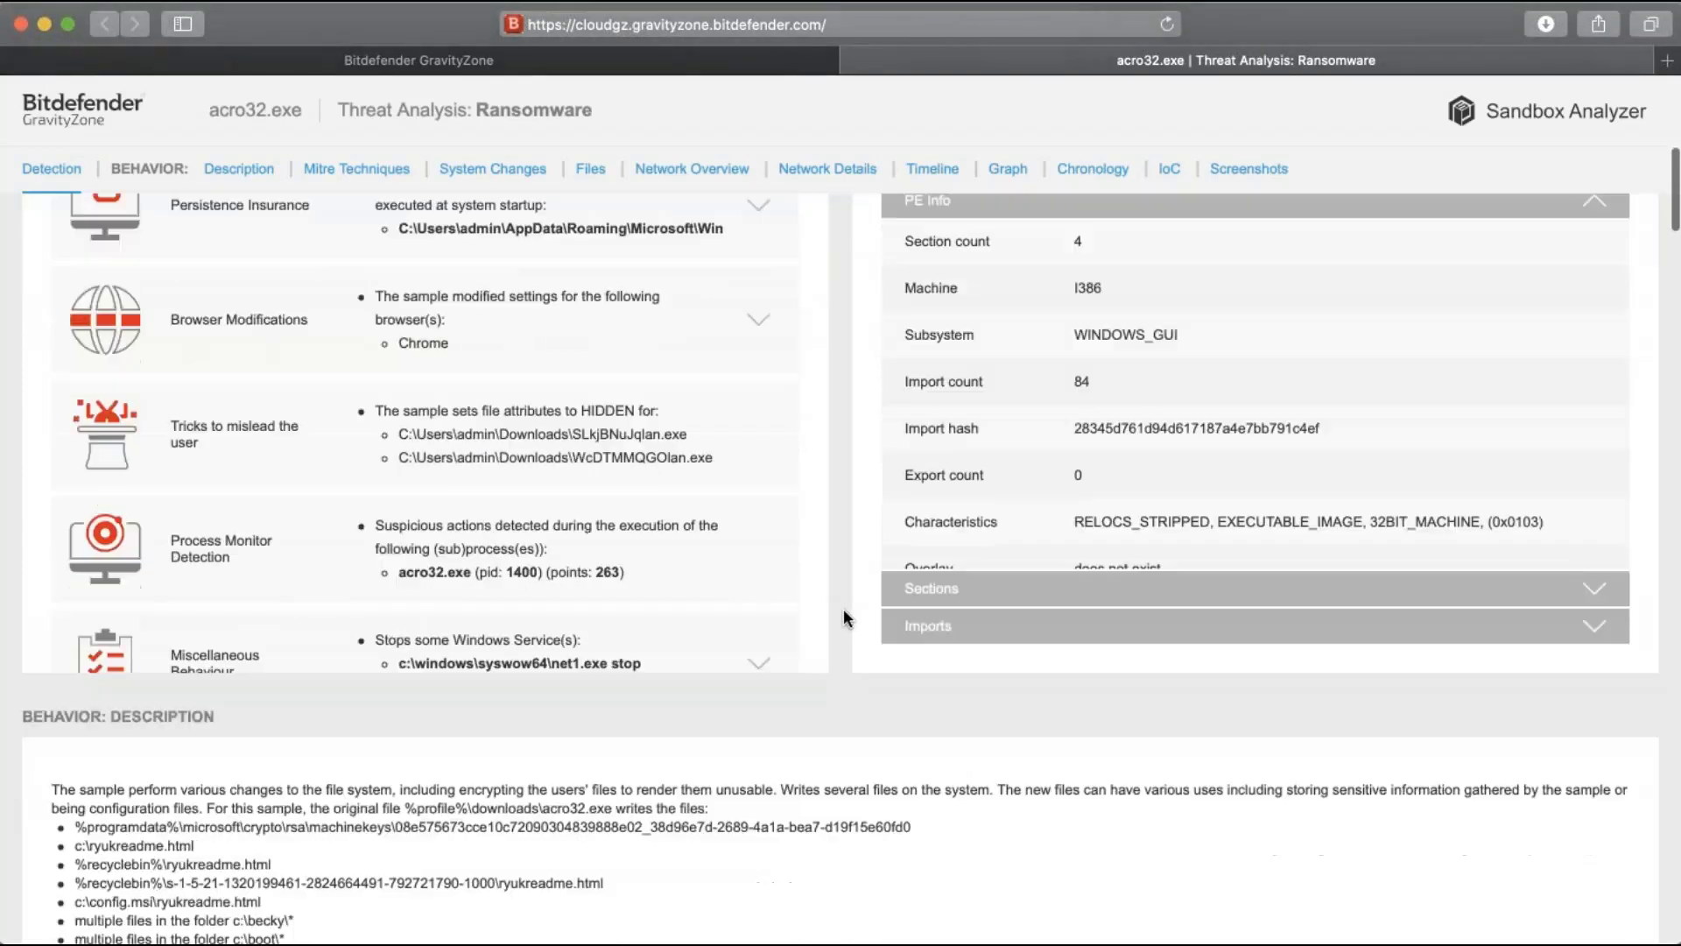
pyautogui.scroll(-3)
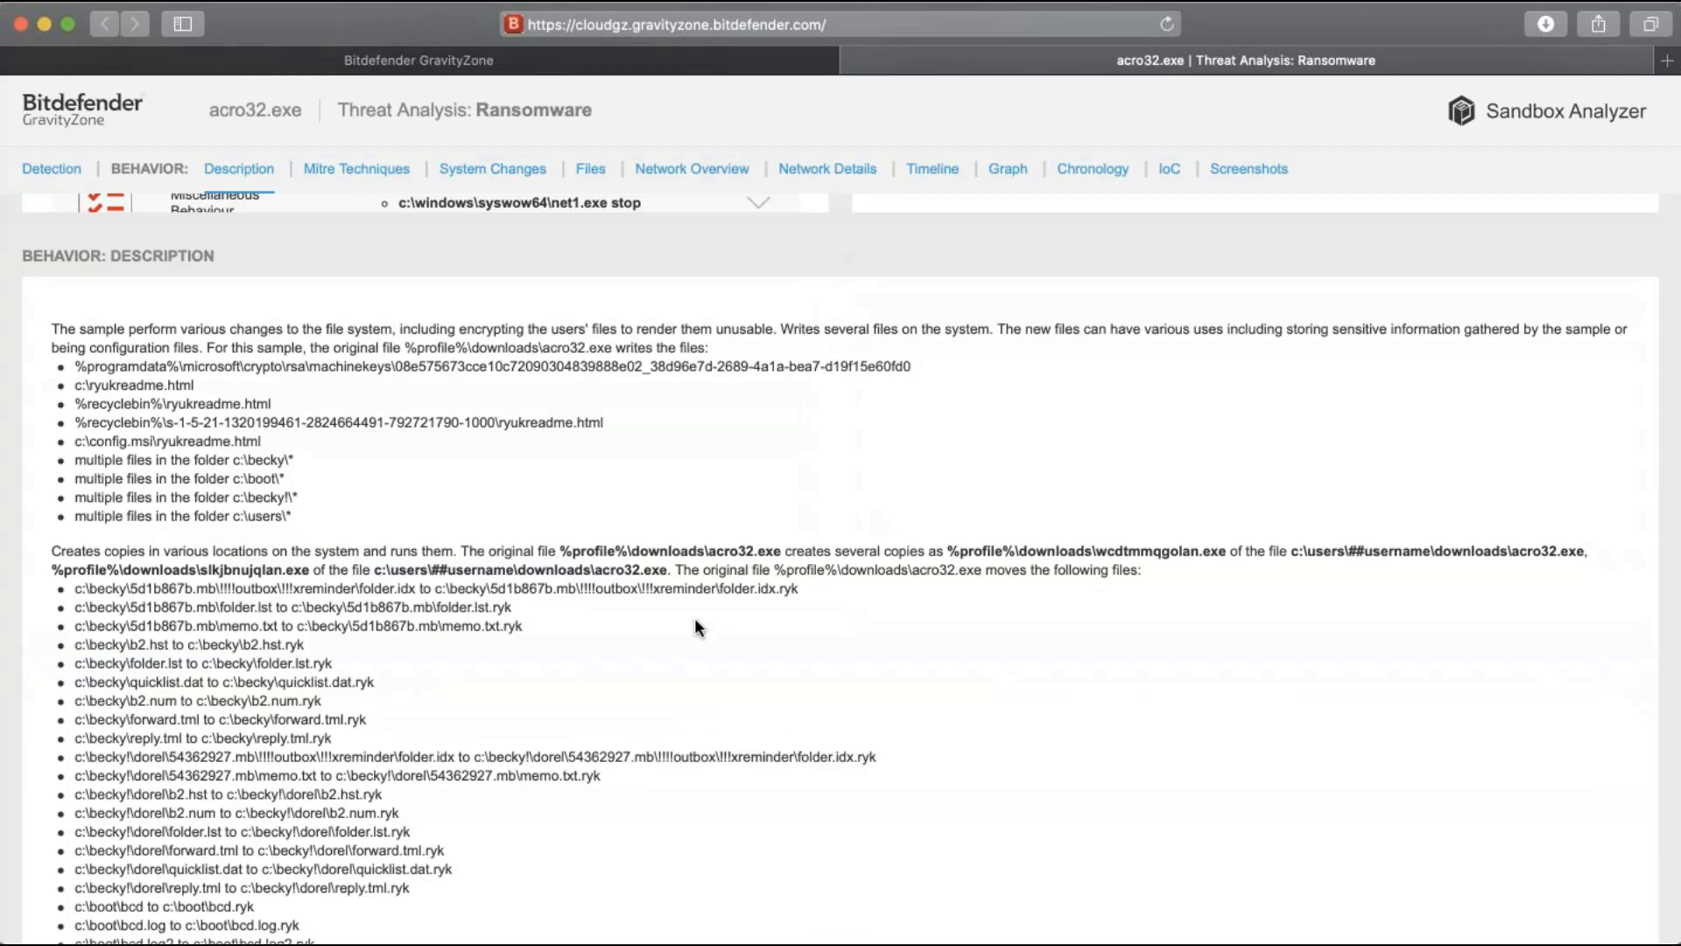
pyautogui.moveTo(640, 473)
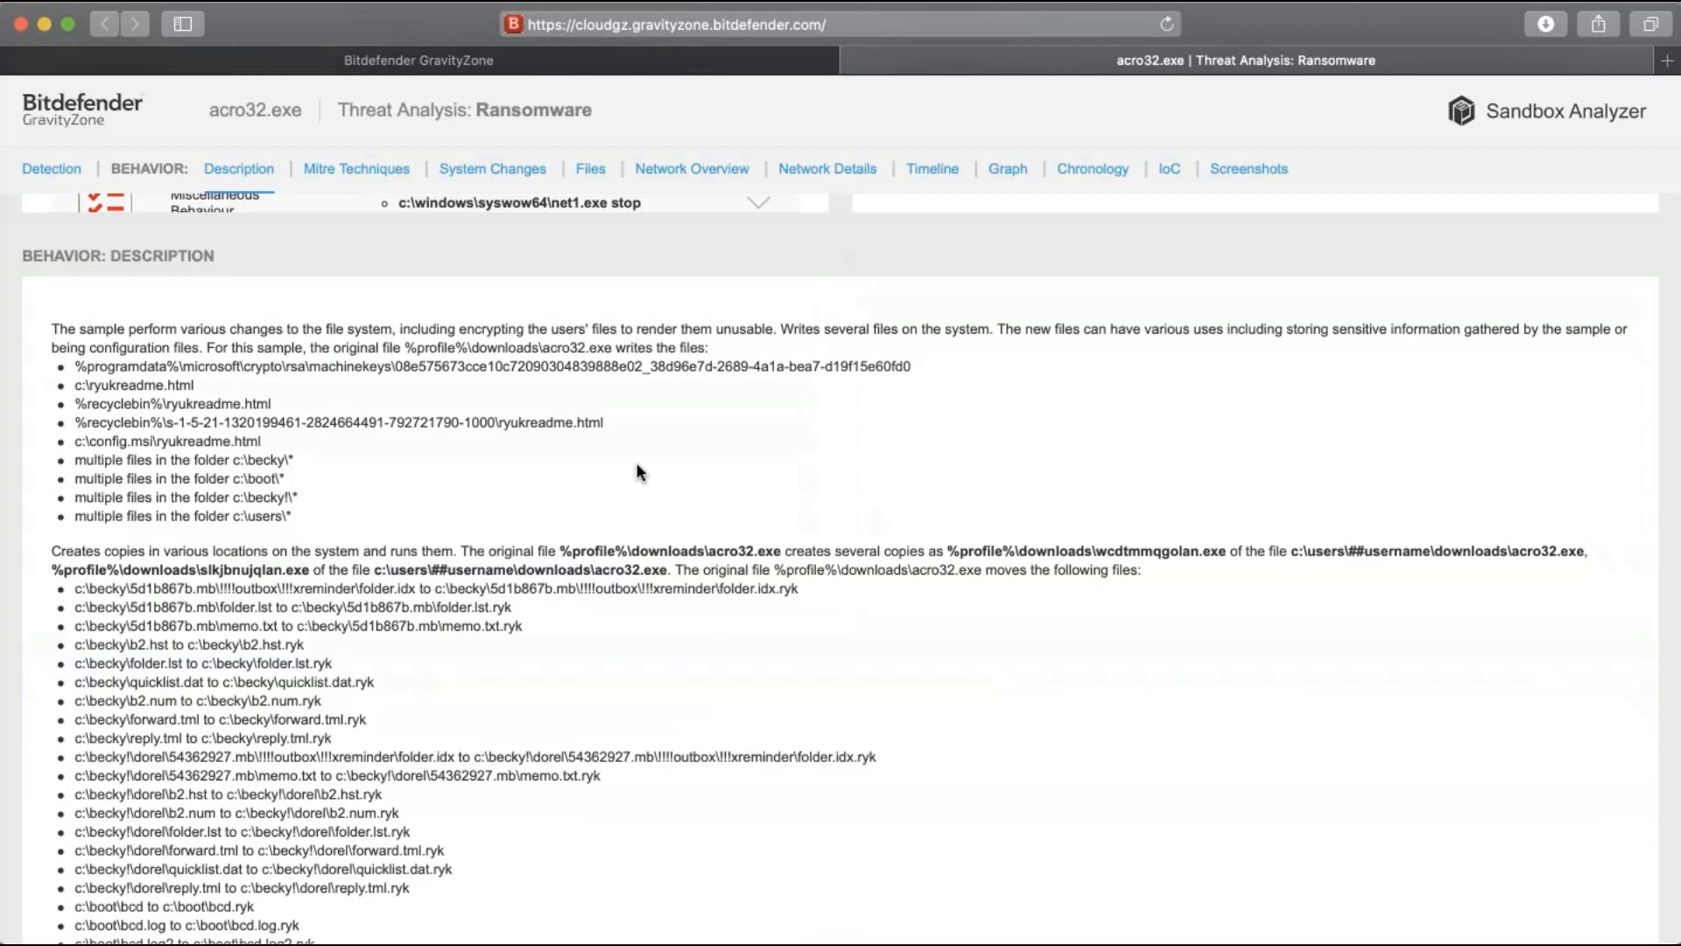
pyautogui.moveTo(472, 659)
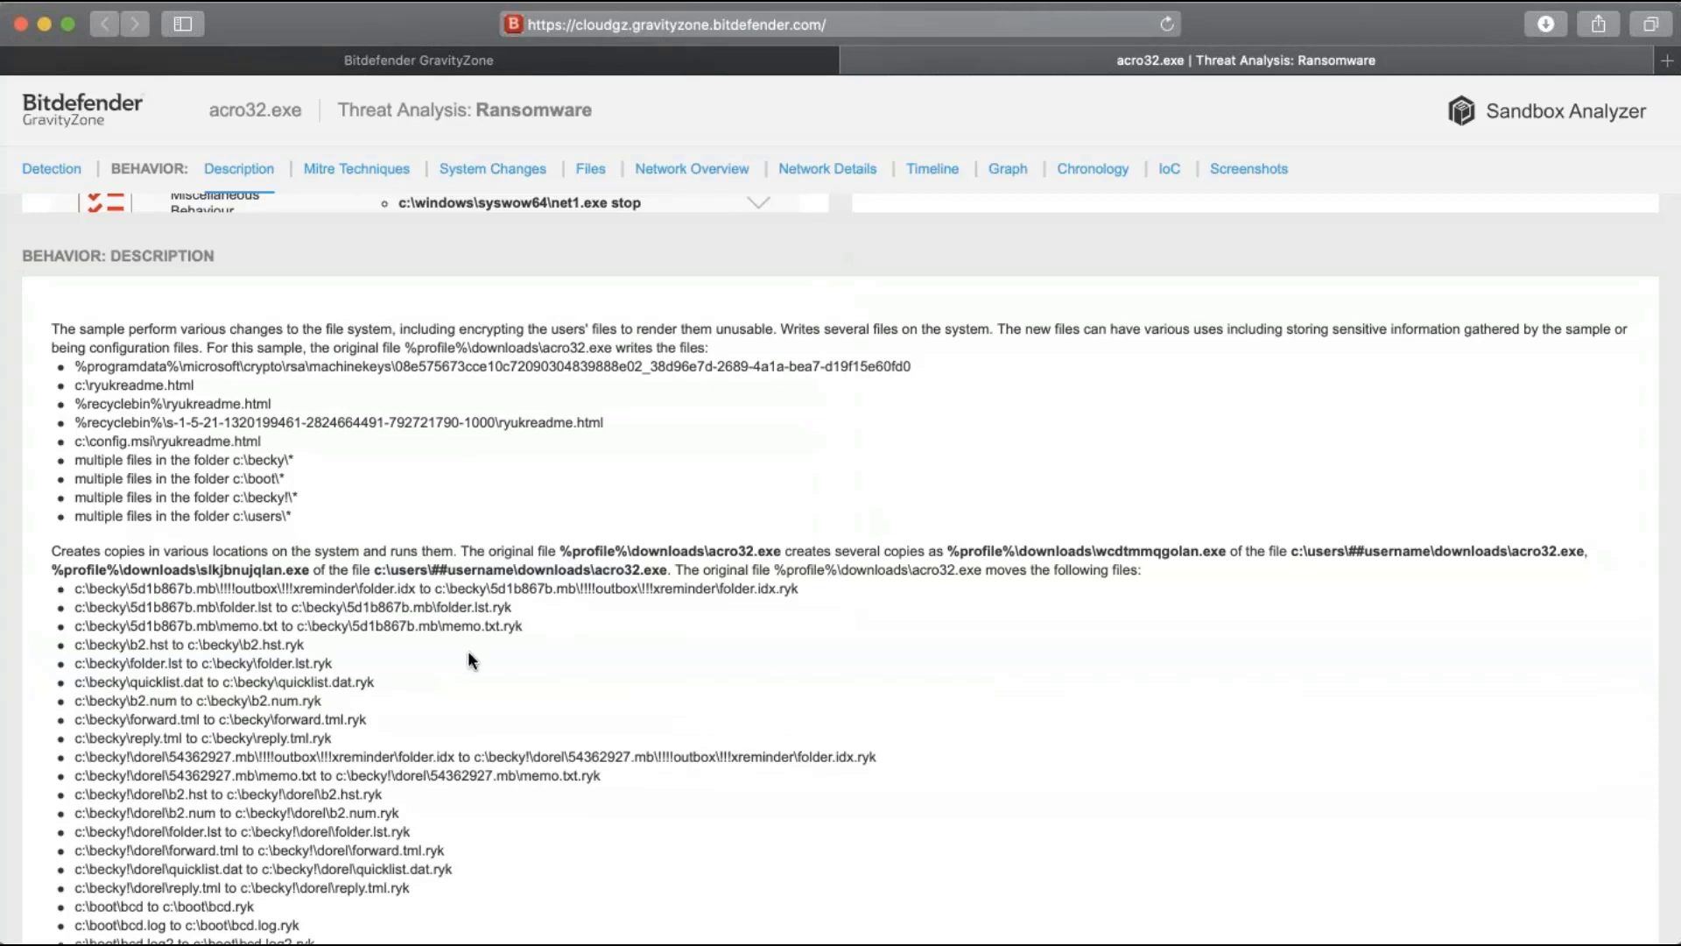
pyautogui.scroll(-3)
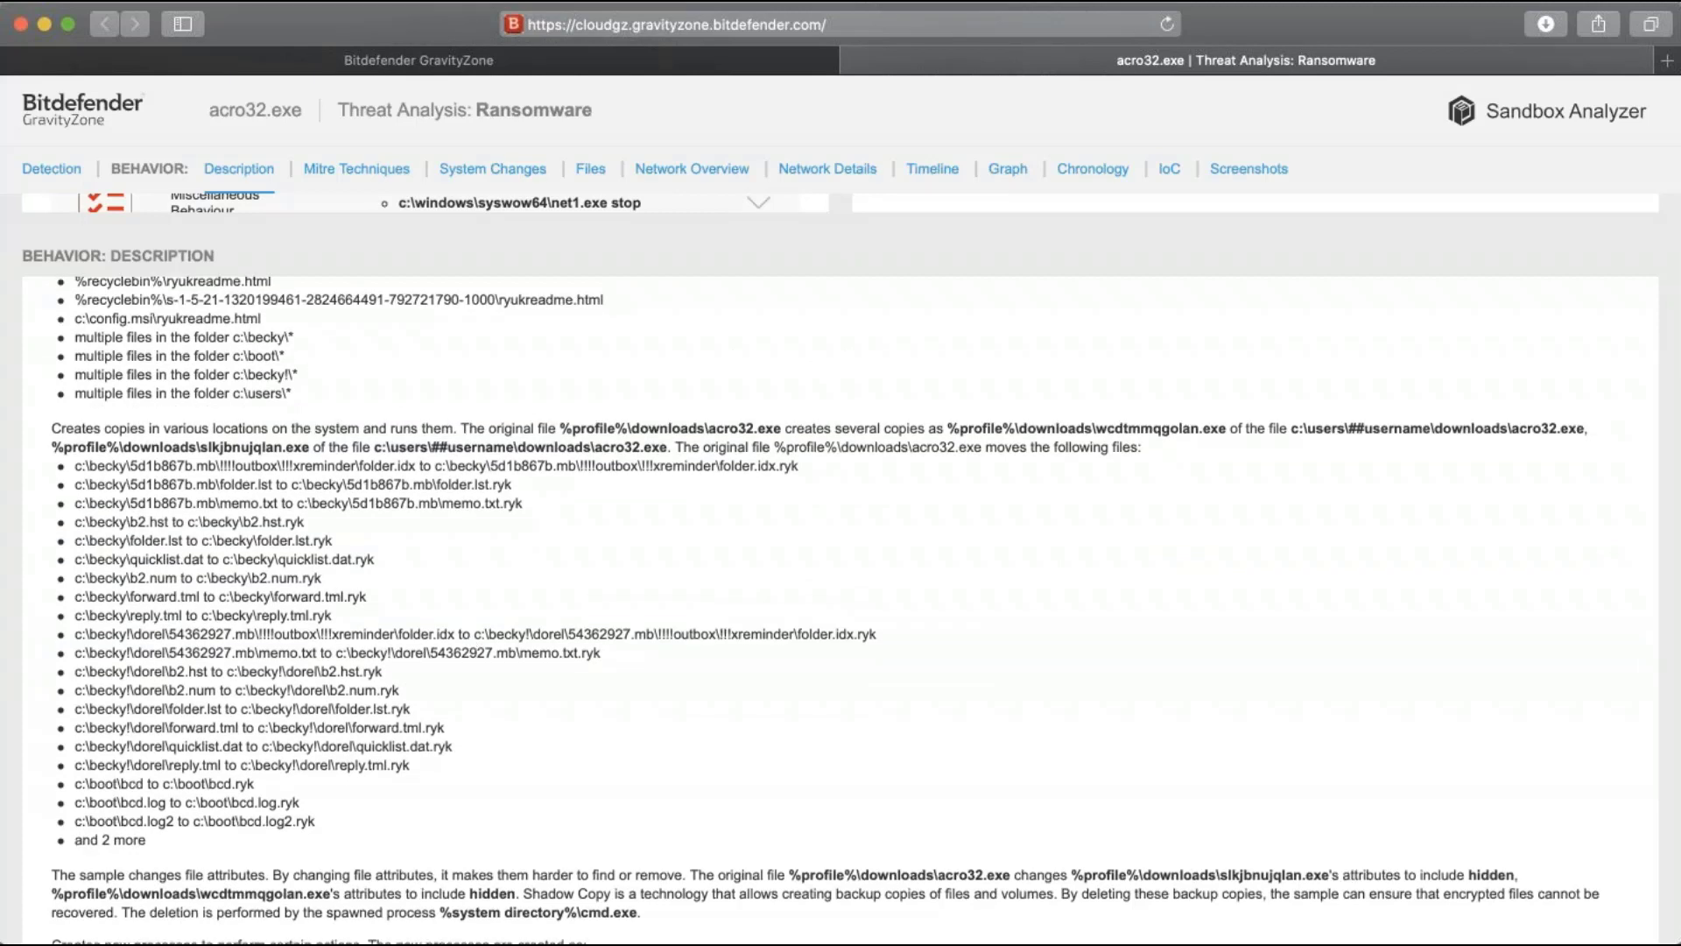
pyautogui.moveTo(821, 376)
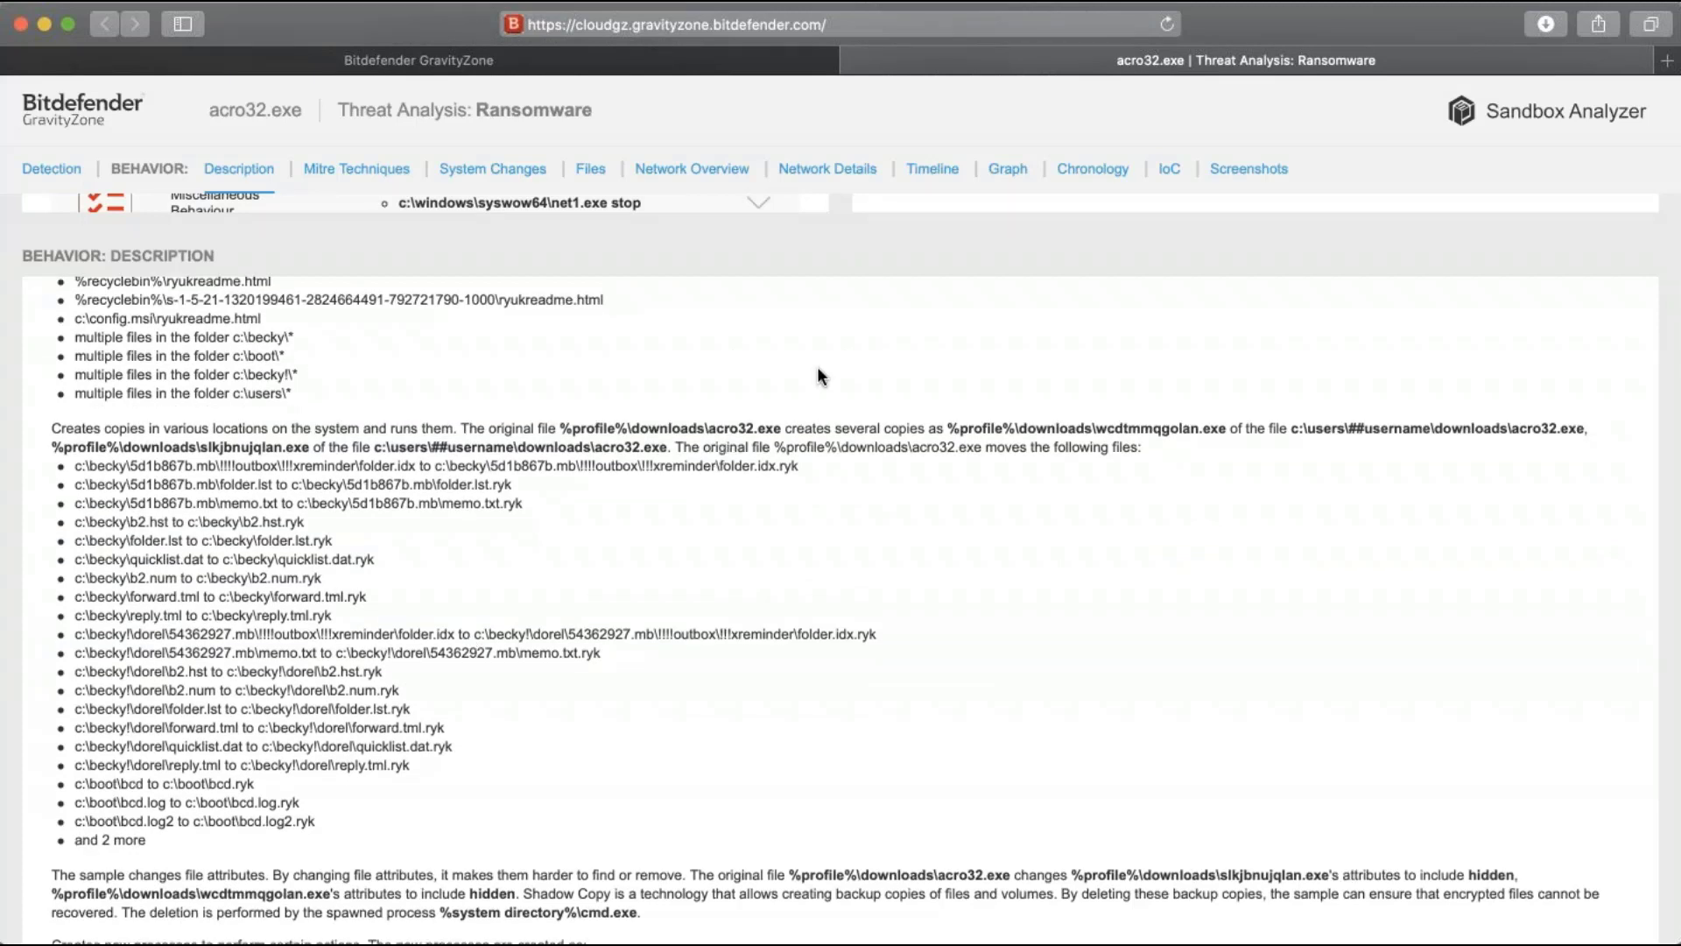
pyautogui.moveTo(620, 173)
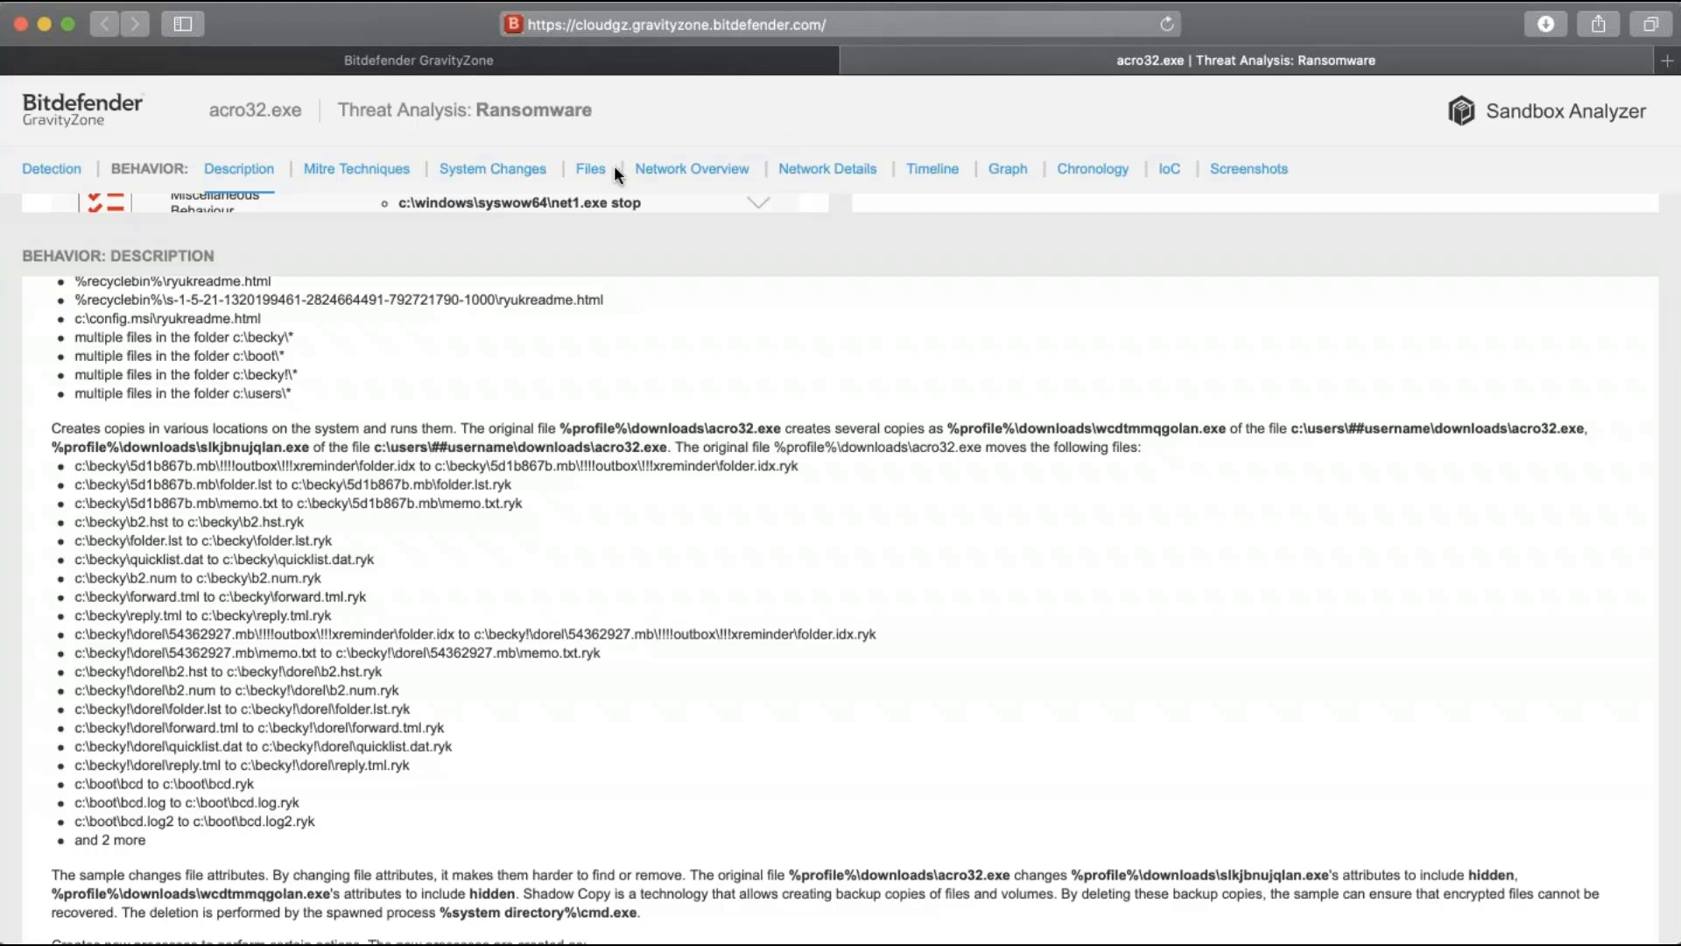
pyautogui.moveTo(592, 171)
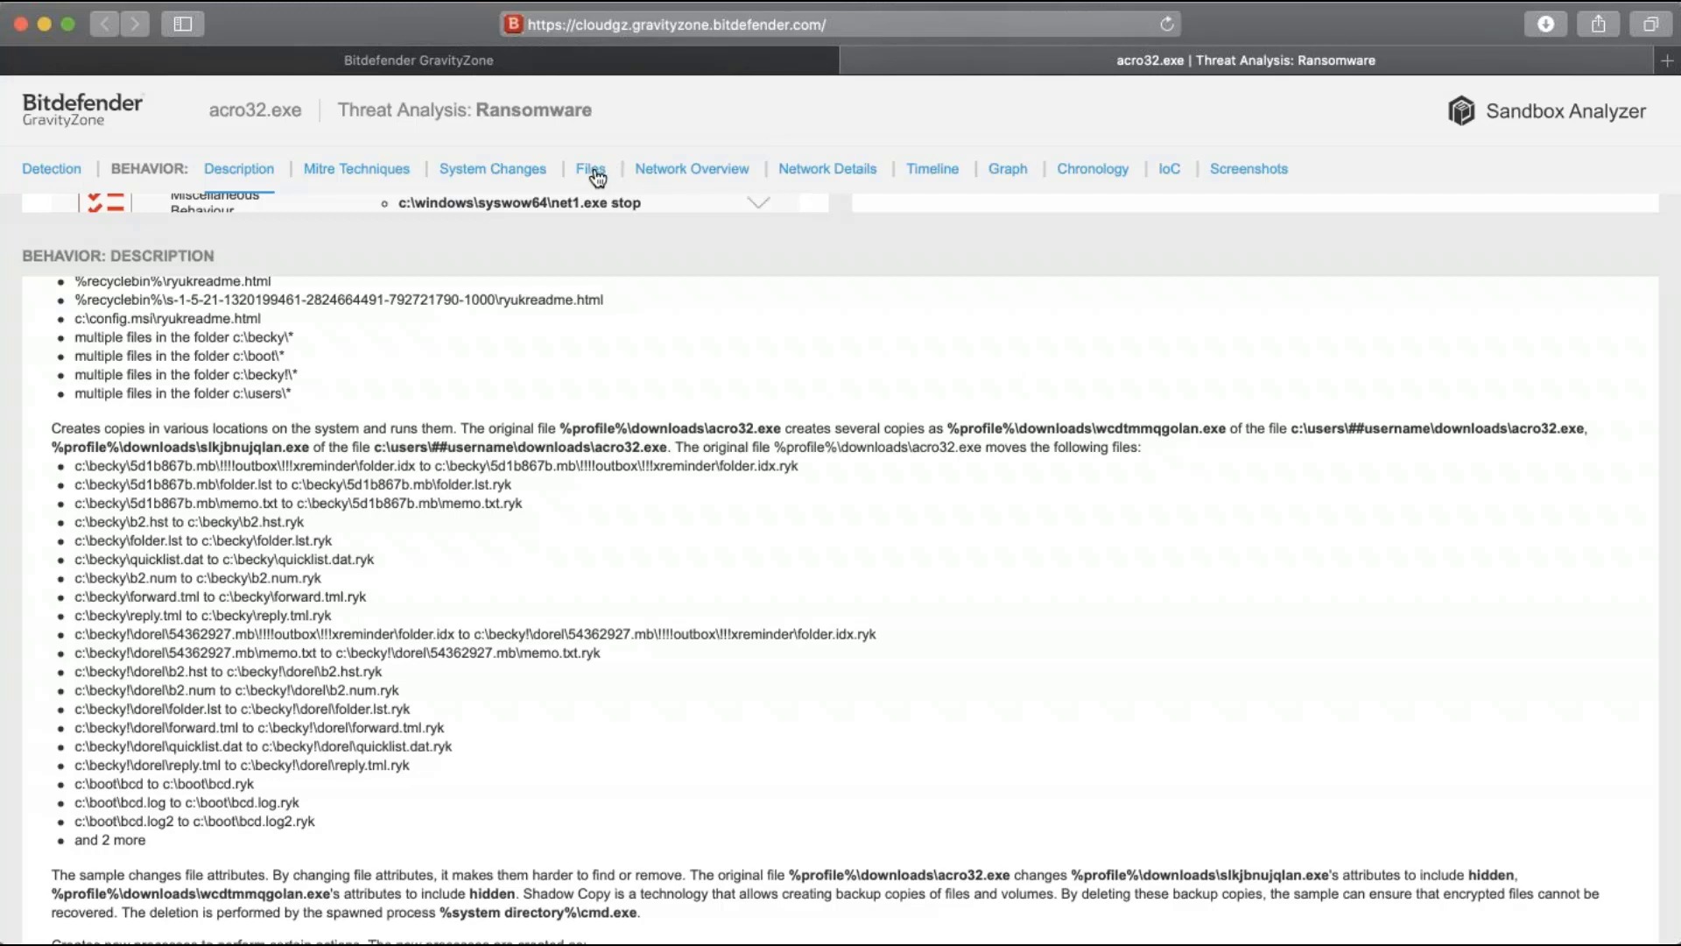
pyautogui.click(589, 168)
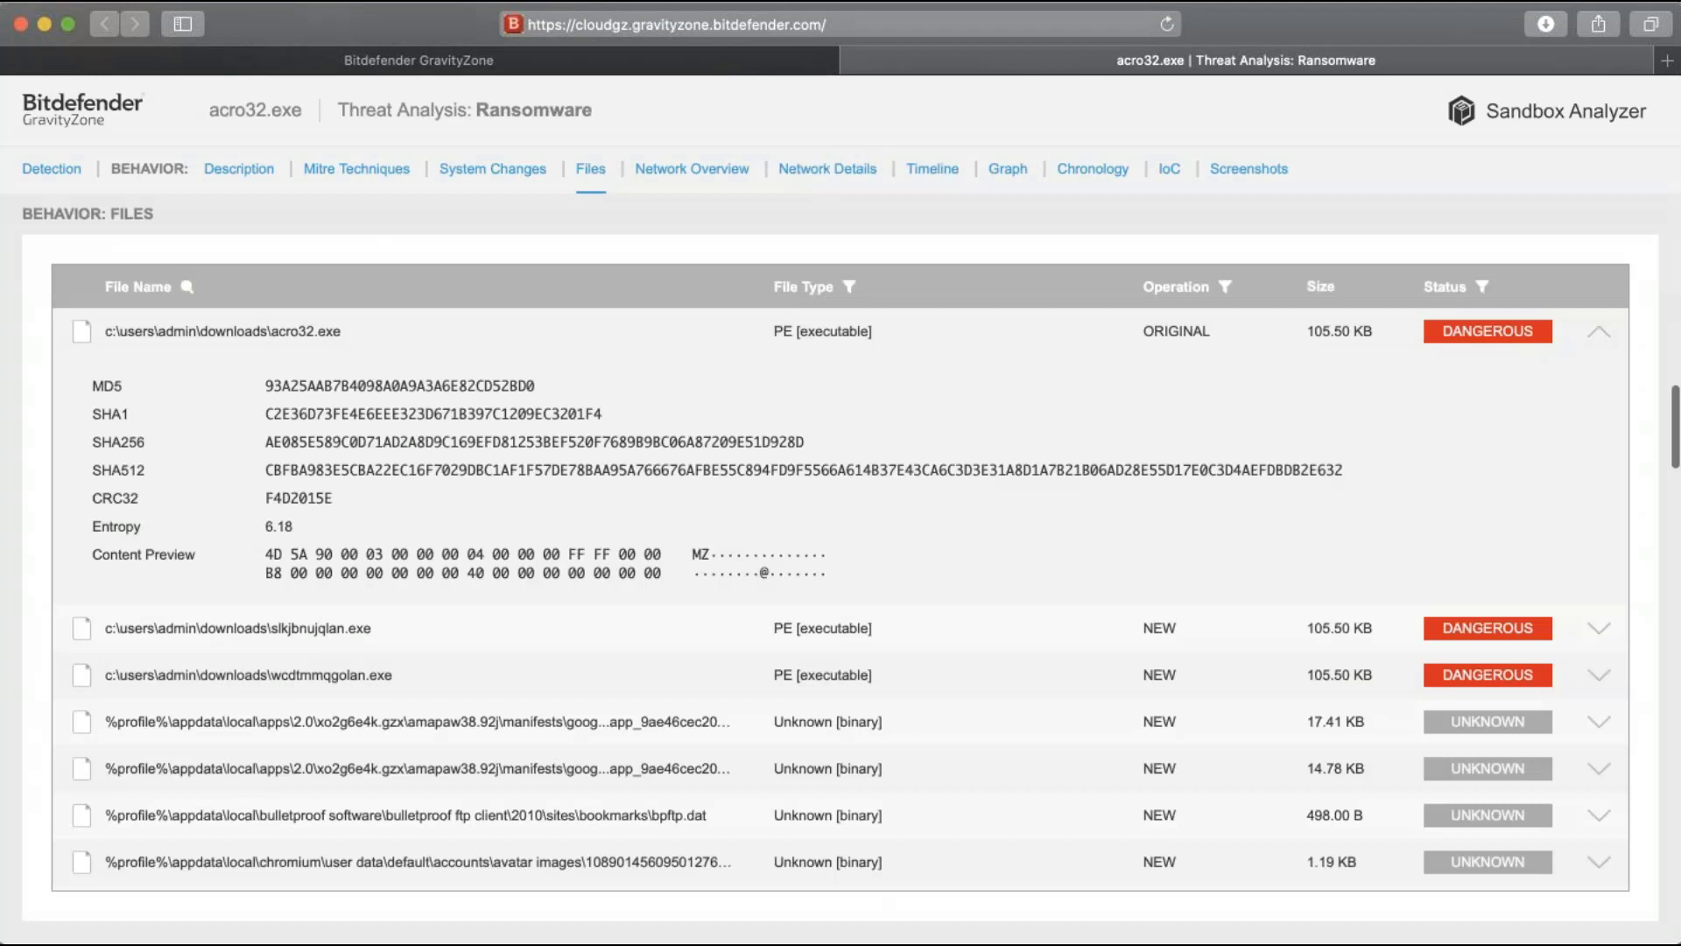
pyautogui.click(1166, 168)
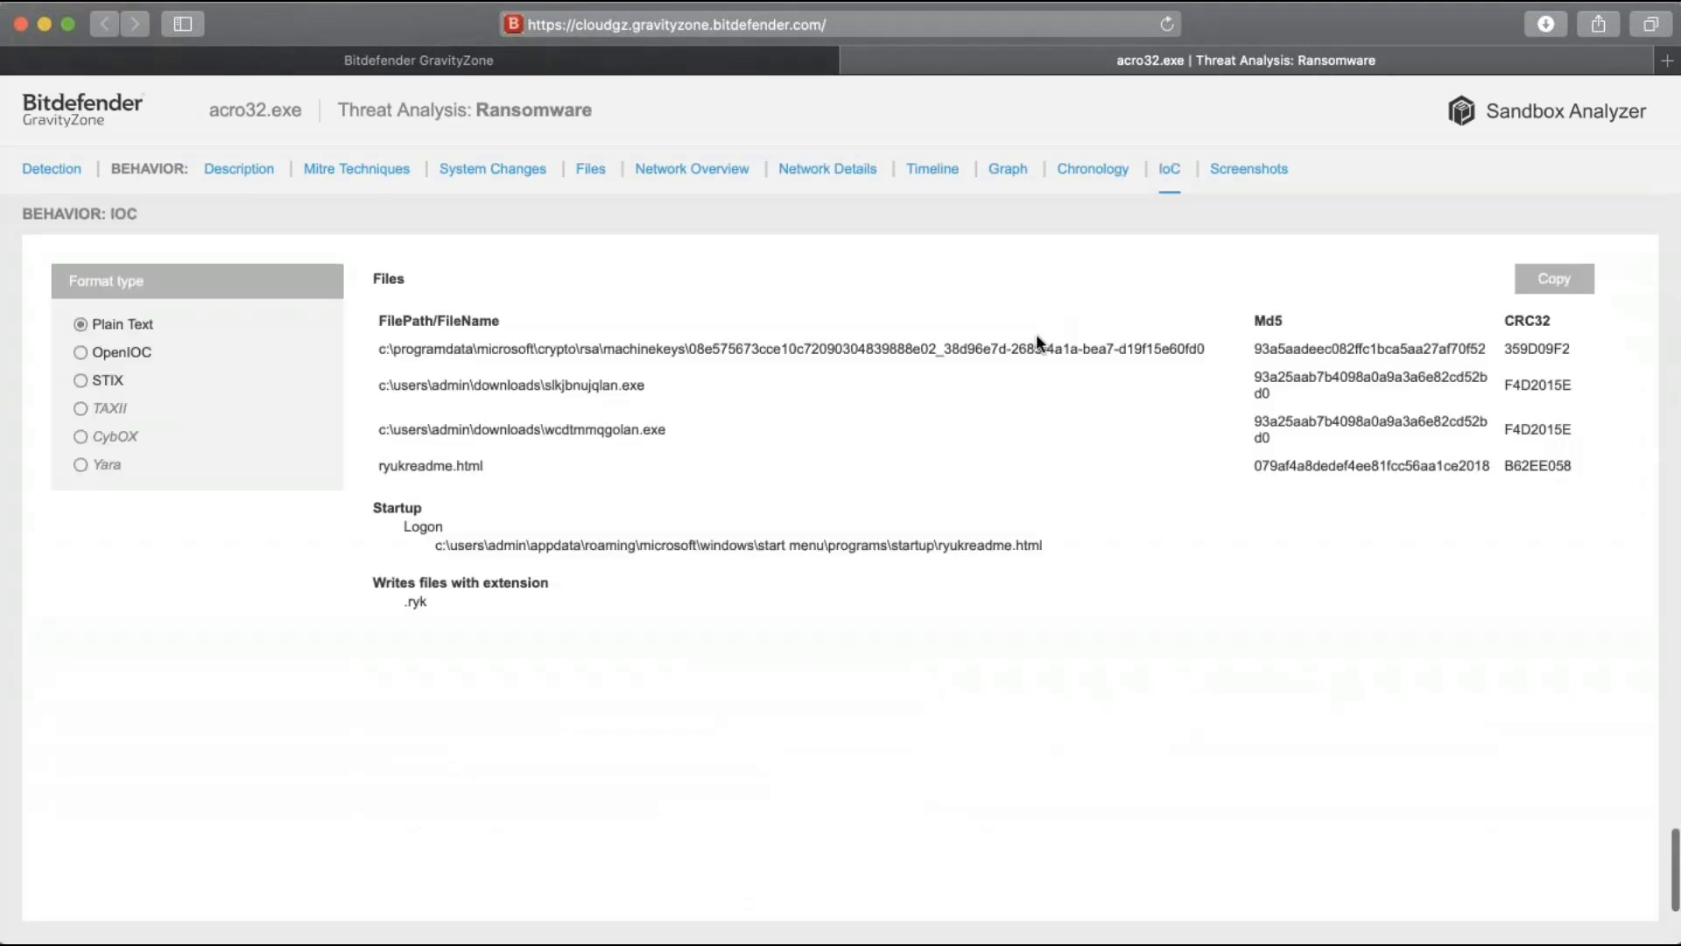
pyautogui.moveTo(609, 255)
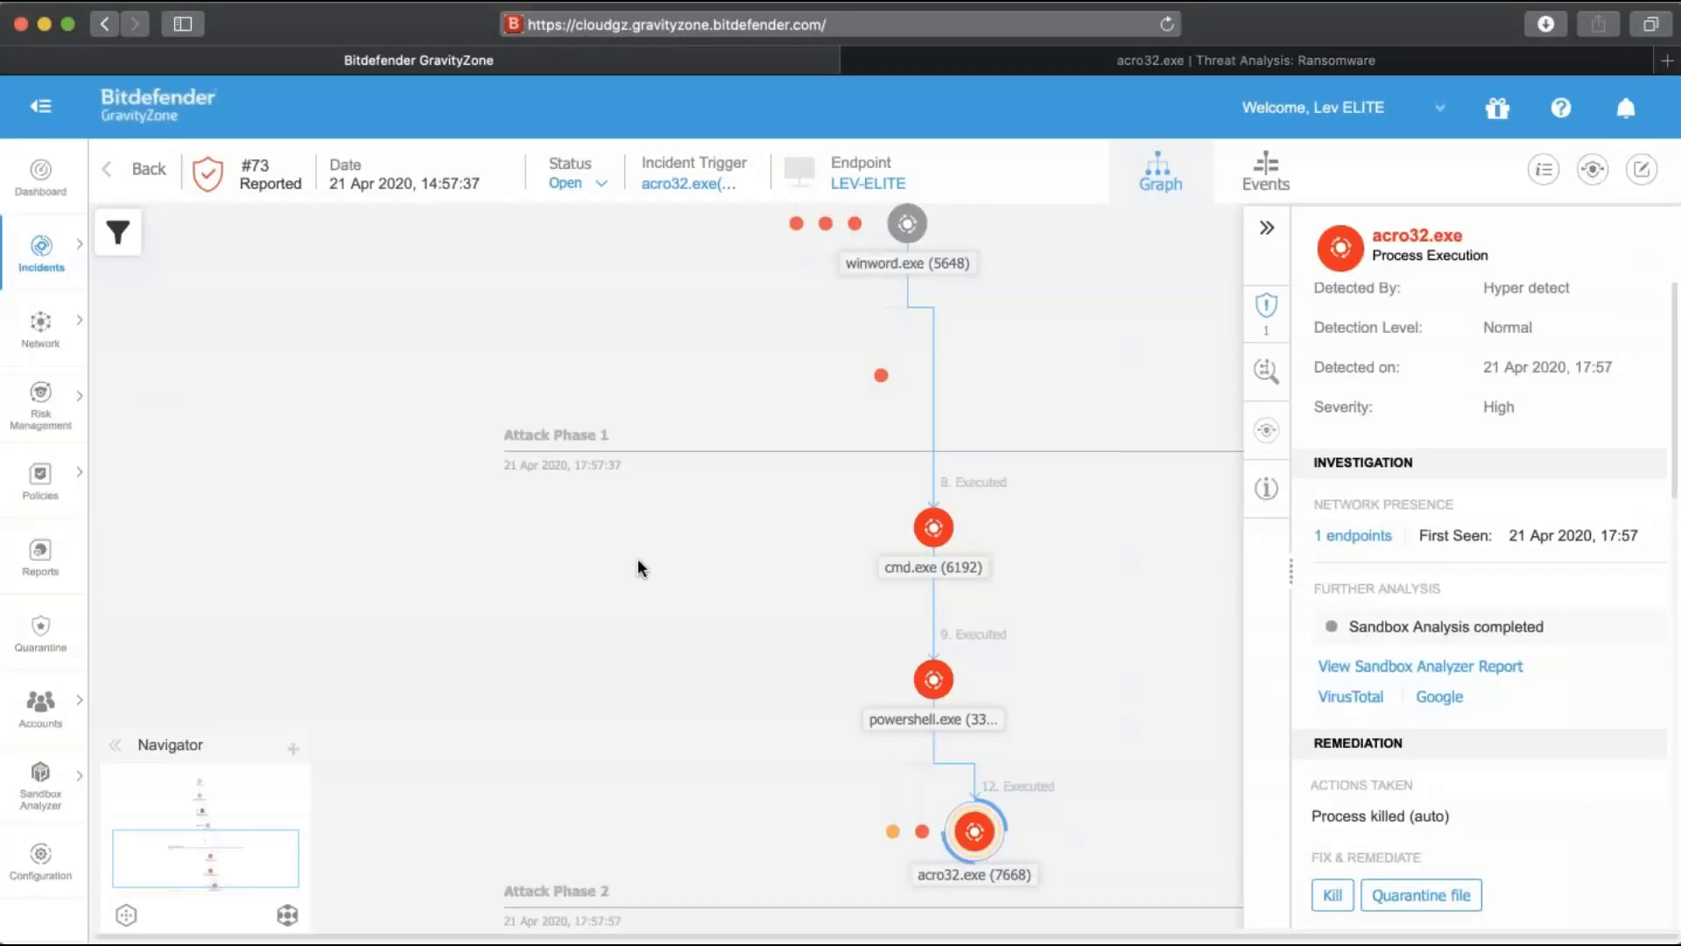
pyautogui.moveTo(782, 393)
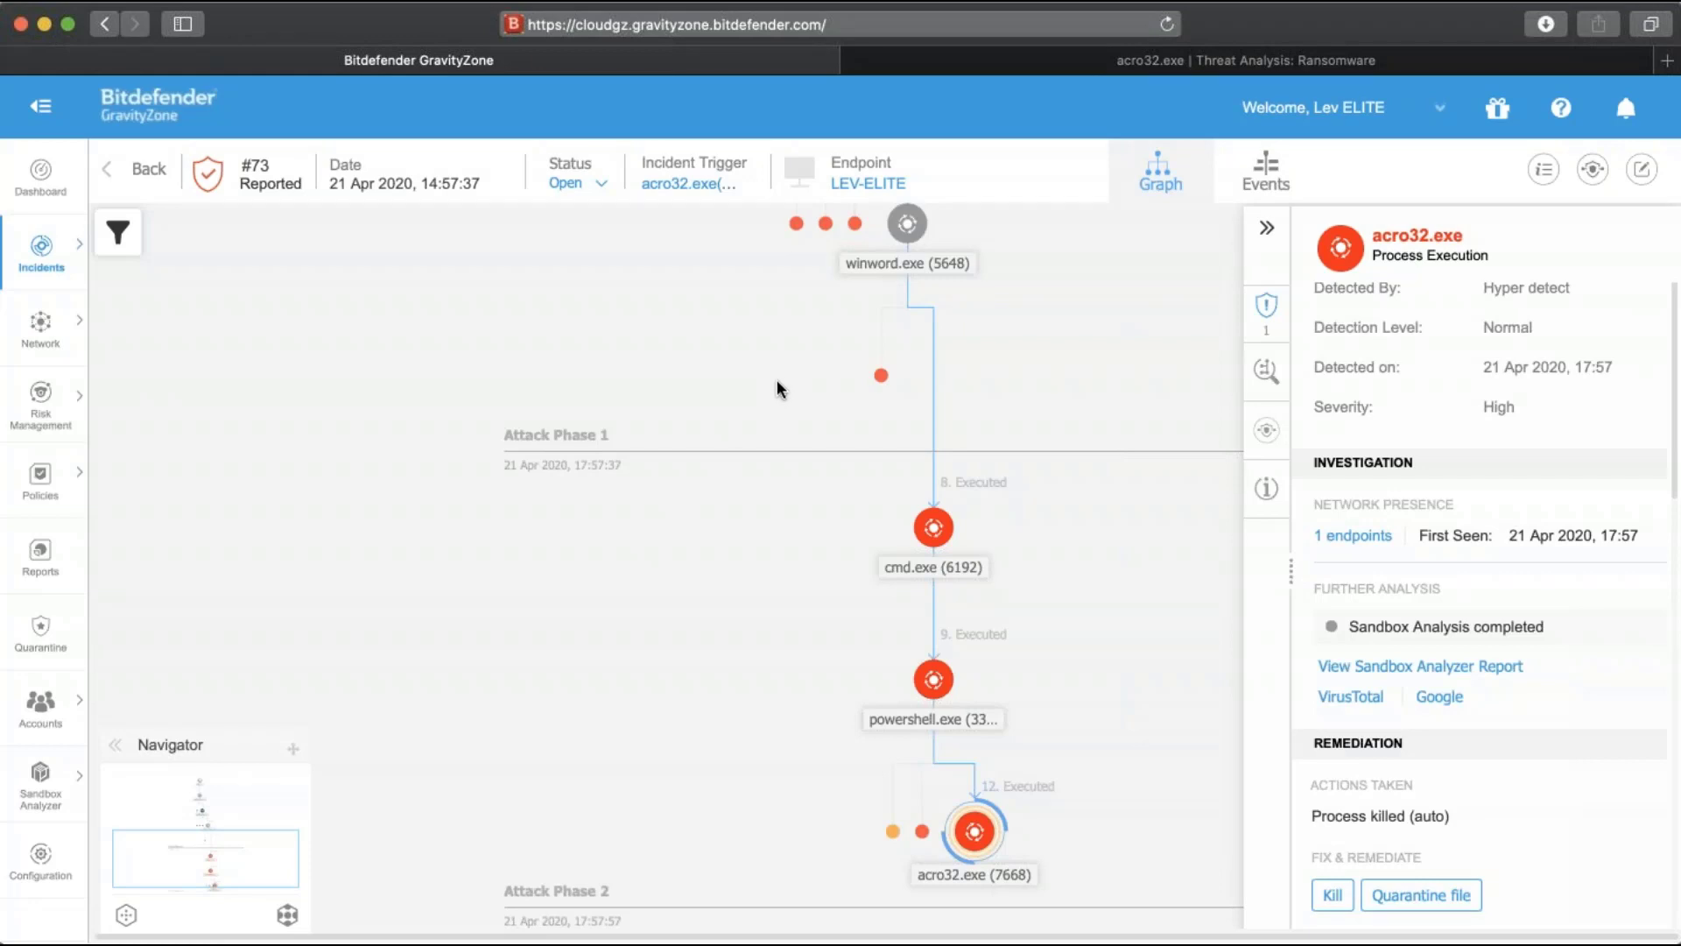
pyautogui.moveTo(778, 359)
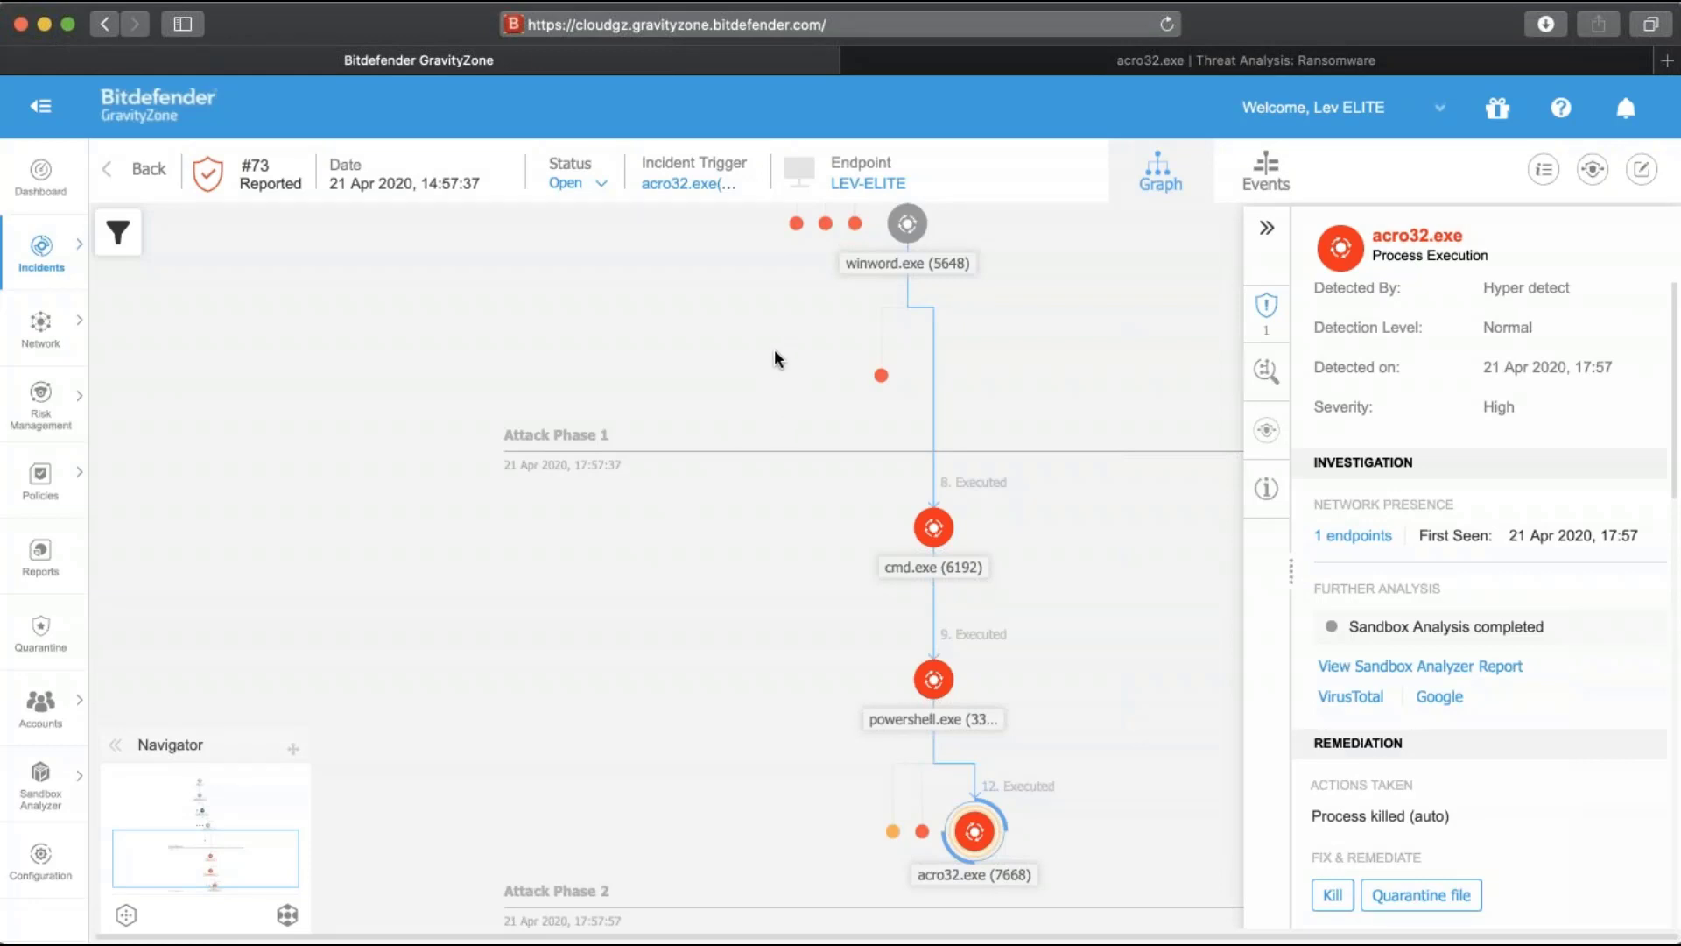
# Show cv.docm's malware alert, quarantine option and recommended mitigation steps
pyautogui.scroll(-3)
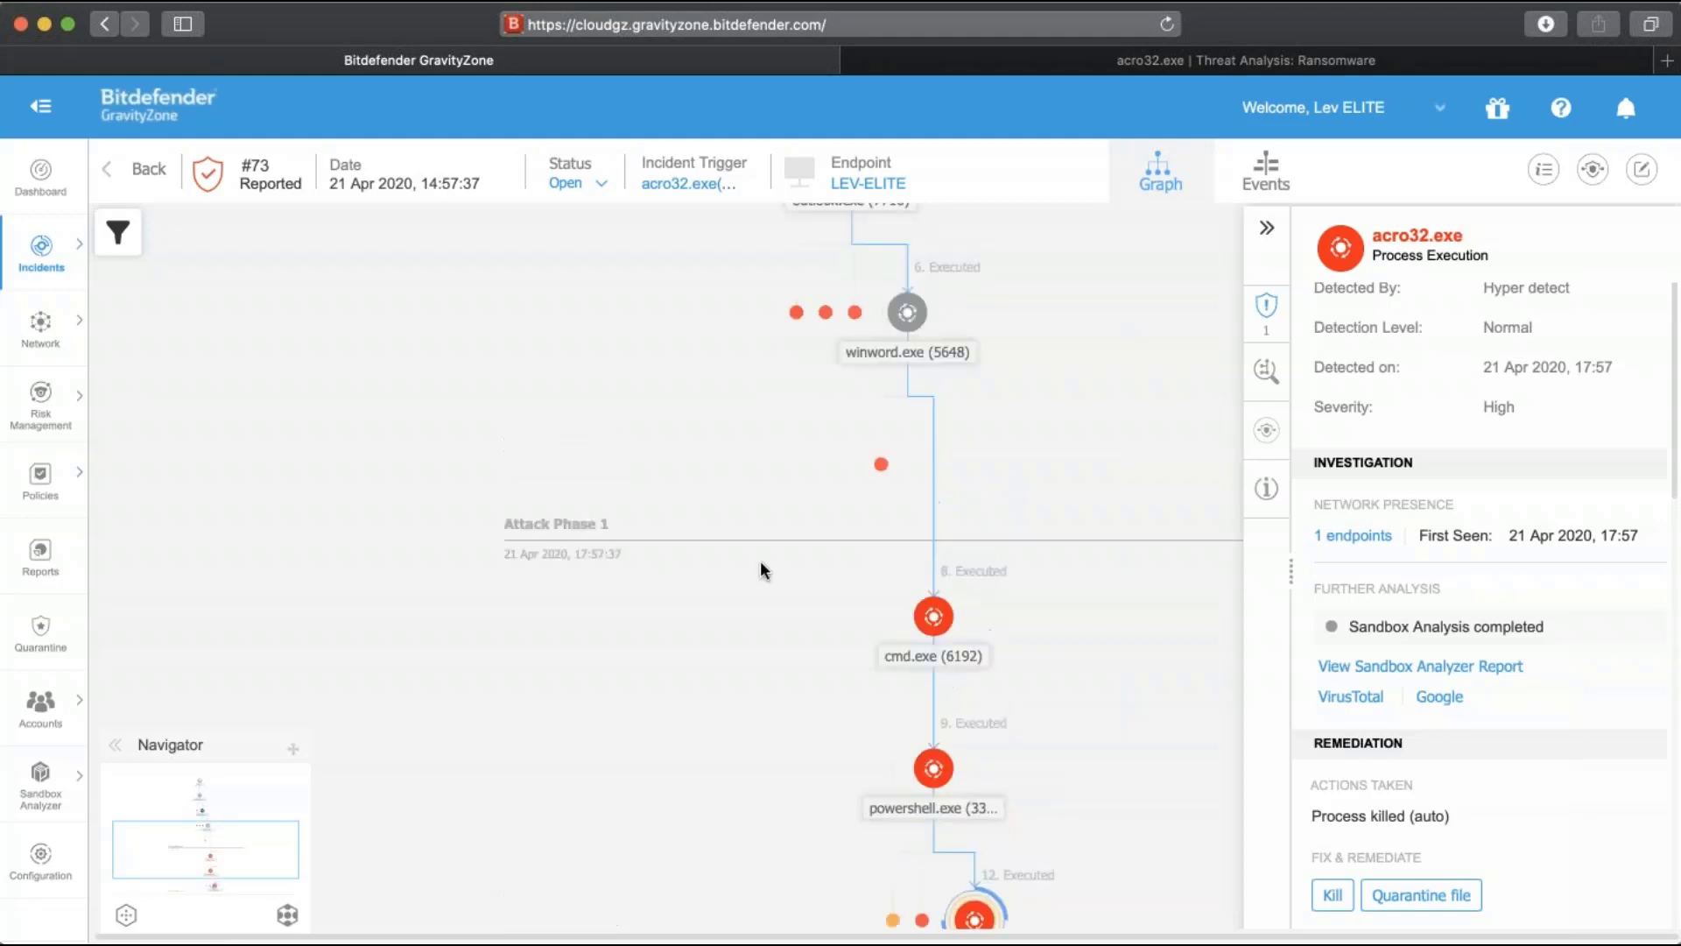
pyautogui.click(848, 467)
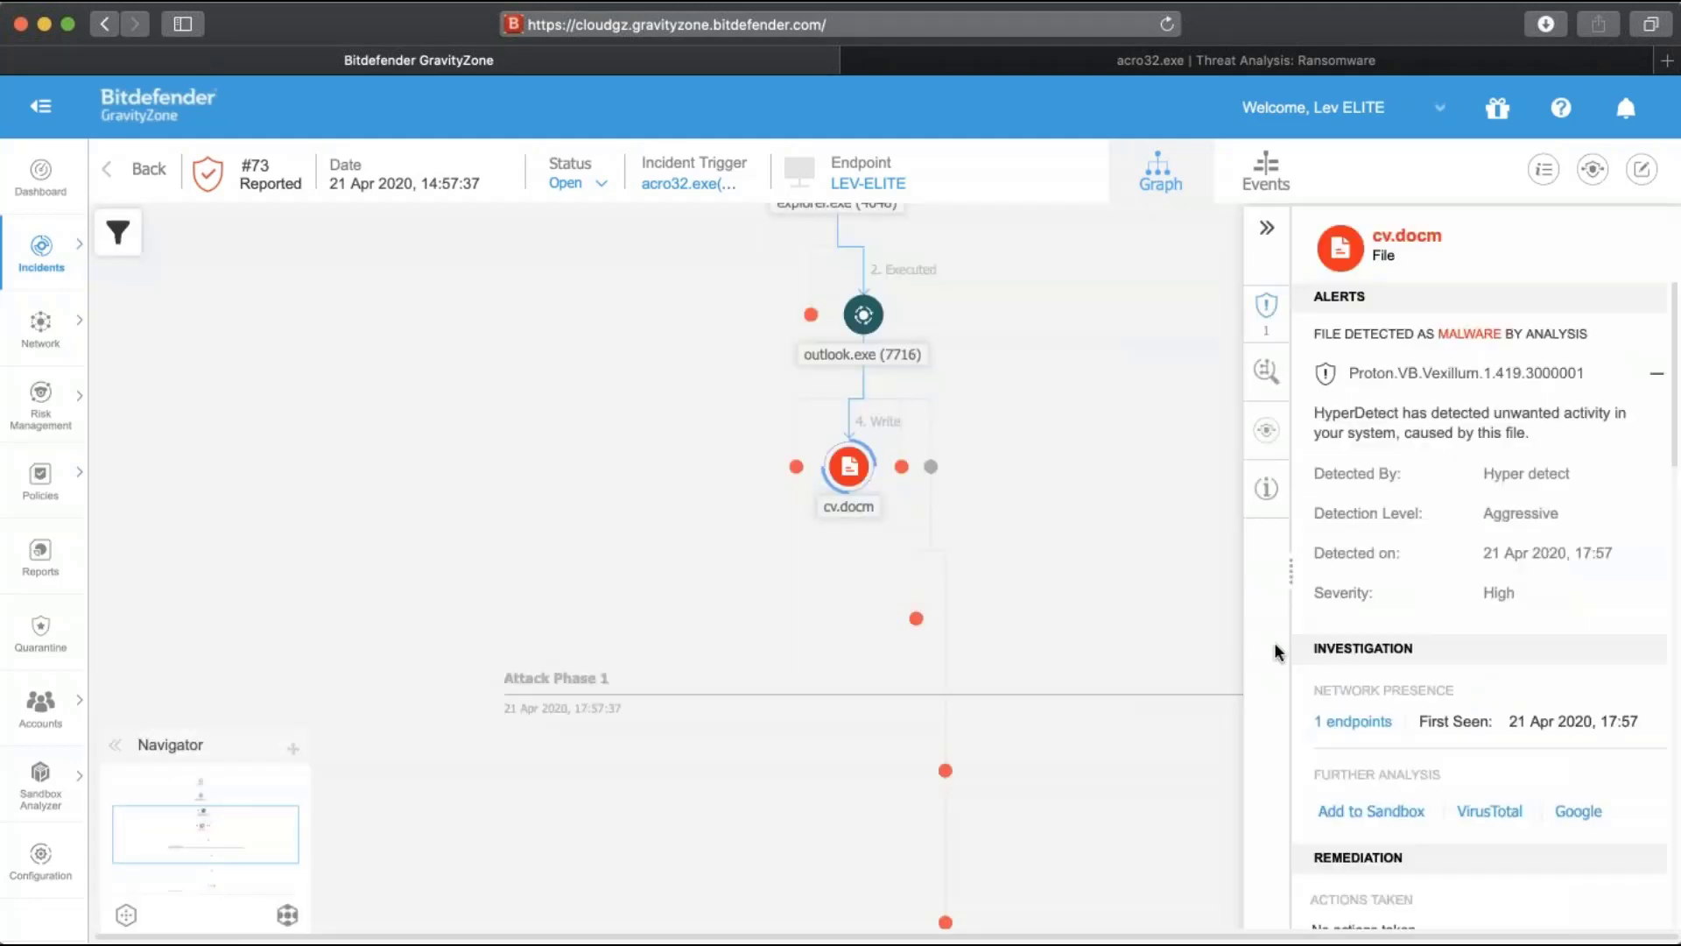
pyautogui.scroll(-3)
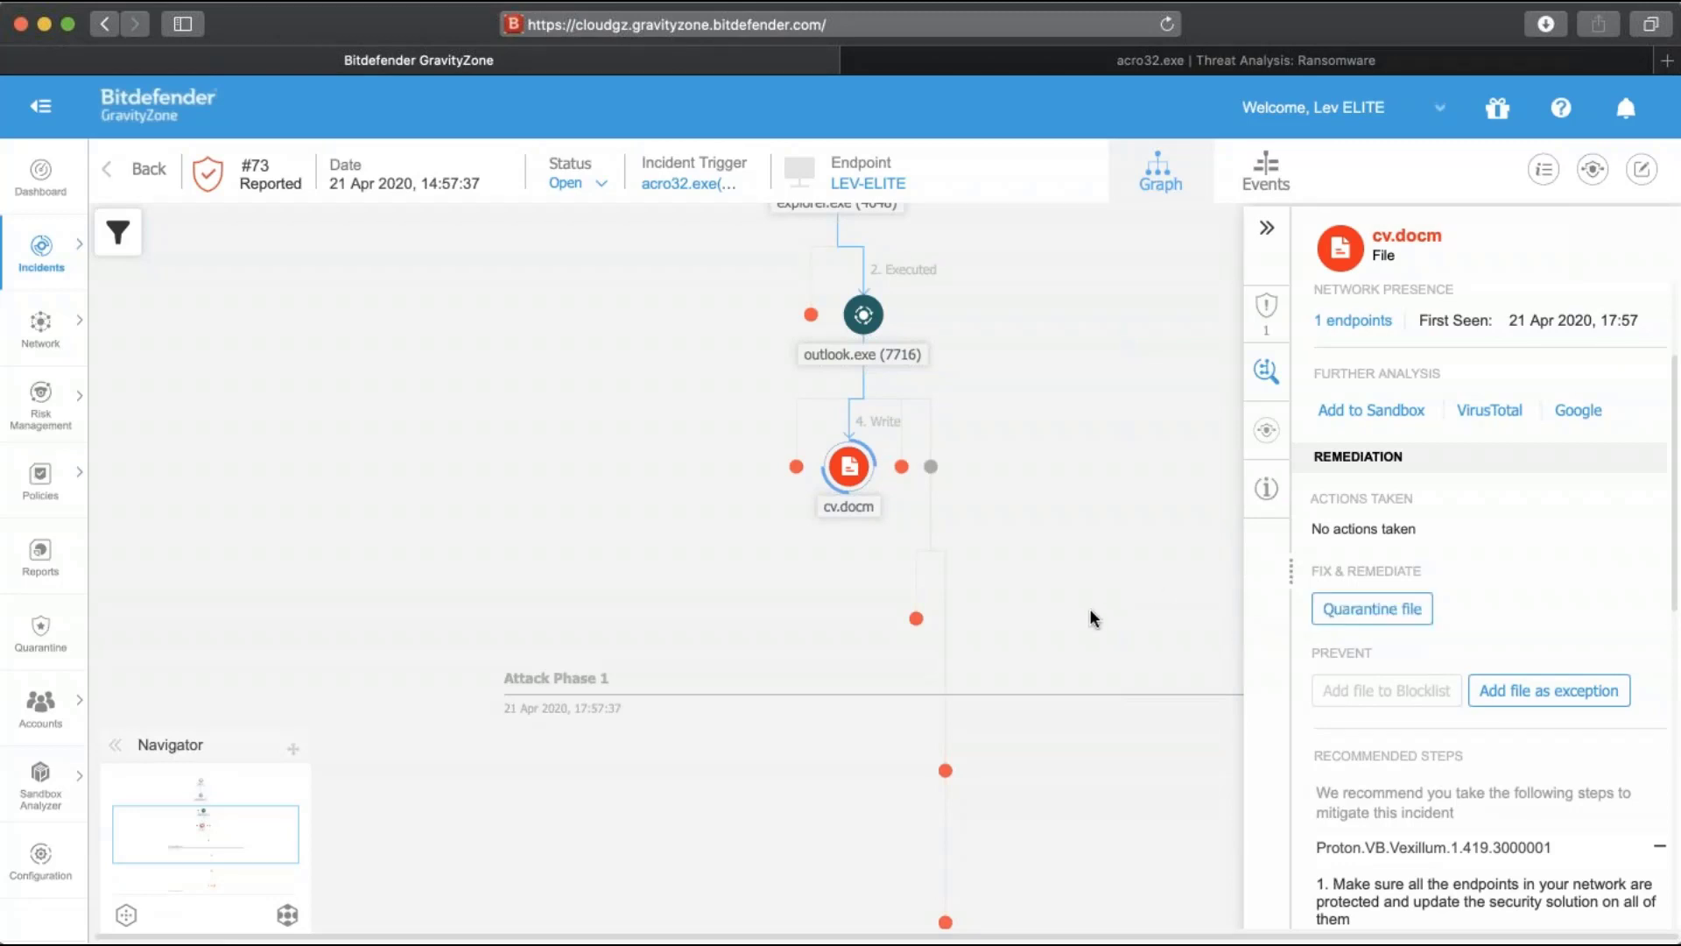
pyautogui.scroll(-3)
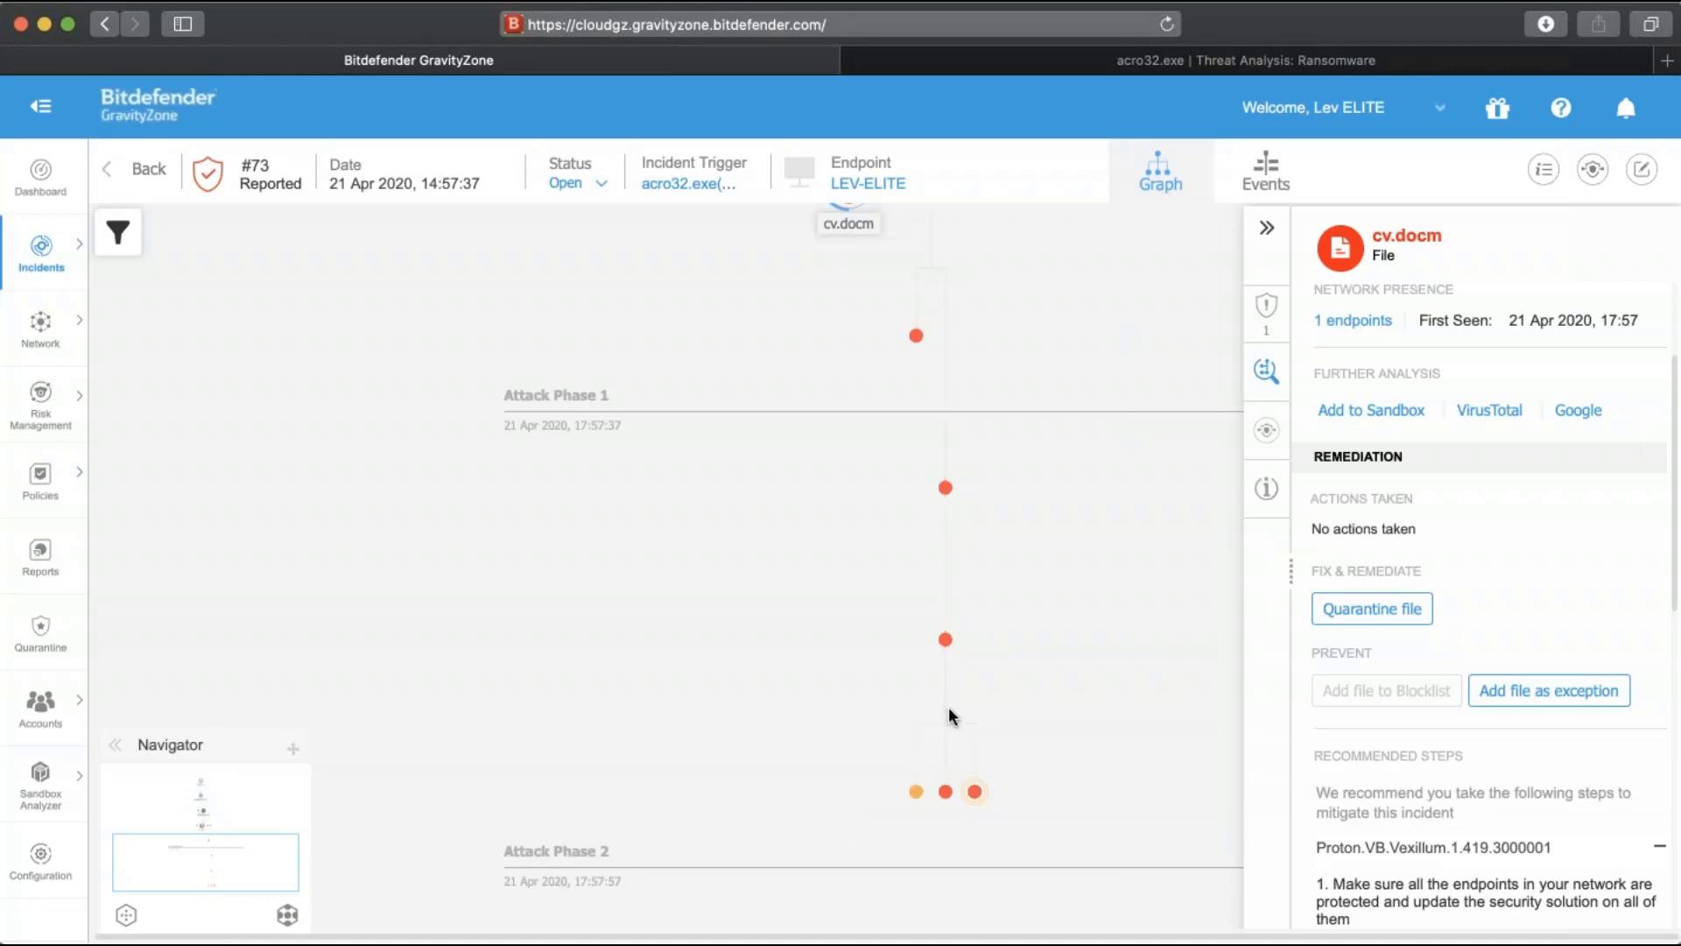
# Select the acro32.exe node and choose Add file to Blocklist
pyautogui.click(975, 791)
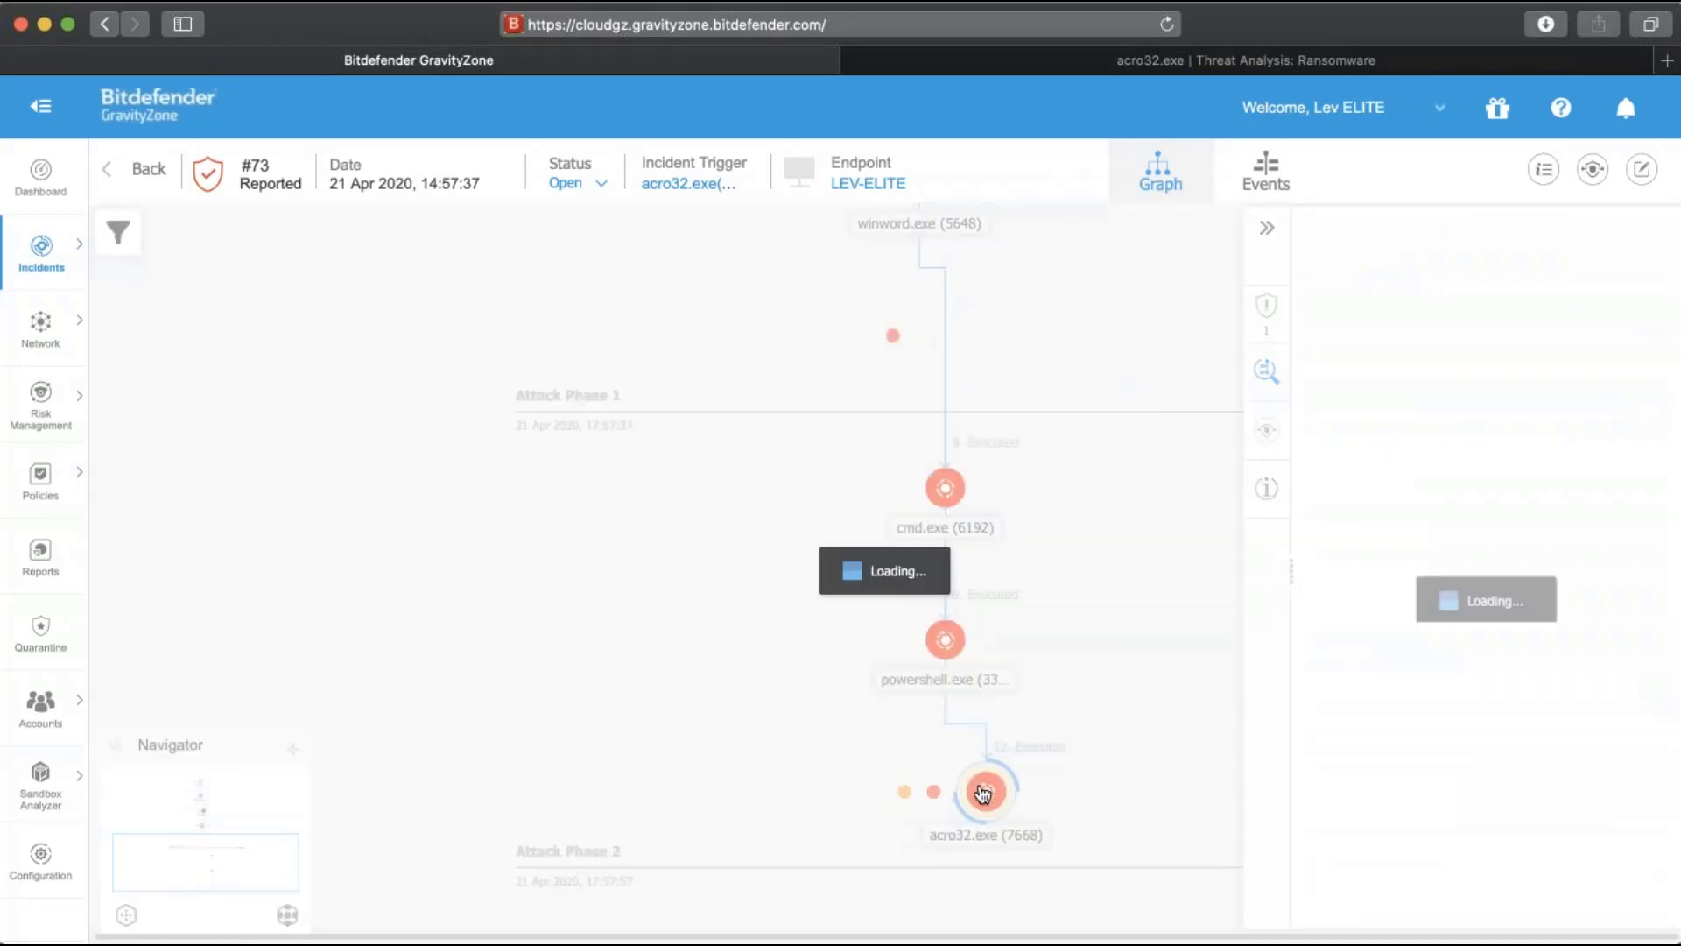
pyautogui.click(983, 792)
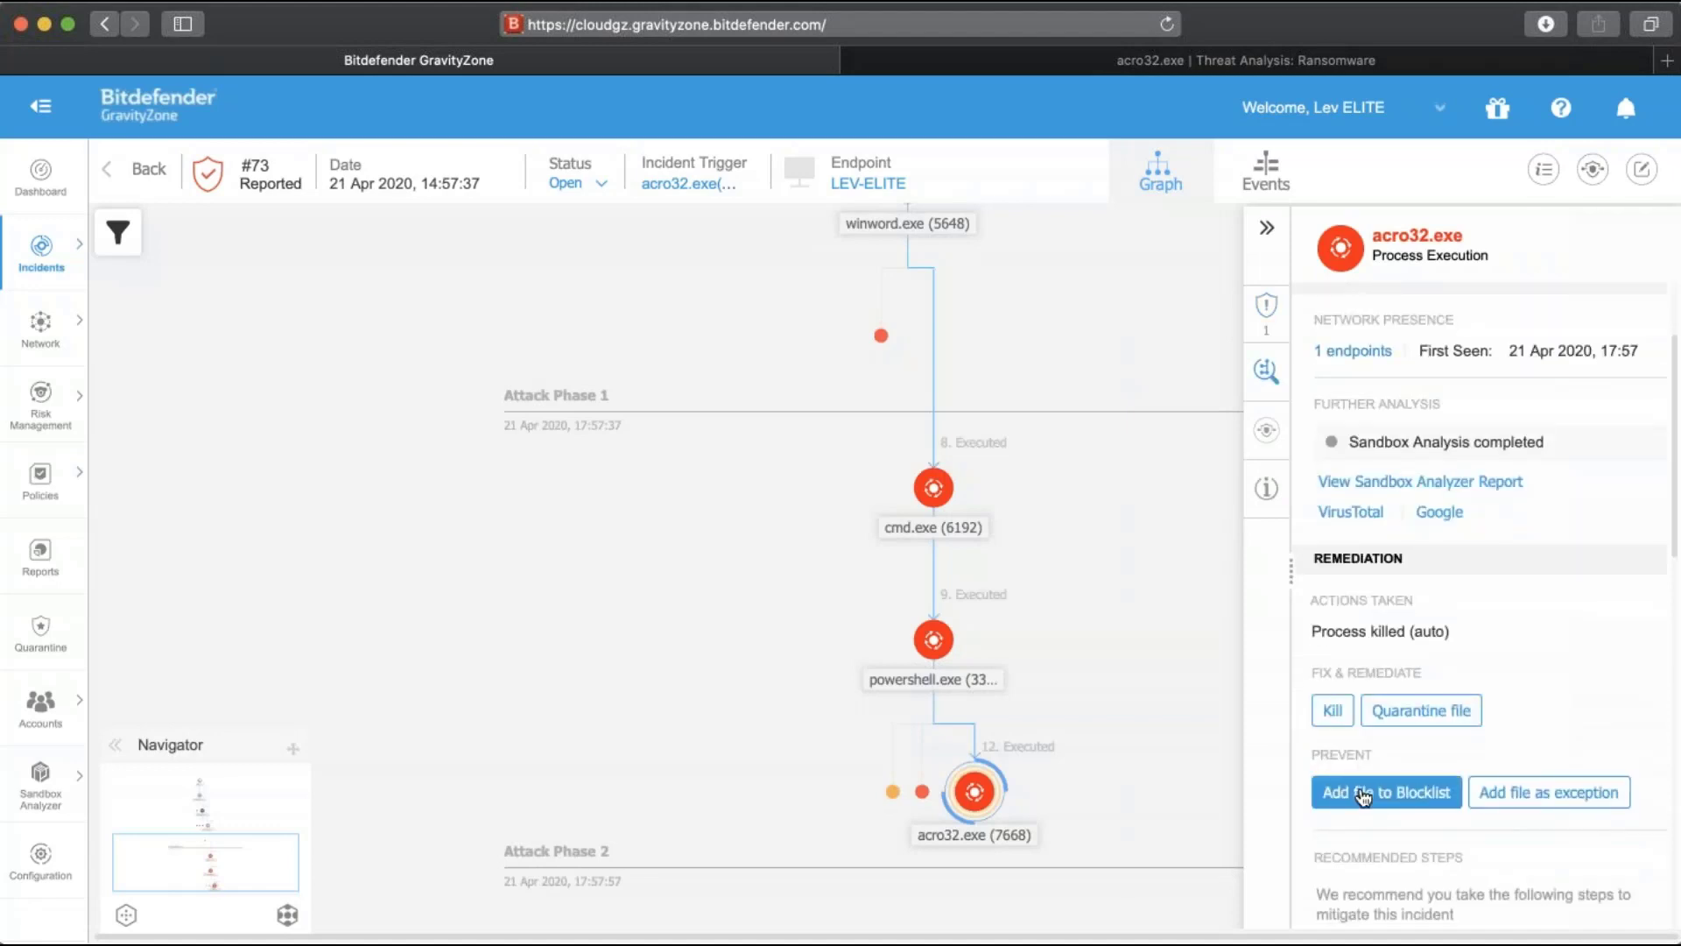